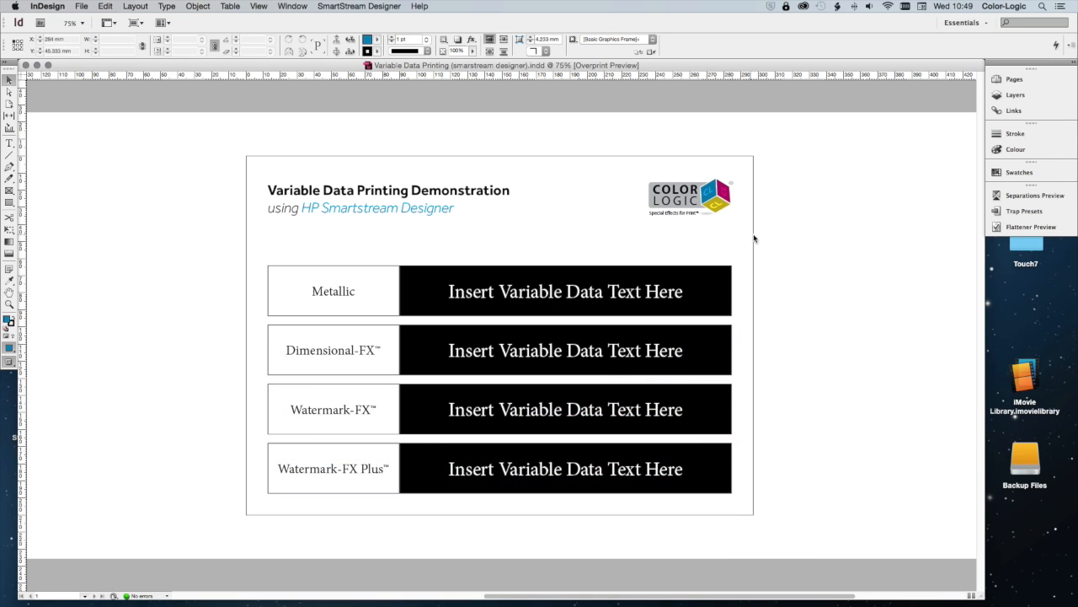
pyautogui.moveTo(202, 137)
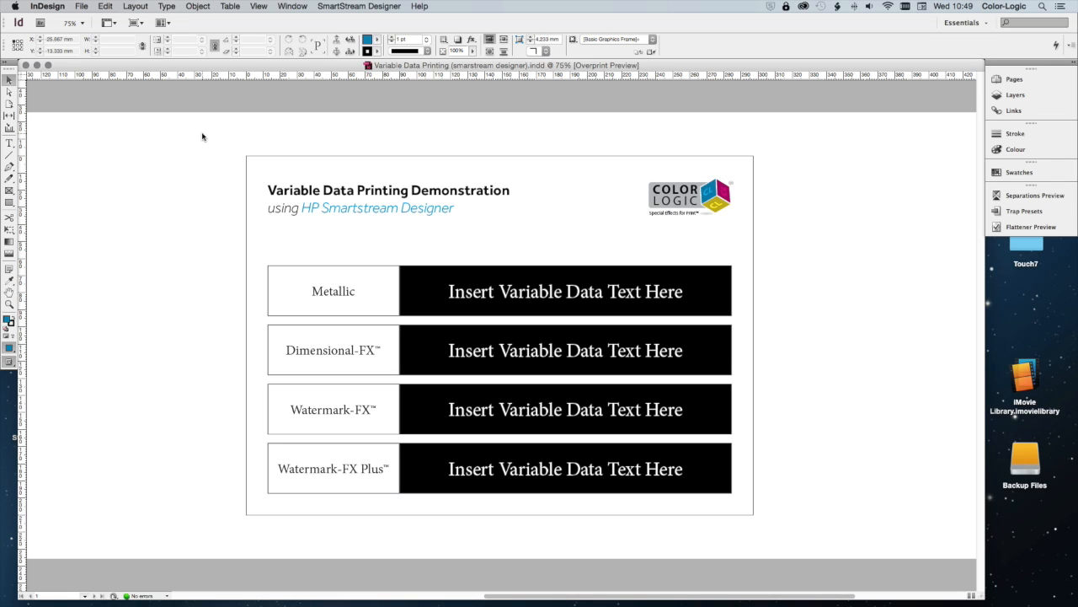
pyautogui.moveTo(187, 186)
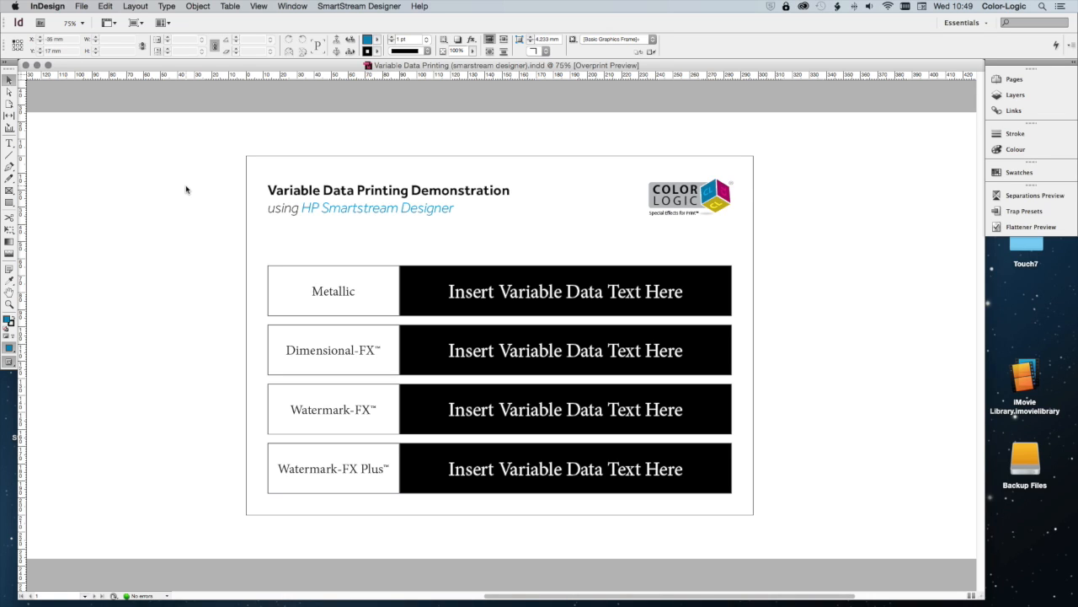
pyautogui.moveTo(199, 309)
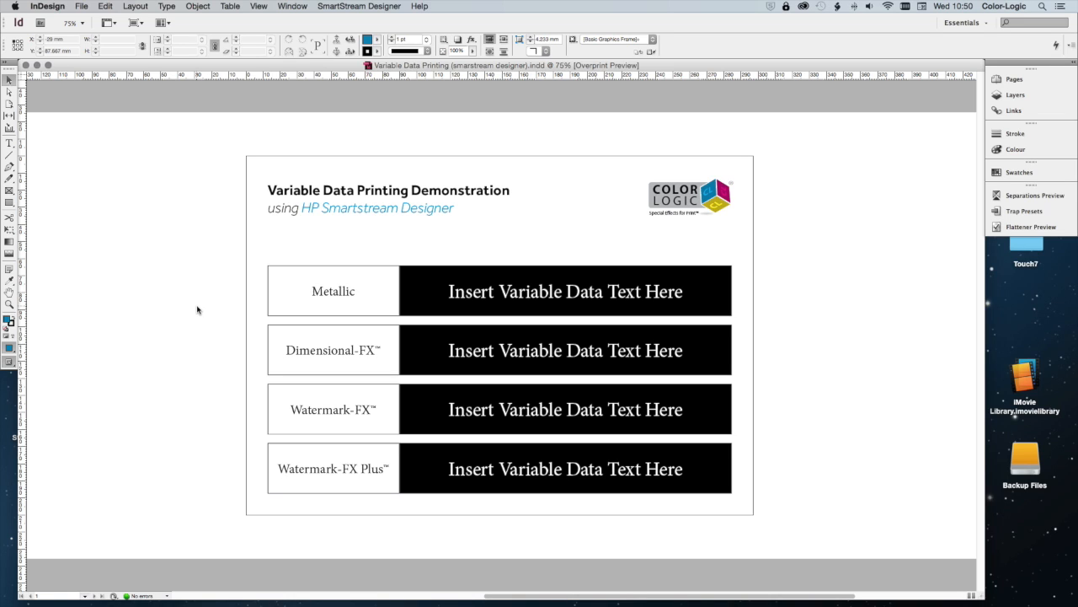
pyautogui.moveTo(113, 246)
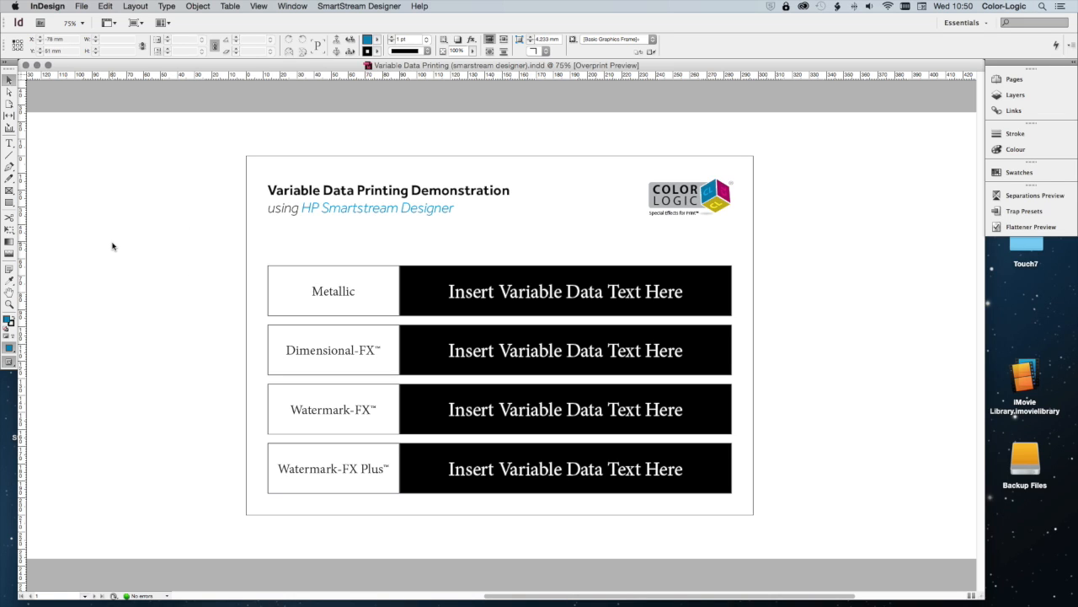
pyautogui.moveTo(113, 253)
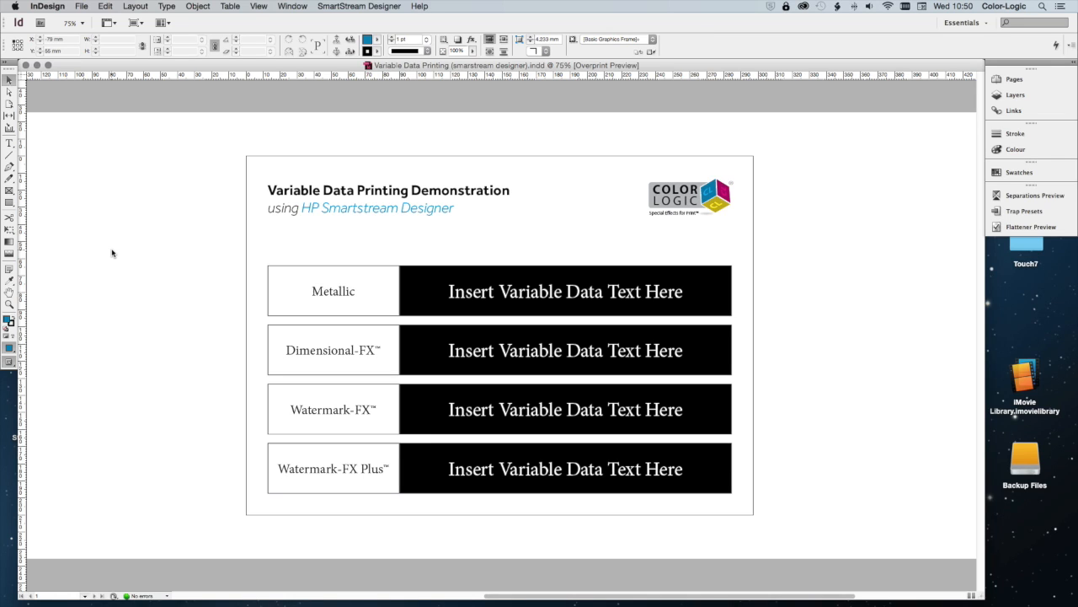
pyautogui.moveTo(192, 267)
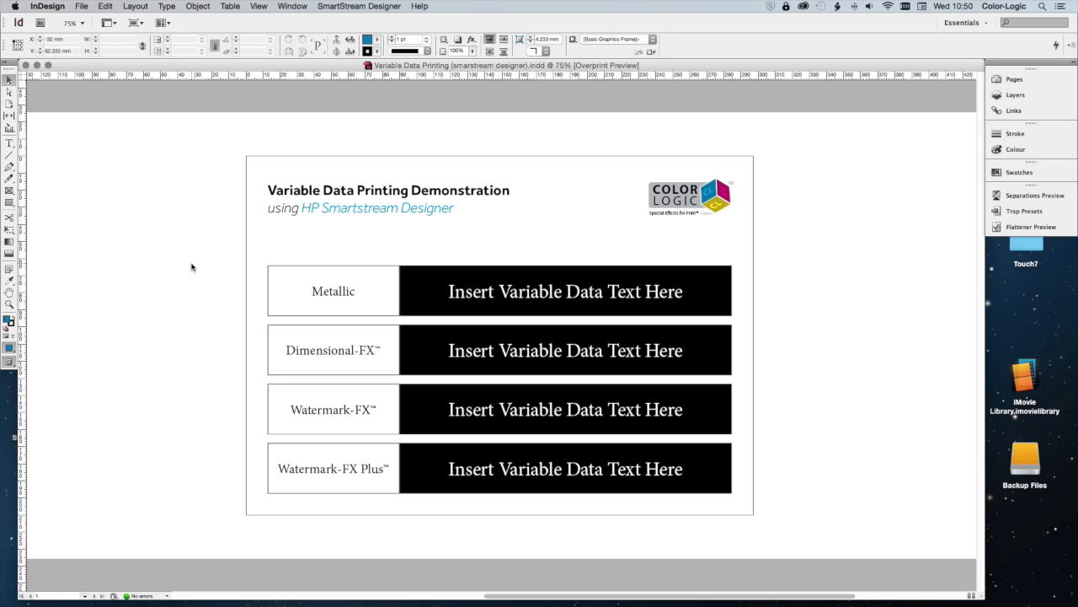
pyautogui.moveTo(171, 390)
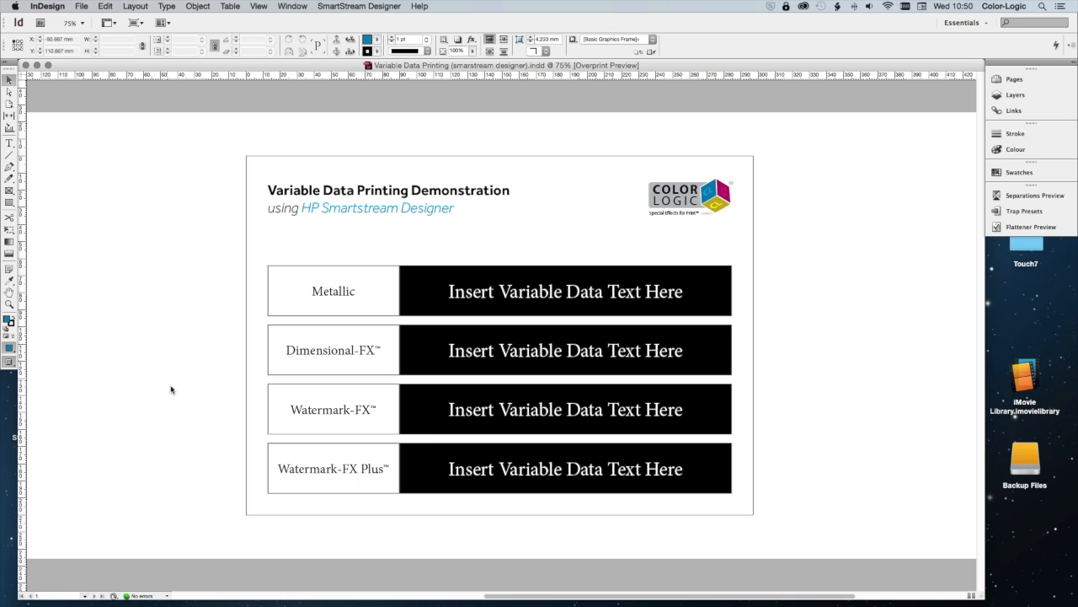
pyautogui.moveTo(124, 348)
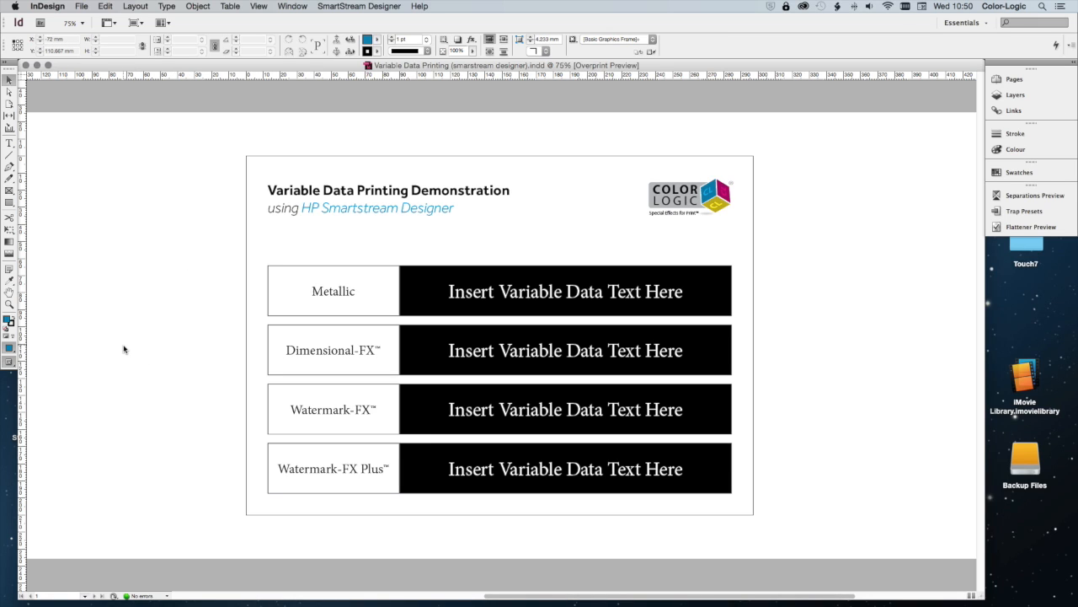
pyautogui.moveTo(137, 333)
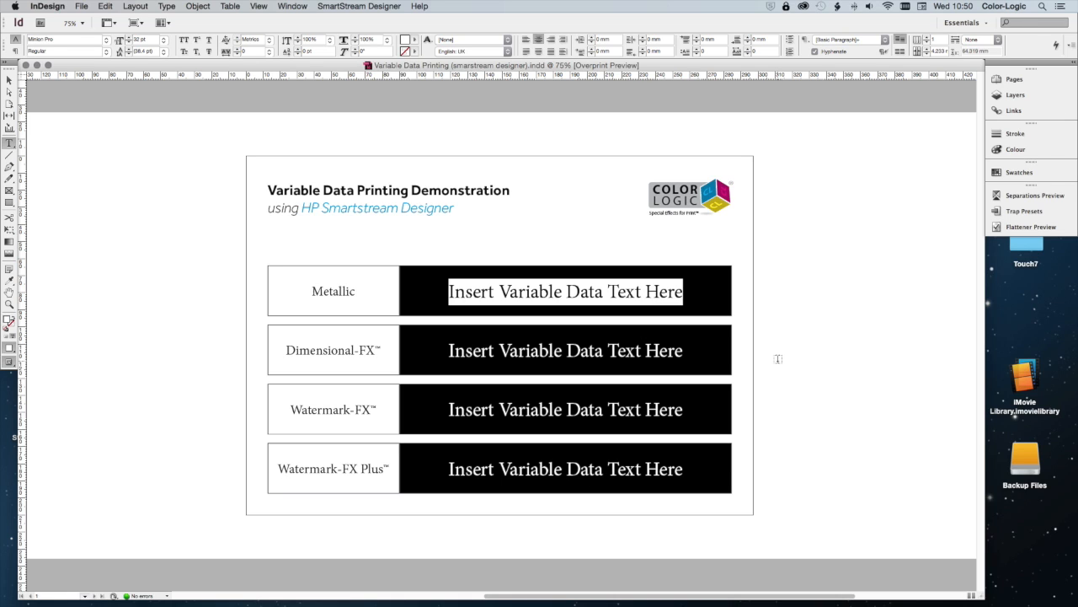
# - Show the Swatches panel and preview the COLOR-LOGIC Metallic Silver library in New Colour Swatch, then cancel
pyautogui.click(1018, 172)
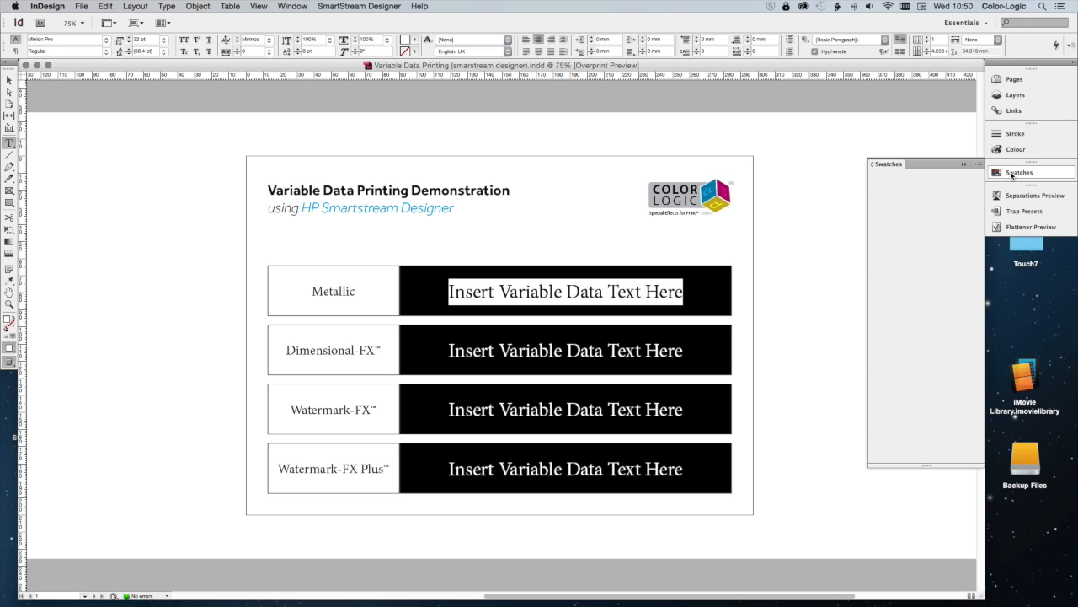
pyautogui.click(970, 163)
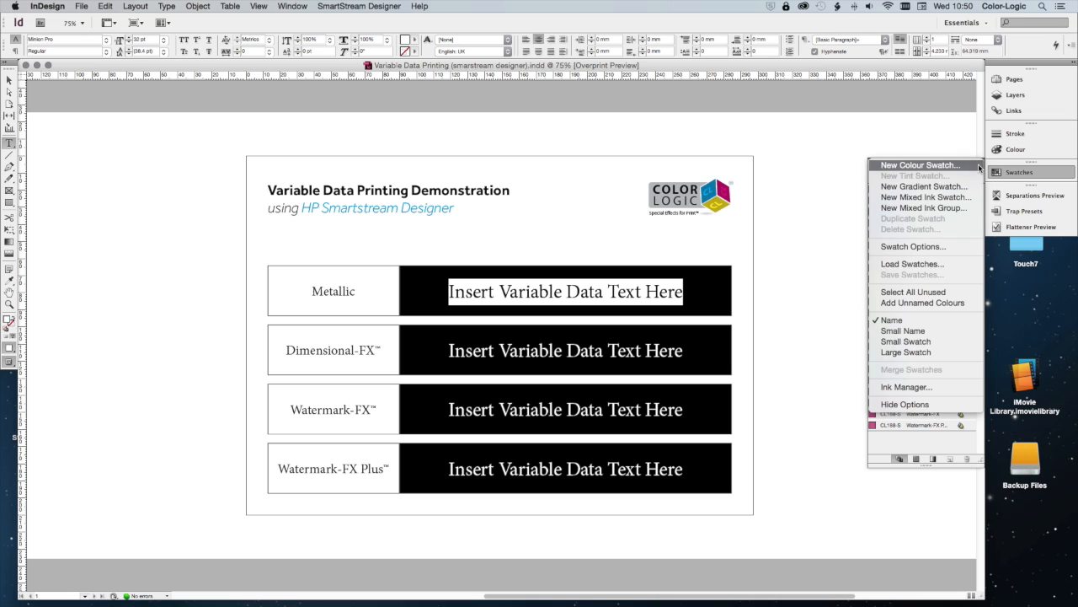
pyautogui.click(919, 164)
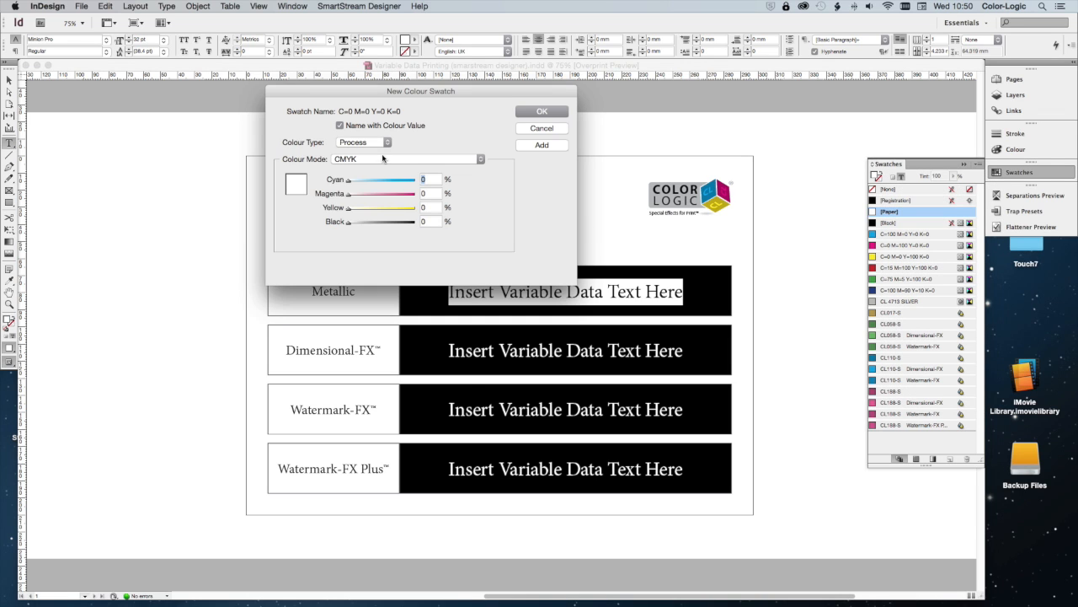
pyautogui.click(408, 158)
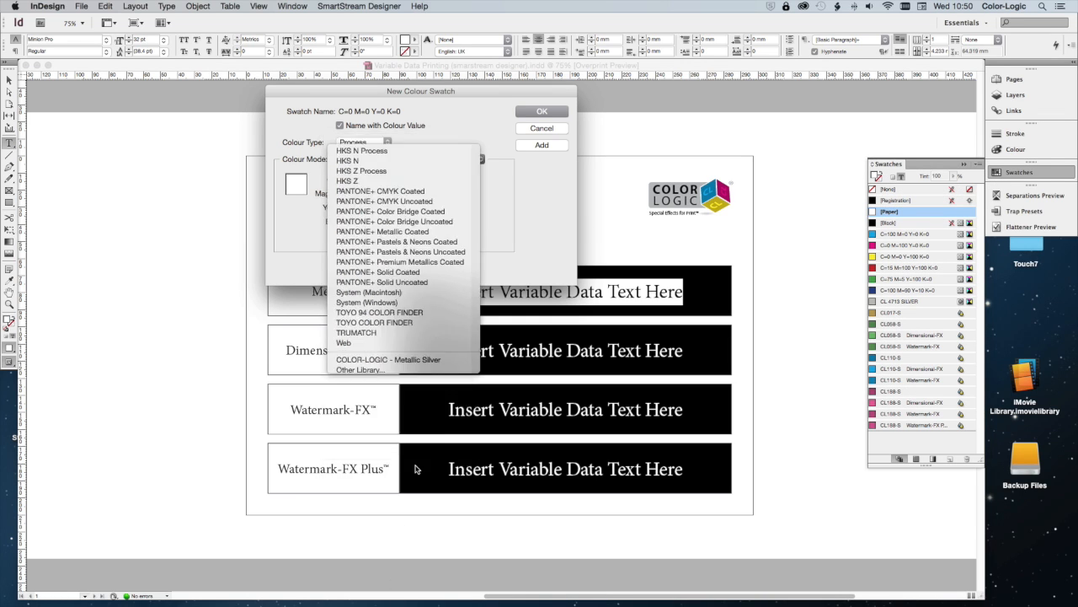
pyautogui.click(389, 359)
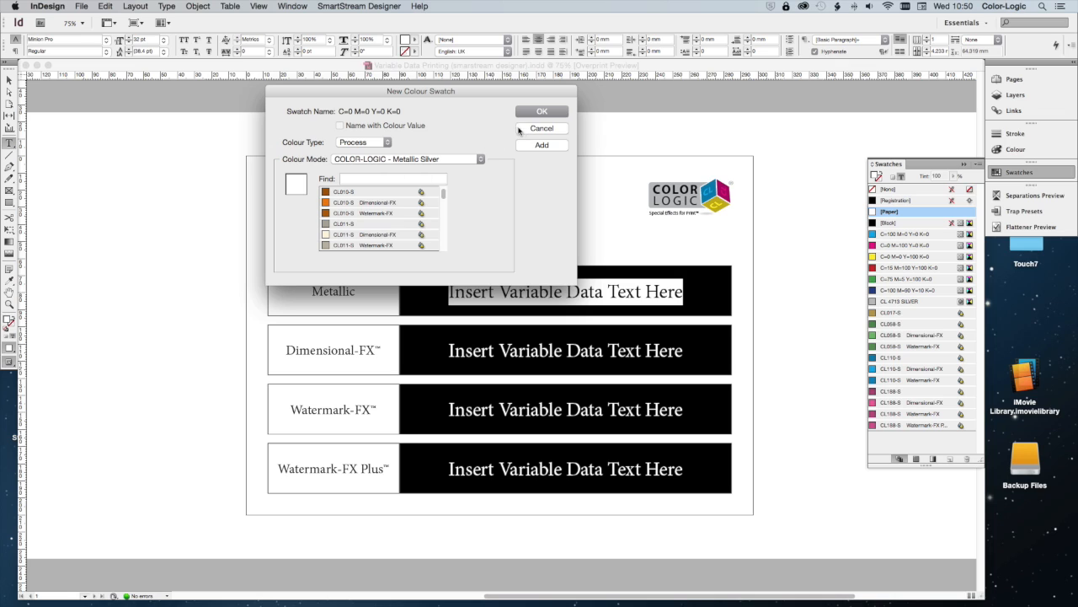
pyautogui.click(542, 127)
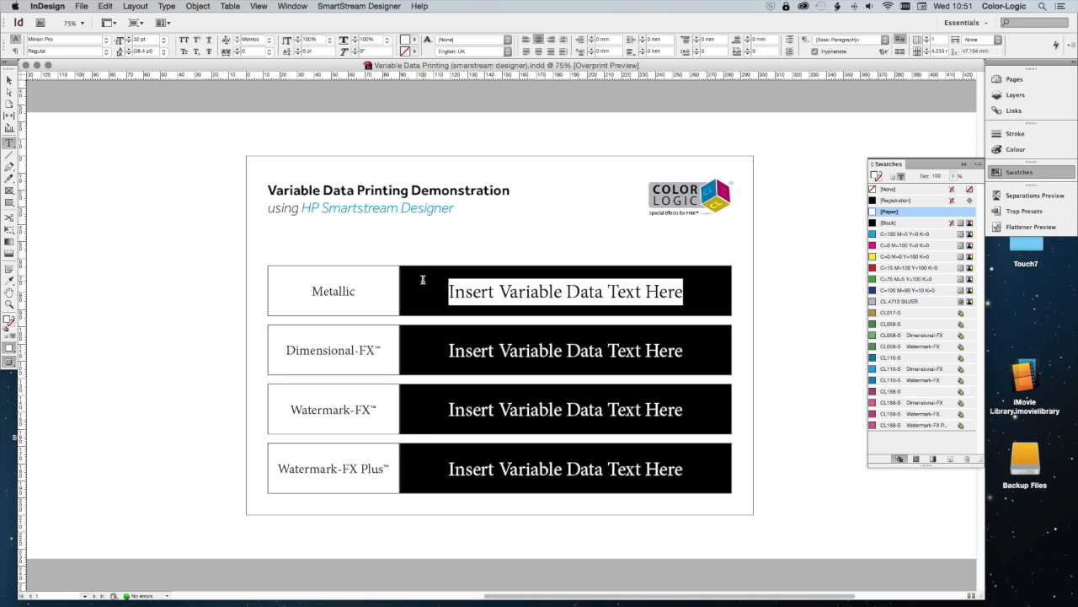
# - Fill the Metallic, Dimensional-FX and Watermark-FX rows with their matching Color-Logic swatches
pyautogui.click(905, 313)
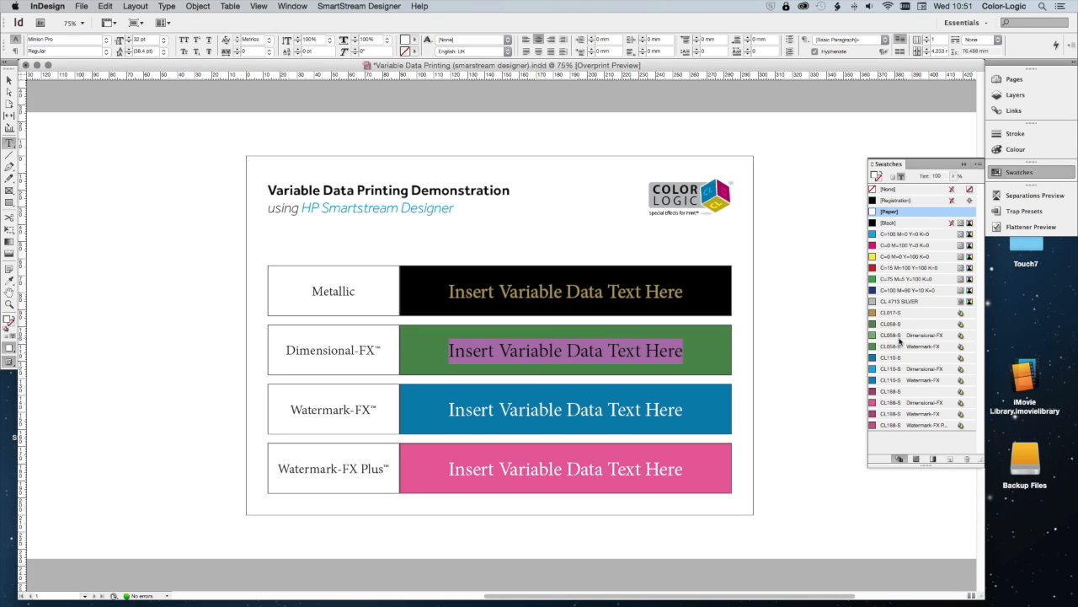
pyautogui.click(918, 335)
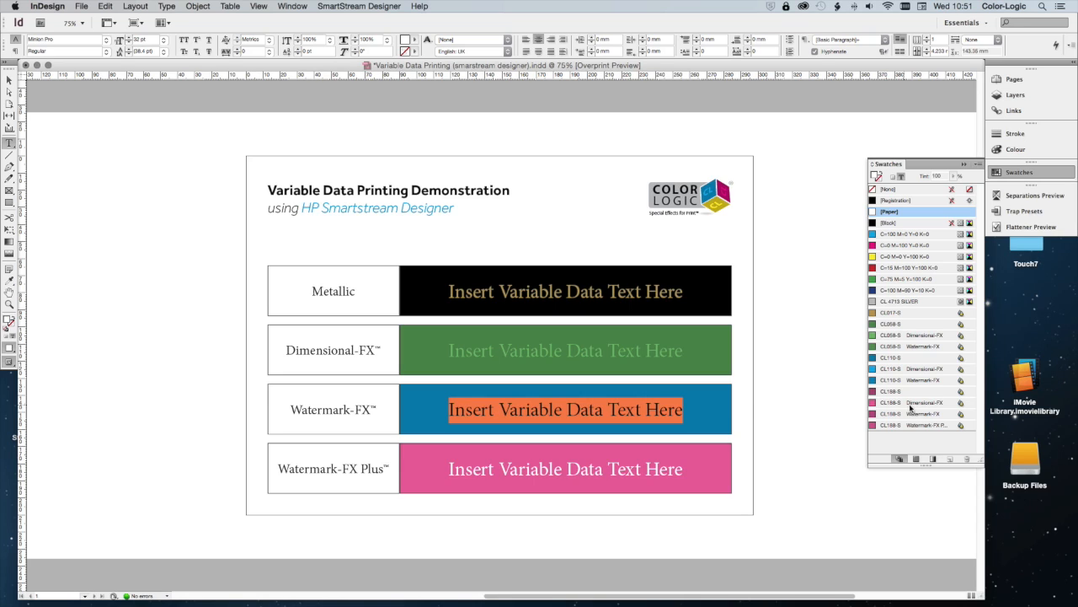
pyautogui.click(905, 380)
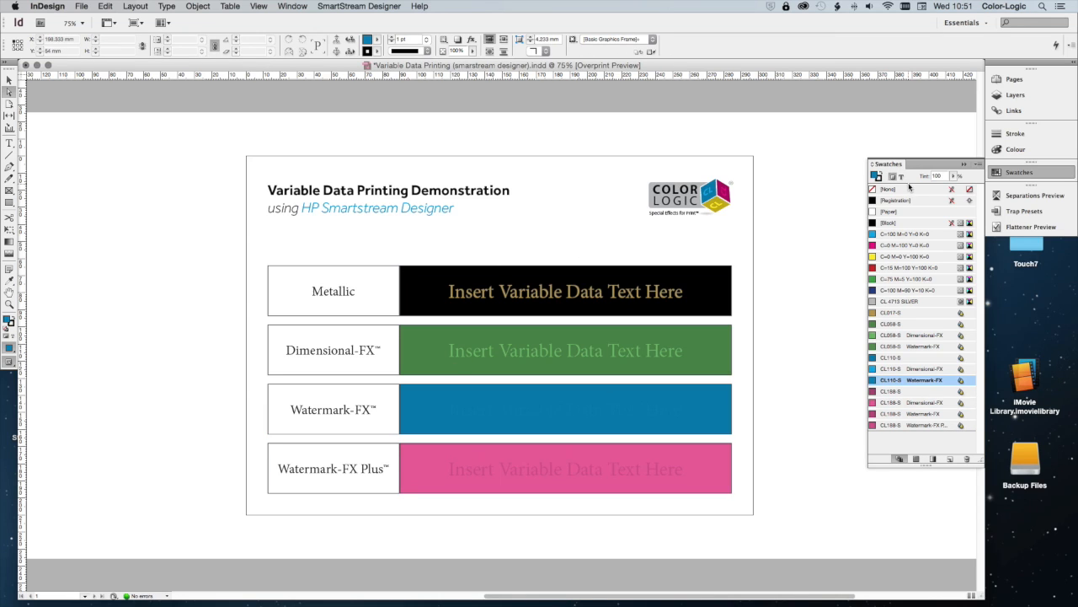
# - View only the CL 4713 SILVER plate and read Dimensional-FX and Watermark-FX ink coverage
pyautogui.click(1031, 194)
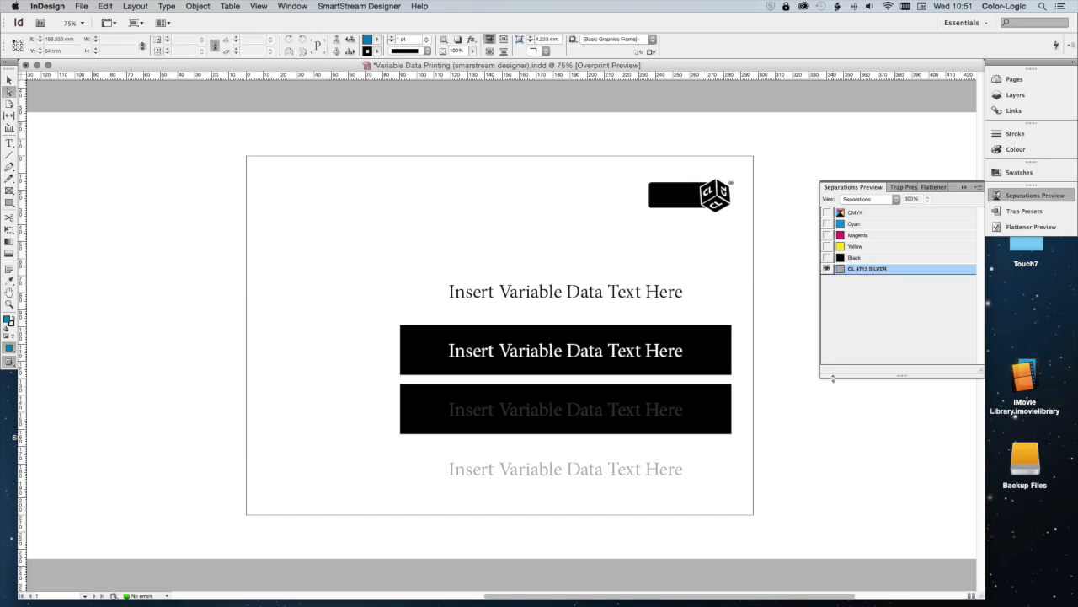
pyautogui.click(565, 291)
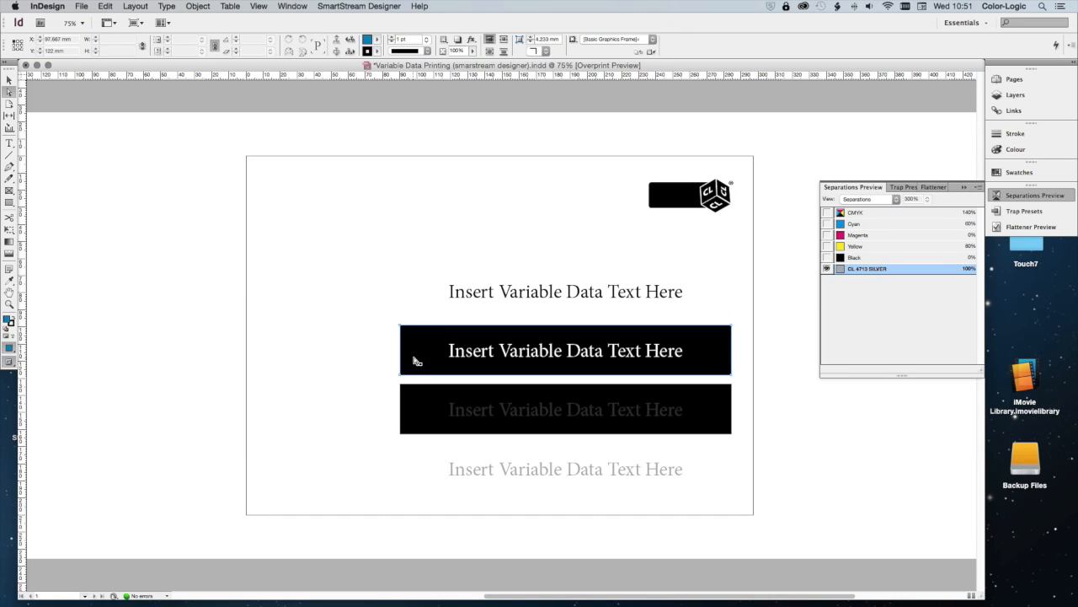
pyautogui.click(565, 291)
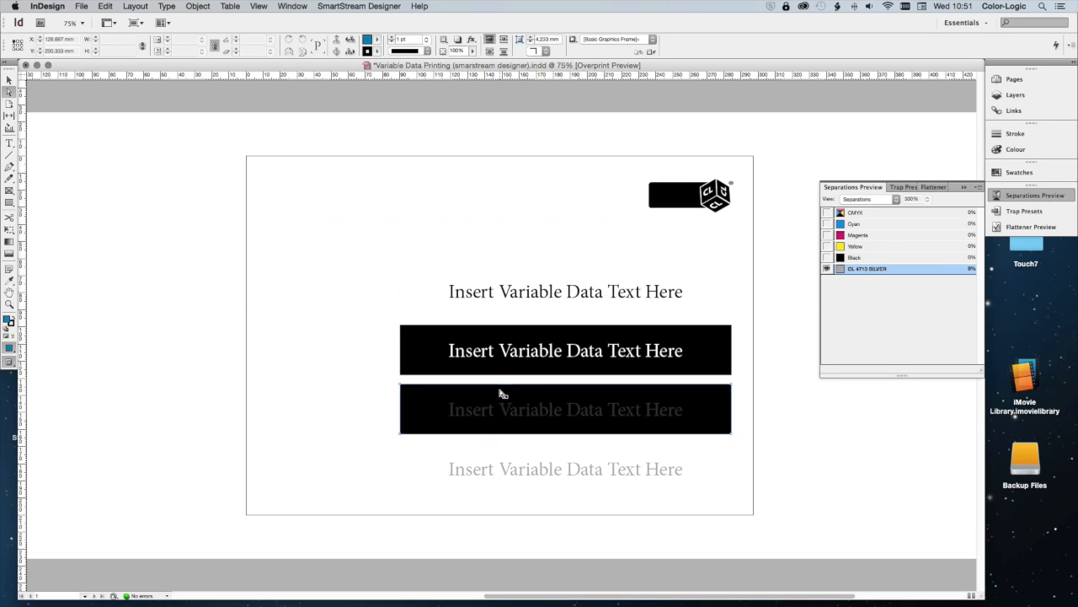
pyautogui.click(565, 409)
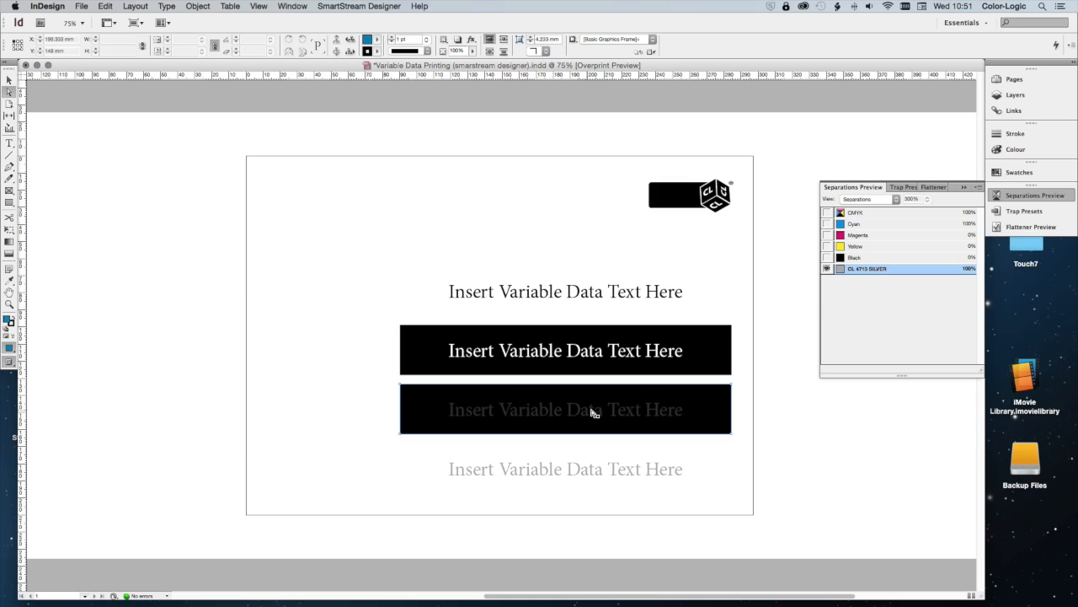
pyautogui.click(565, 468)
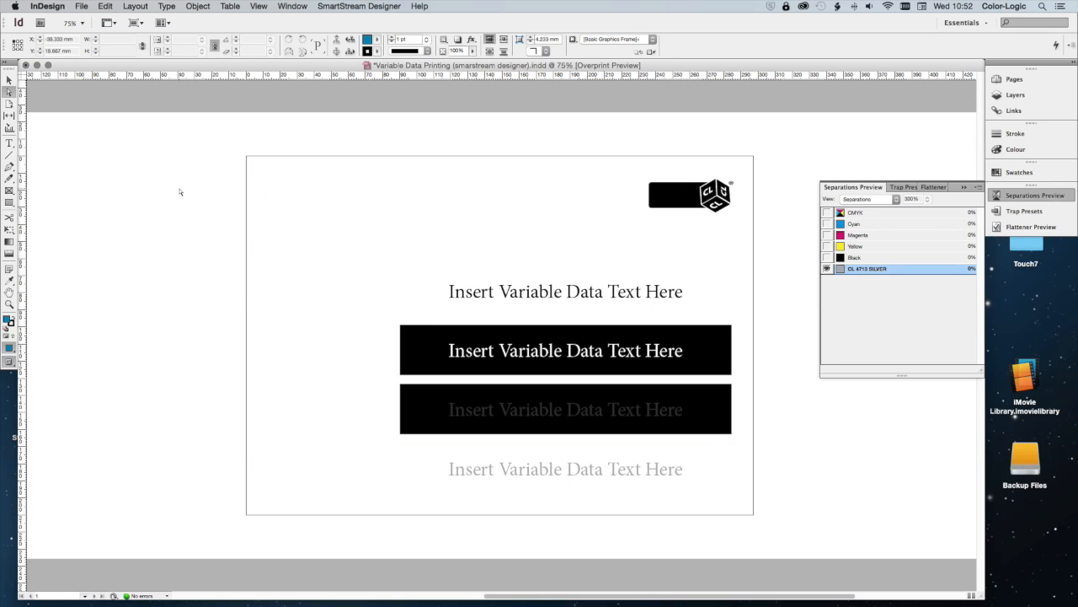
# - Deselect, then select the text frame inside the Dimensional-FX box
pyautogui.click(565, 349)
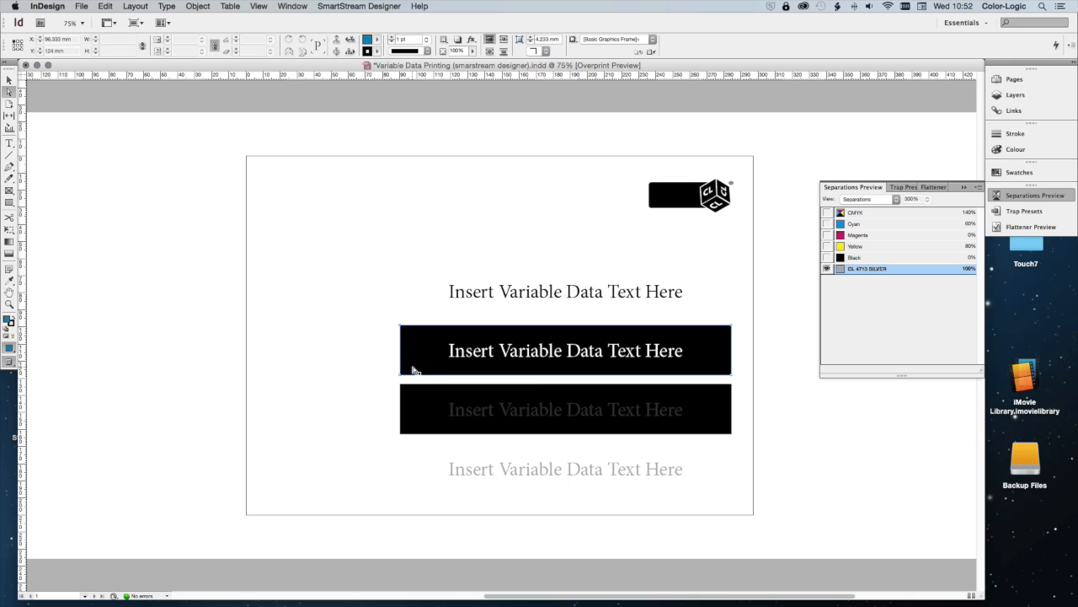
pyautogui.click(565, 351)
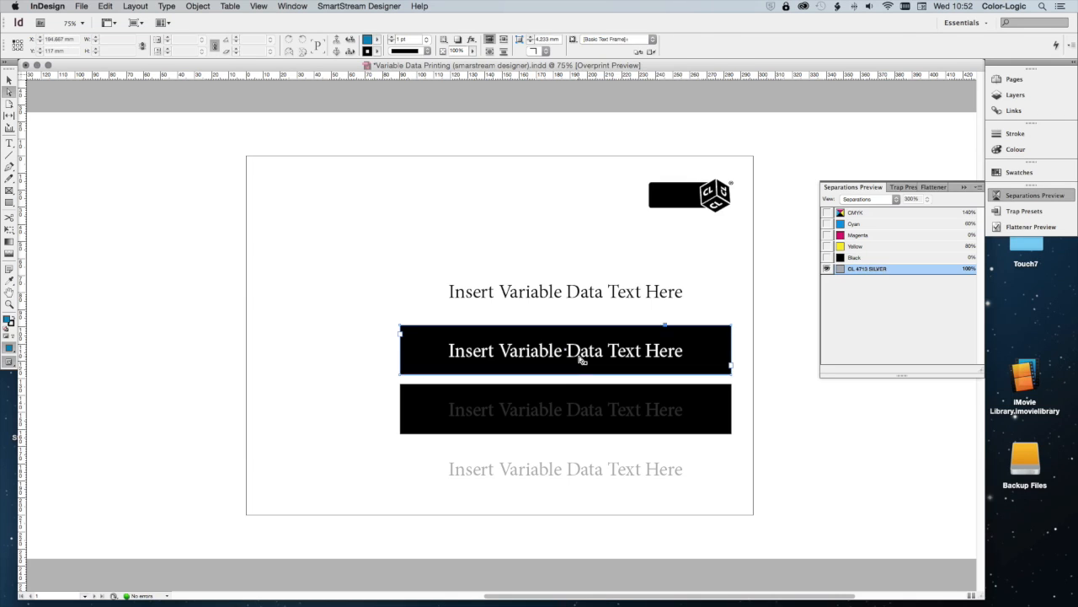
pyautogui.doubleClick(565, 350)
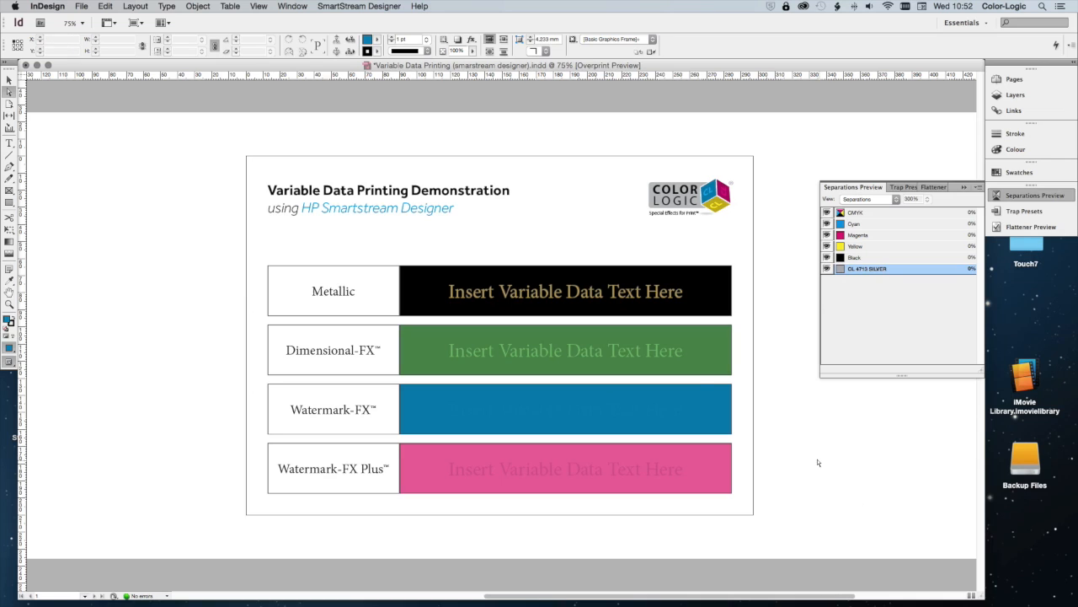
# - Link the metallic text database as the SmartStream Designer header file, keeping tab delimiter
pyautogui.click(358, 6)
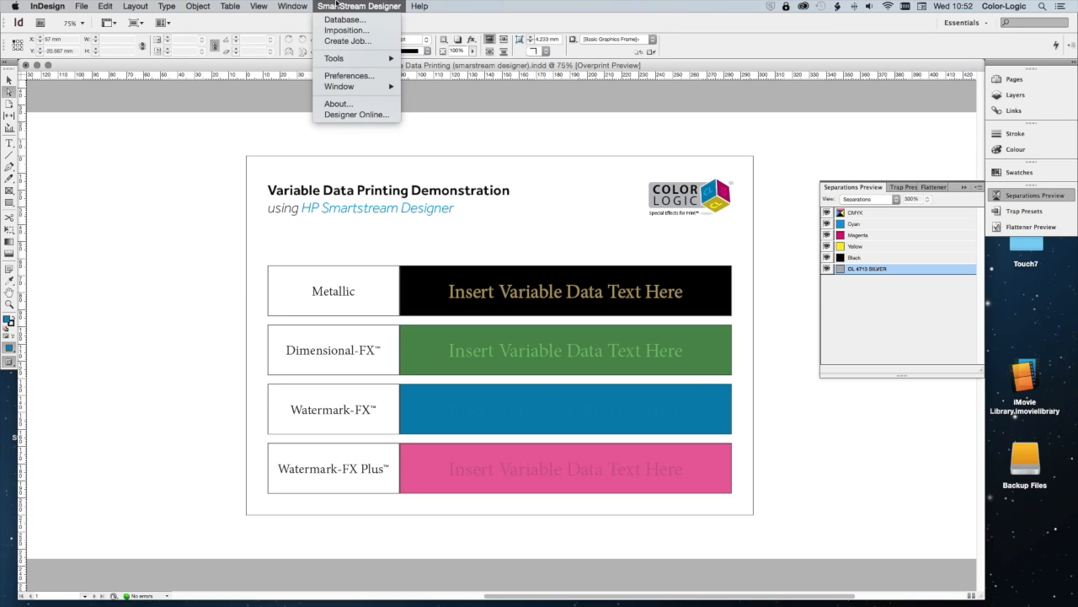
pyautogui.click(344, 19)
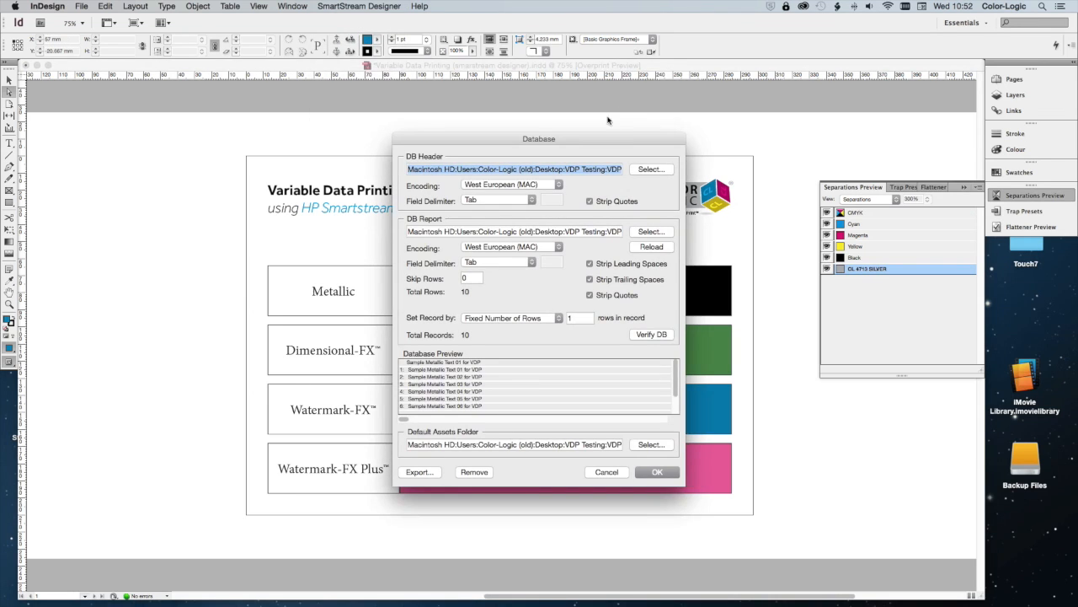
pyautogui.click(651, 169)
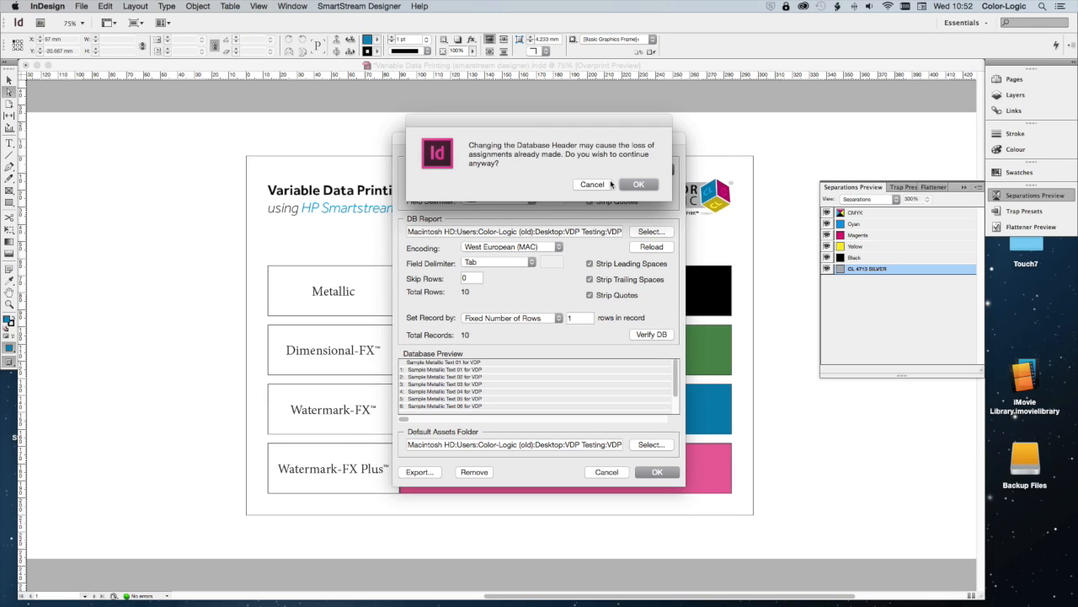
pyautogui.click(639, 184)
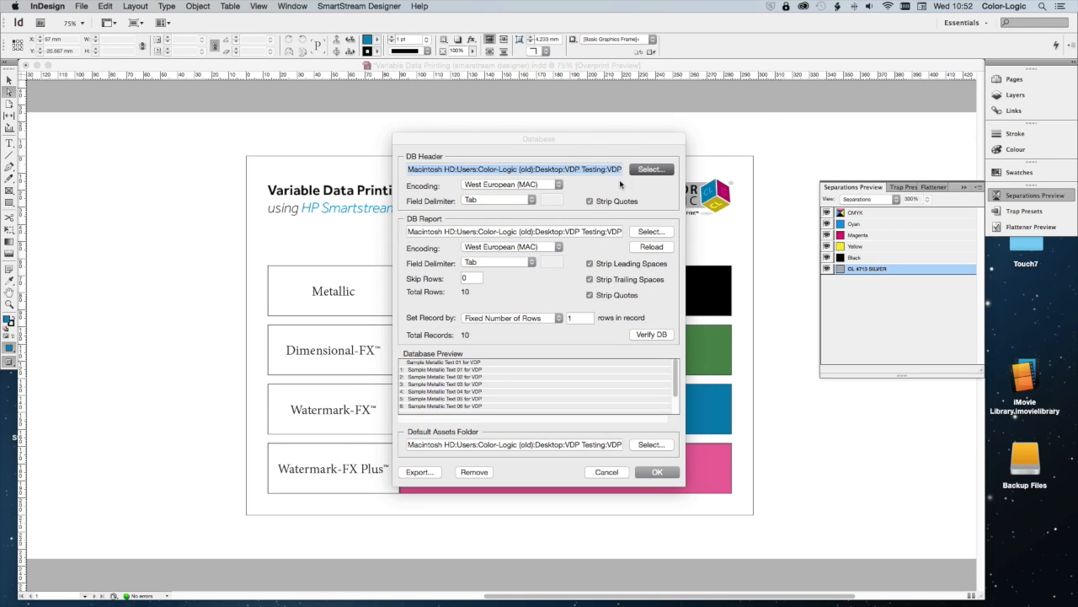
pyautogui.click(650, 169)
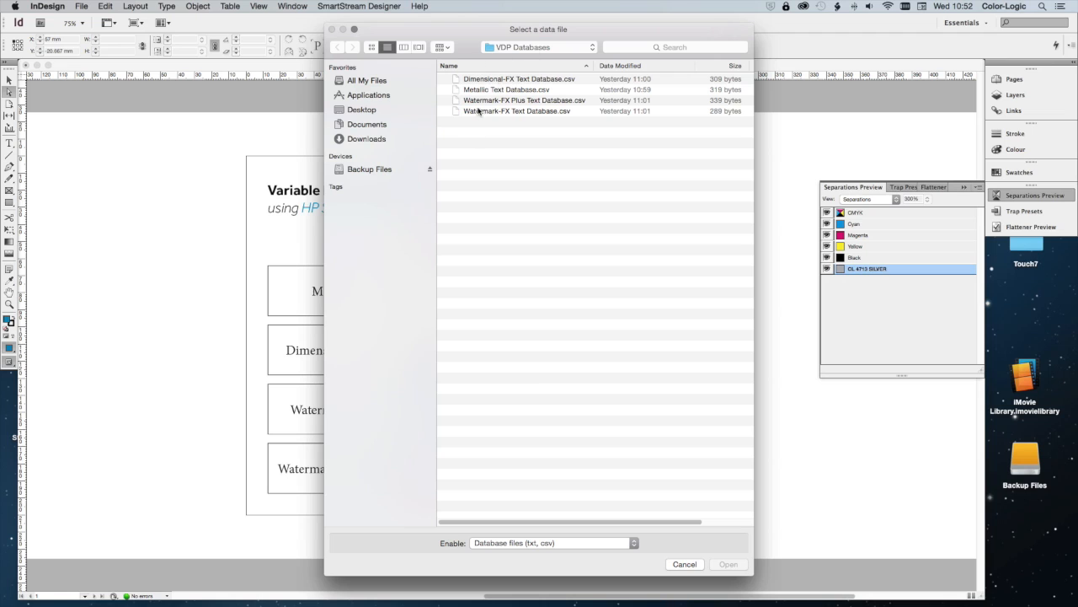
pyautogui.click(728, 564)
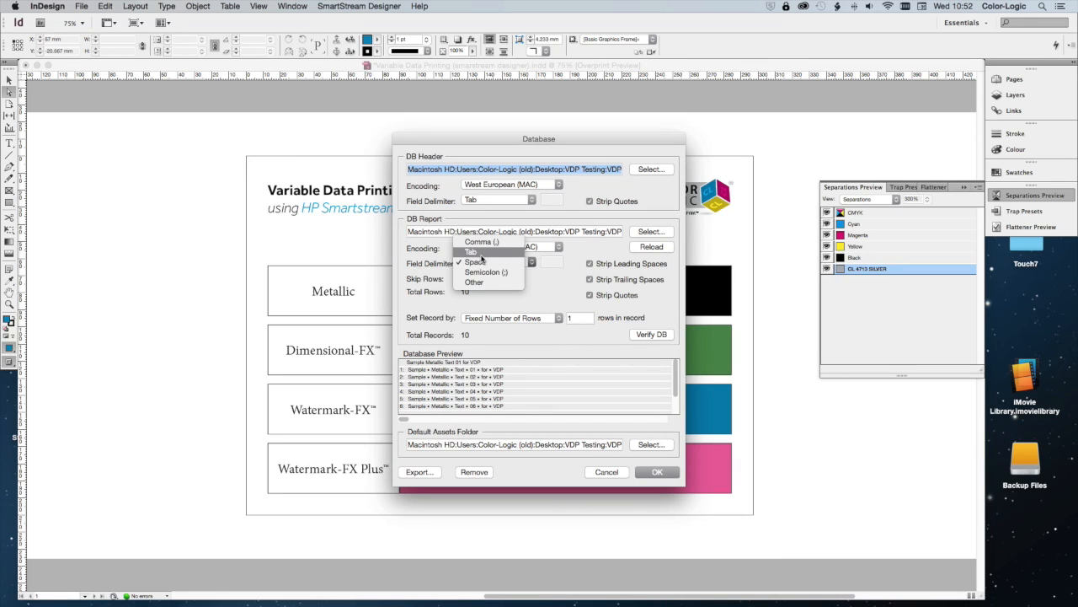
pyautogui.click(472, 253)
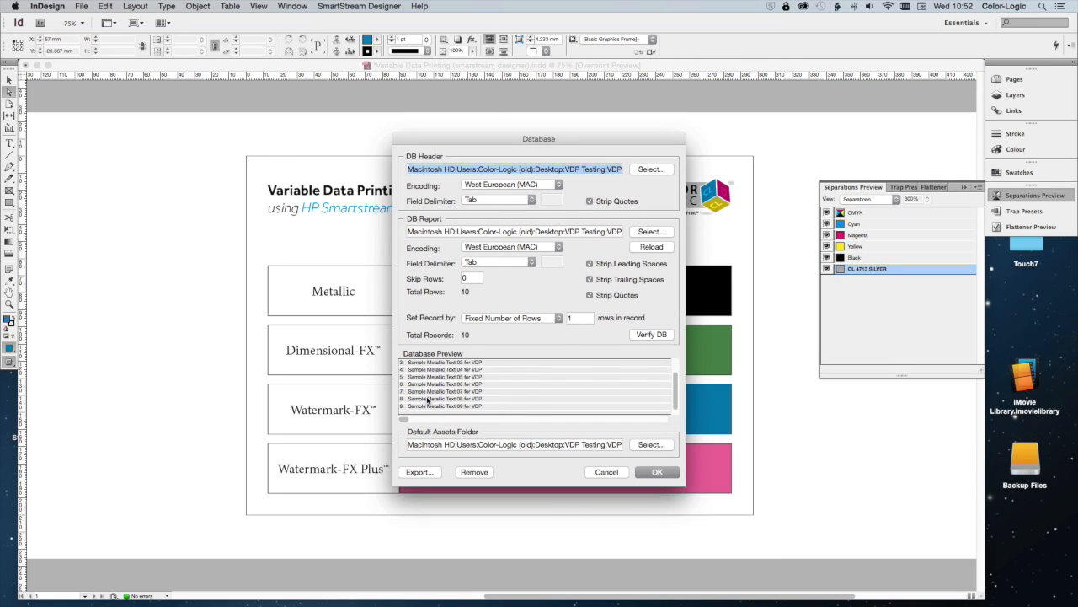
# - Show the Data Fields panel and place the cursor in the Metallic bar's placeholder text
pyautogui.scroll(-3)
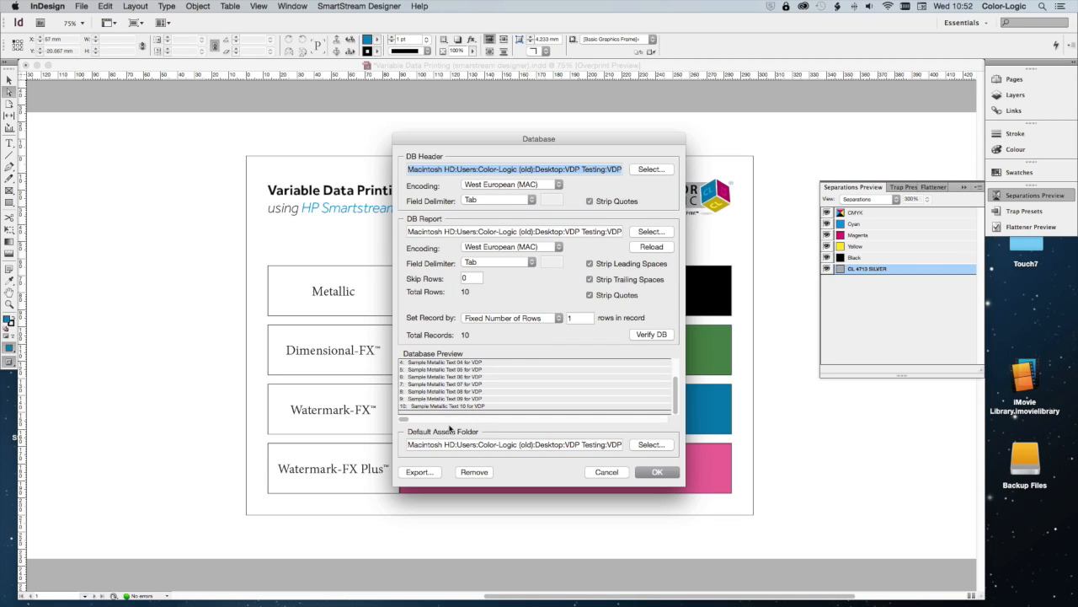
pyautogui.scroll(3)
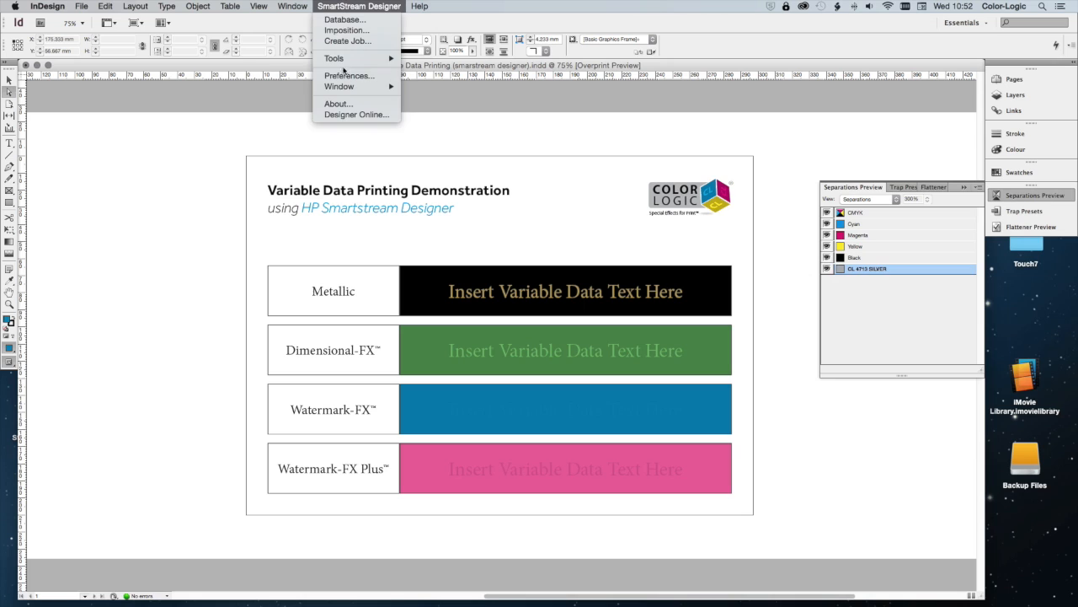
pyautogui.moveTo(339, 86)
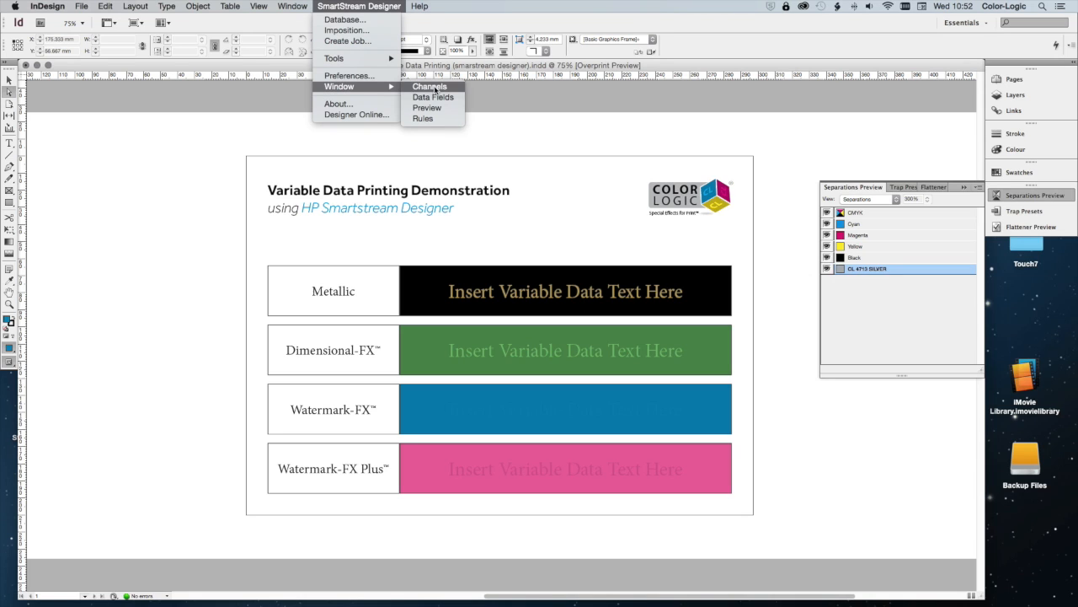
pyautogui.click(433, 96)
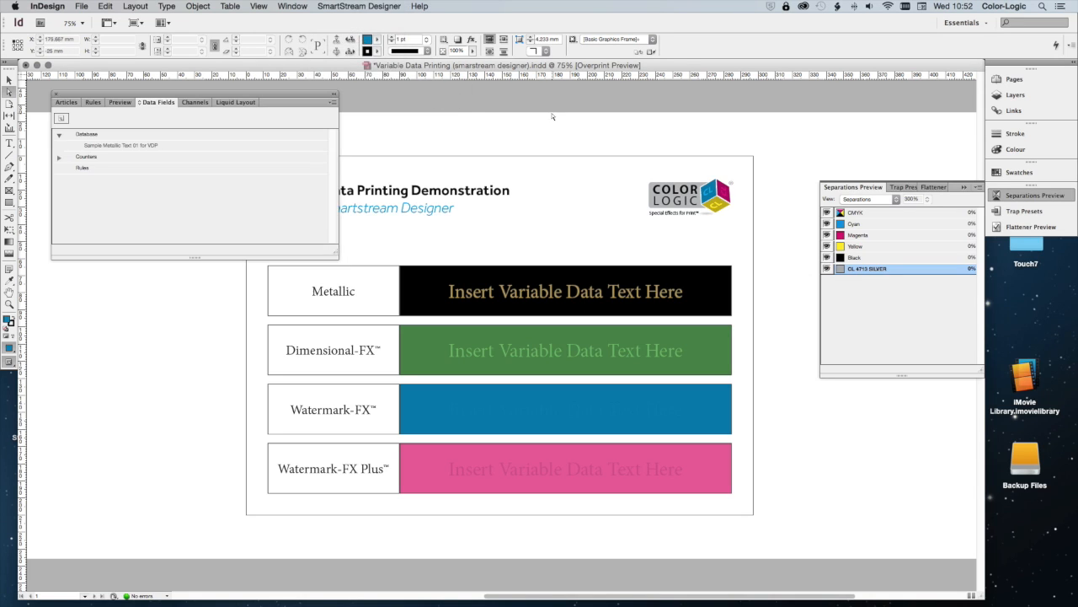
pyautogui.click(564, 350)
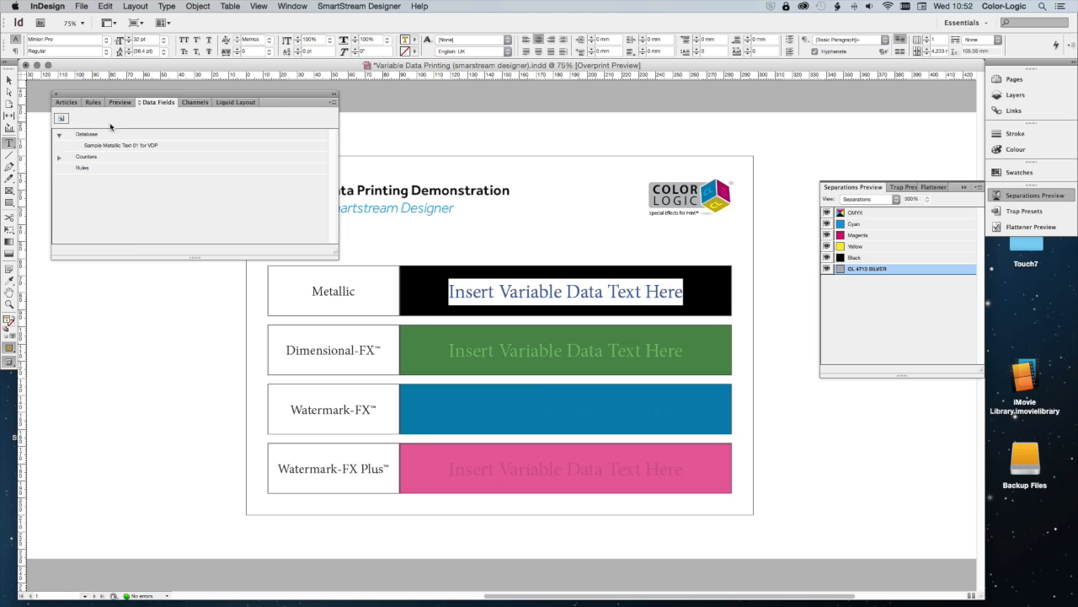
# - Insert the «Sample Metallic Text 01 for VDP» field into the Metallic bar and check it
pyautogui.doubleClick(120, 145)
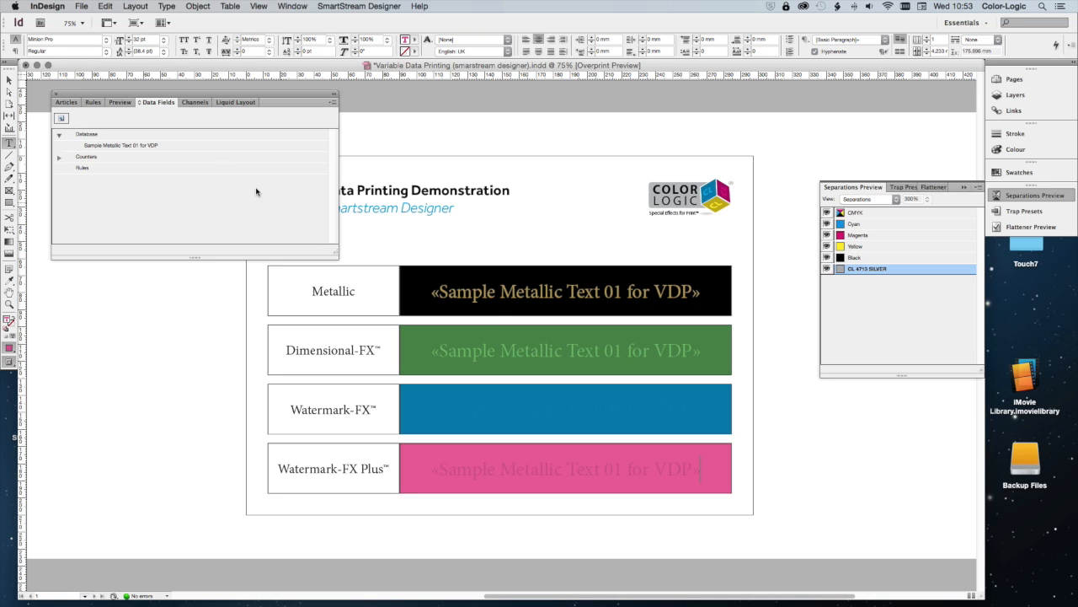
pyautogui.moveTo(141, 155)
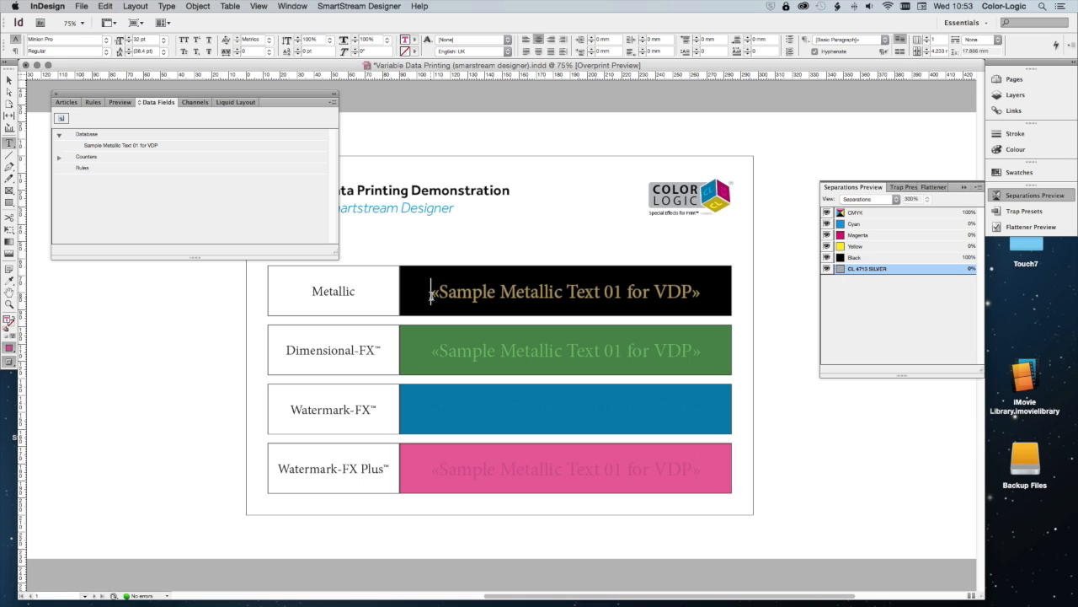
pyautogui.click(120, 144)
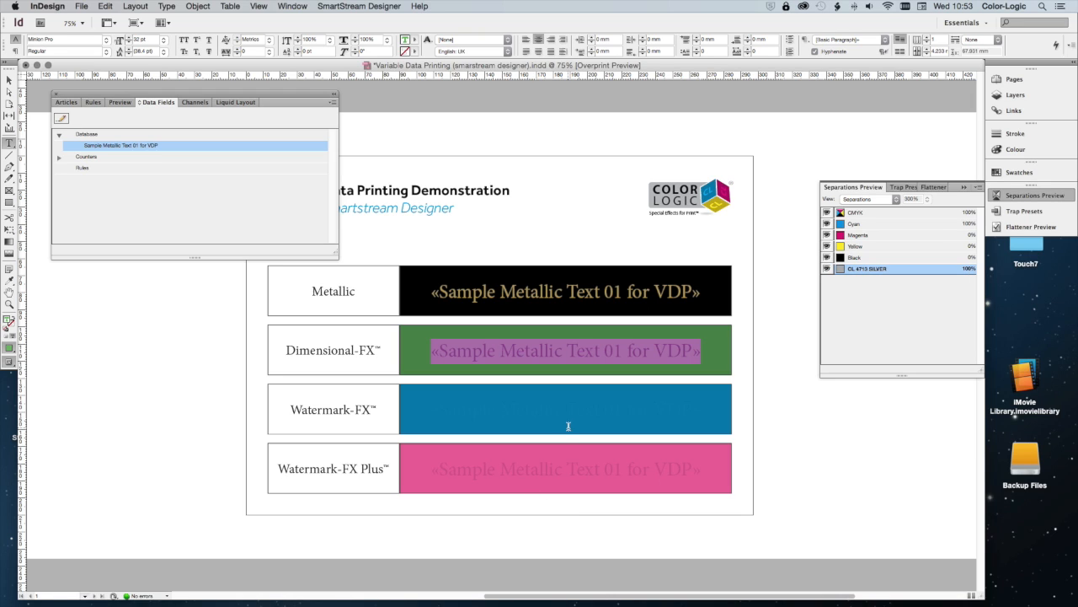
# - Turn on database preview and step forward through the records to record 10
pyautogui.click(123, 102)
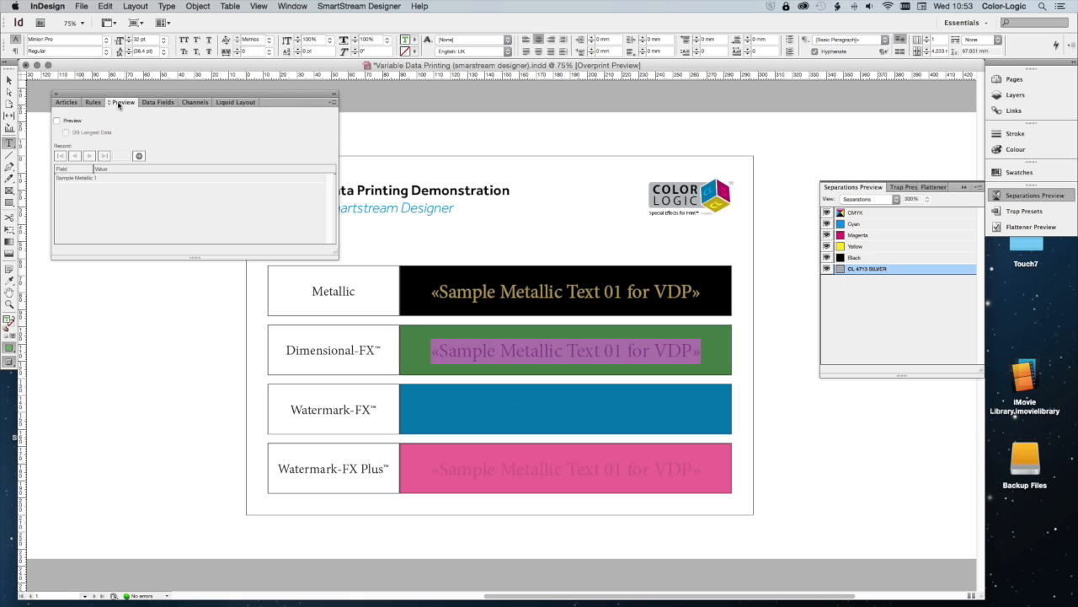
pyautogui.click(58, 120)
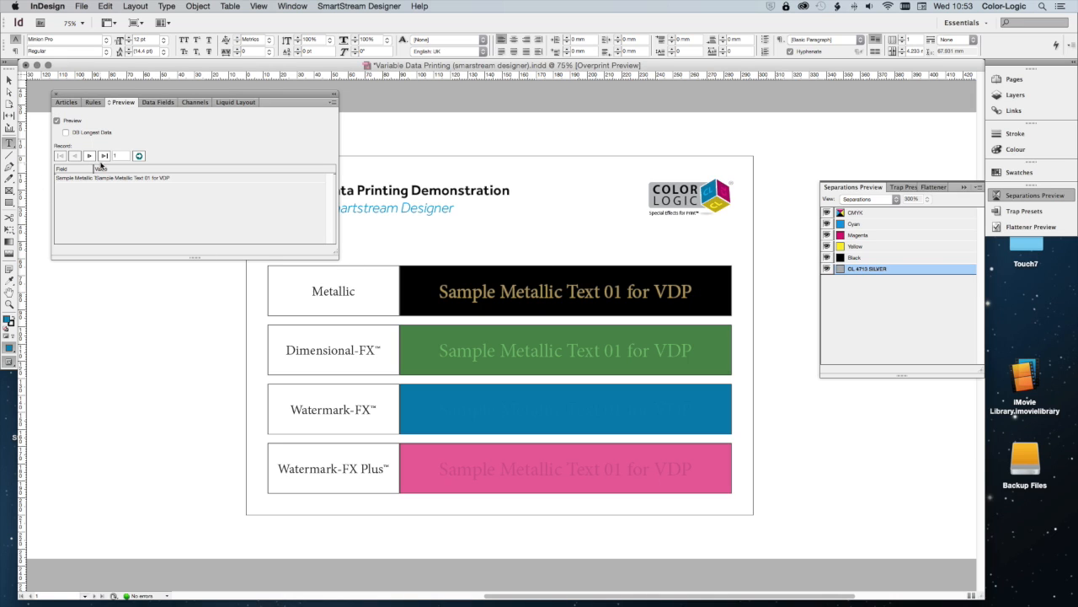
pyautogui.click(105, 155)
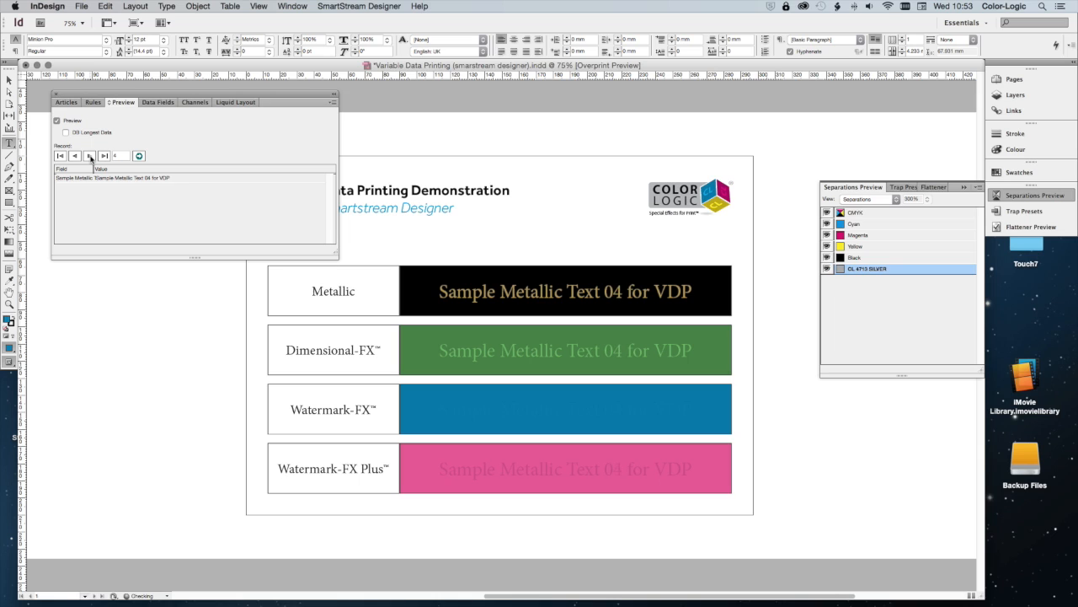
pyautogui.click(90, 155)
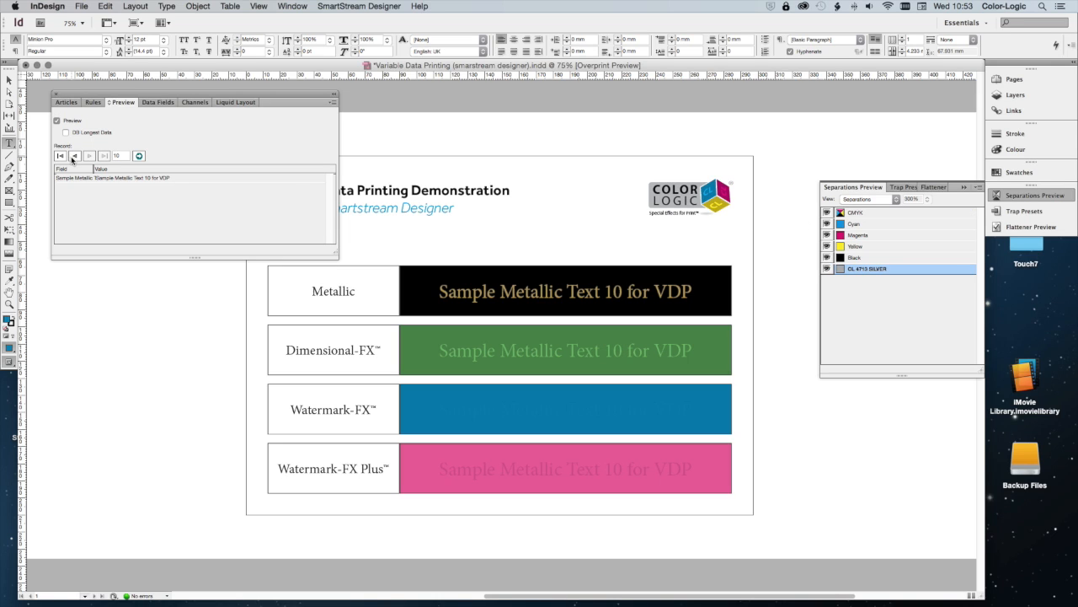
# - Hide the CMYK plates and step through the records silver-only, ending on record 4
pyautogui.click(60, 156)
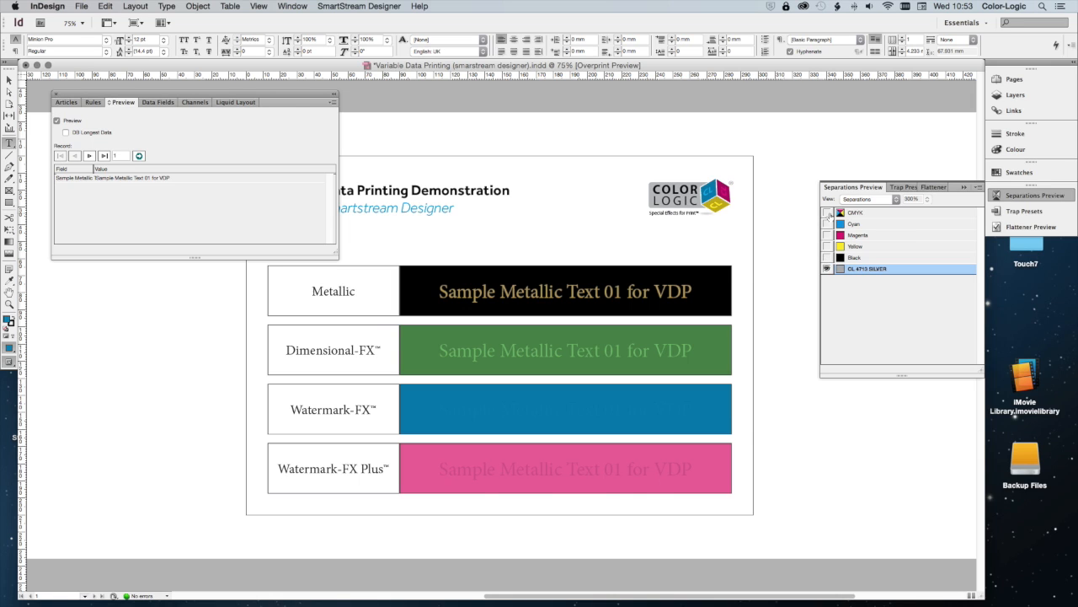
pyautogui.click(827, 212)
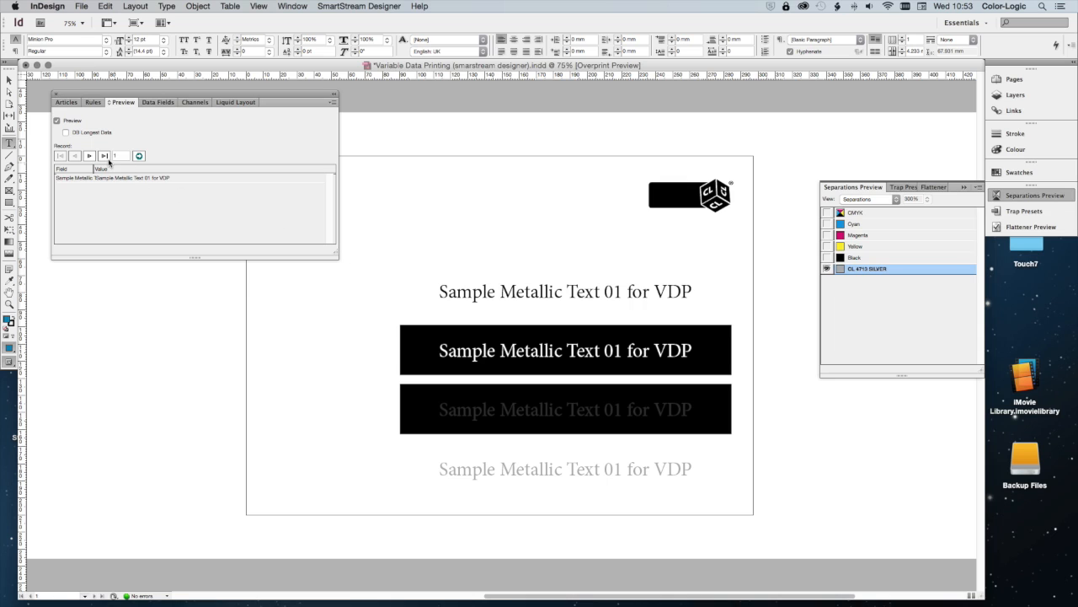
pyautogui.click(89, 155)
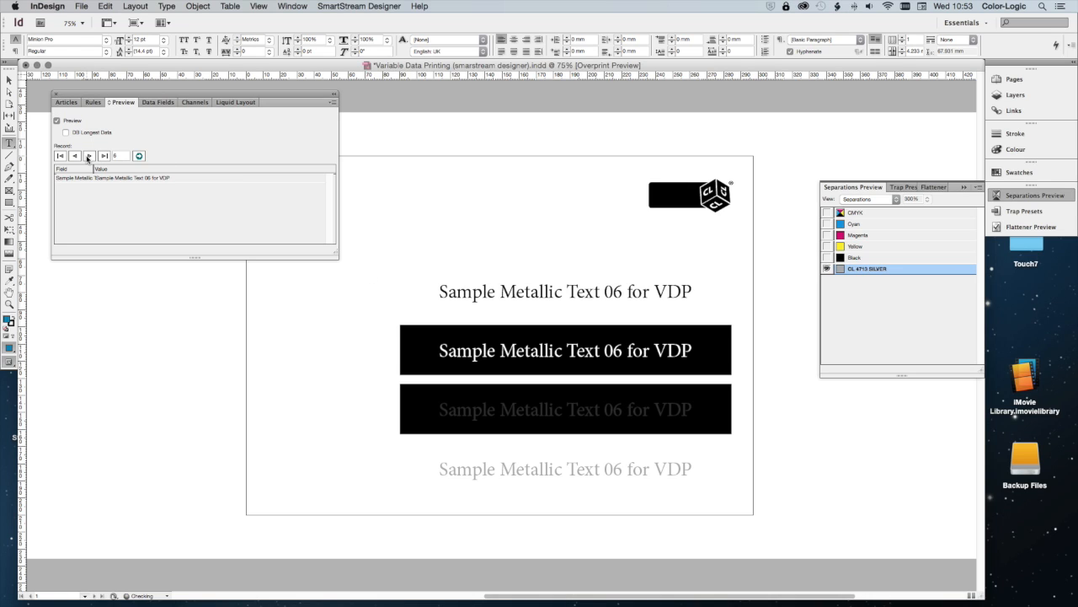
pyautogui.click(104, 155)
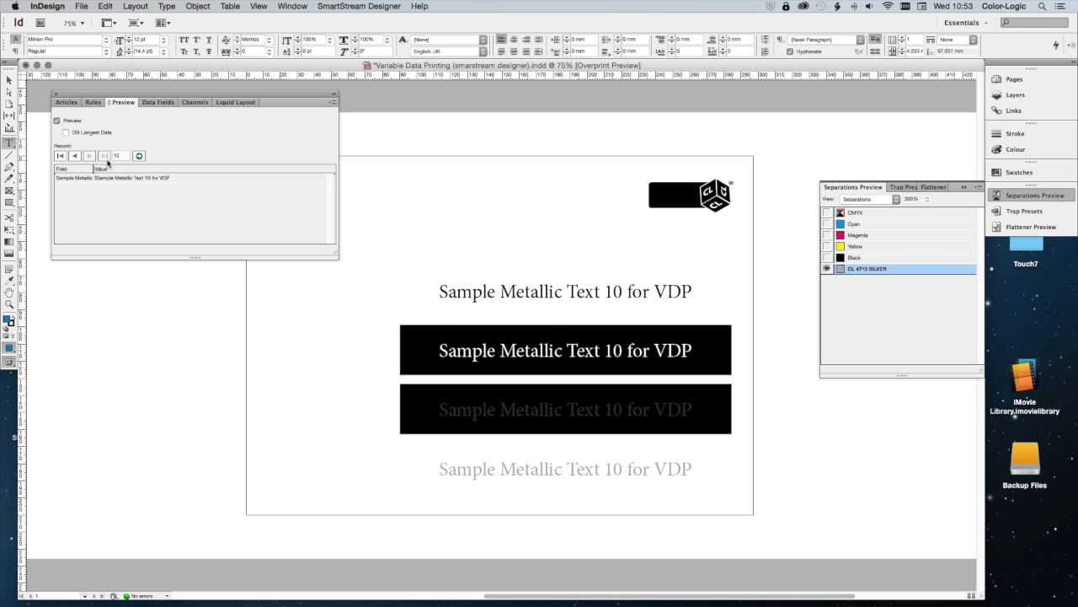
pyautogui.click(74, 156)
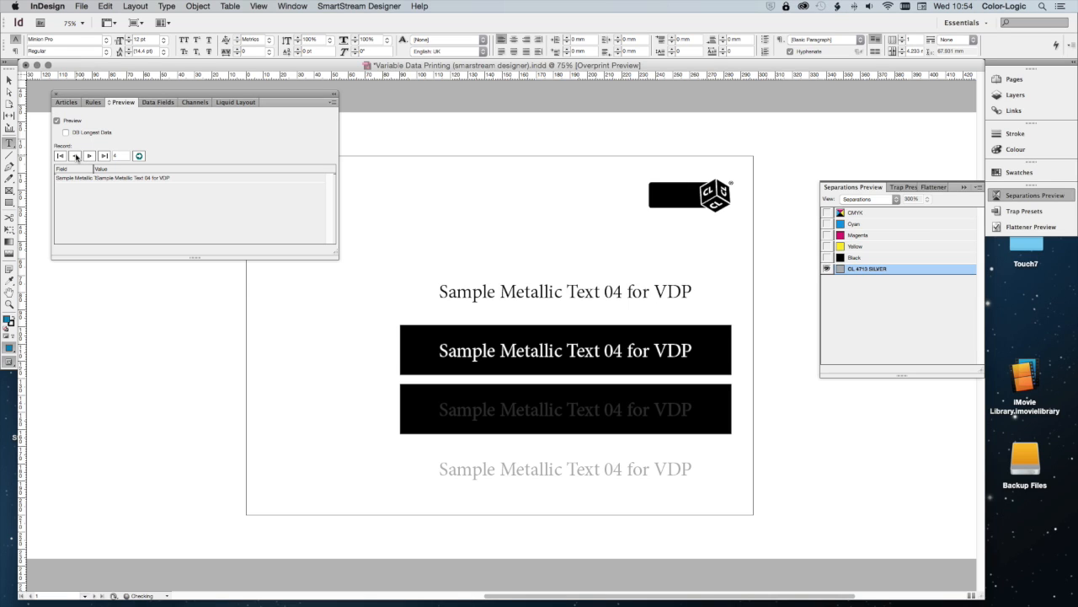
pyautogui.click(59, 156)
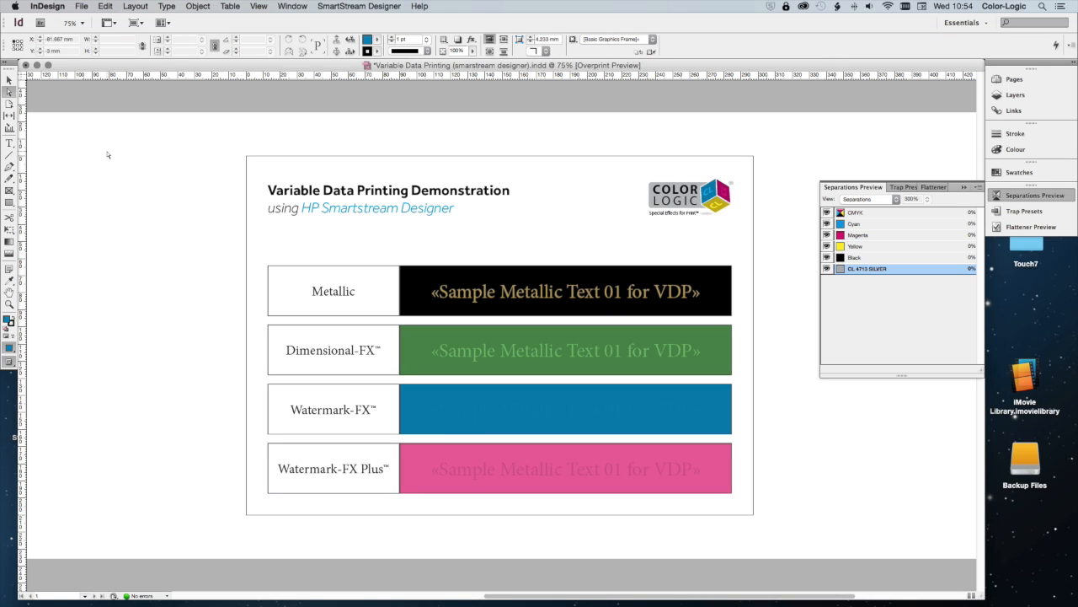
pyautogui.moveTo(157, 150)
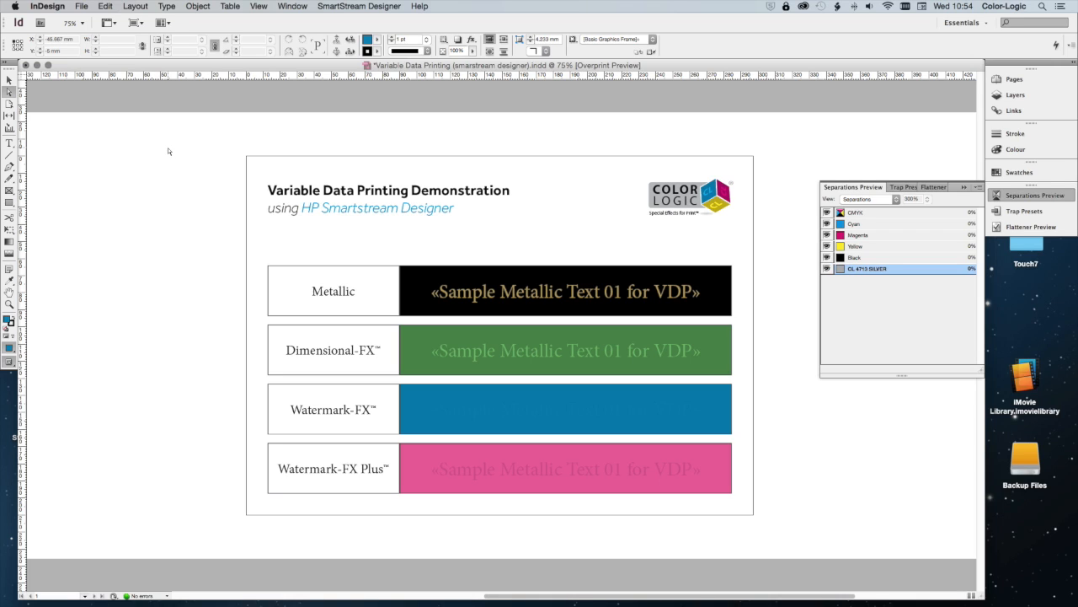
pyautogui.moveTo(177, 144)
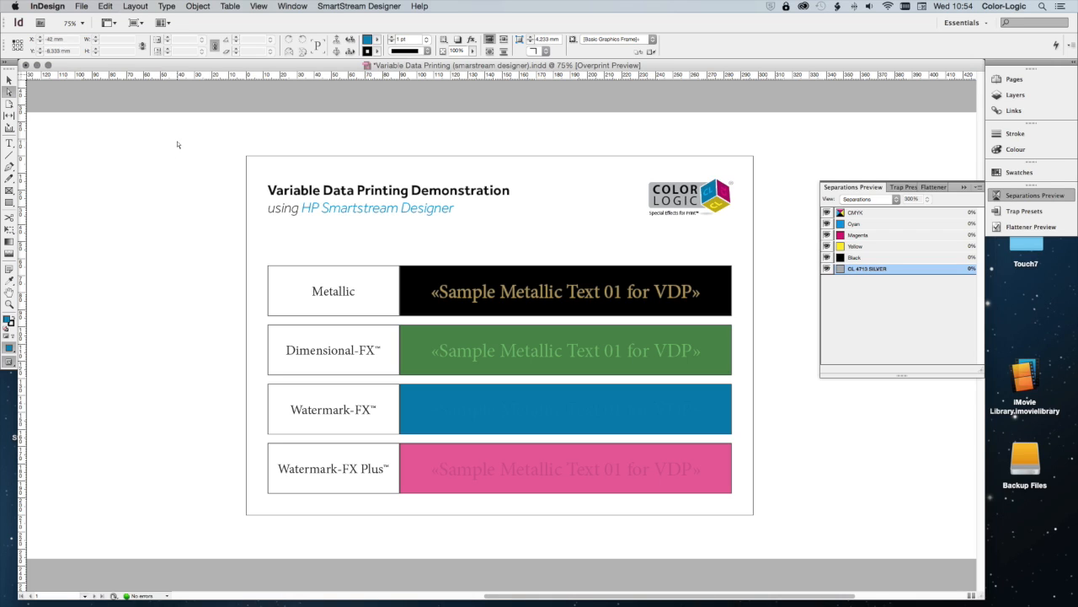
pyautogui.moveTo(186, 135)
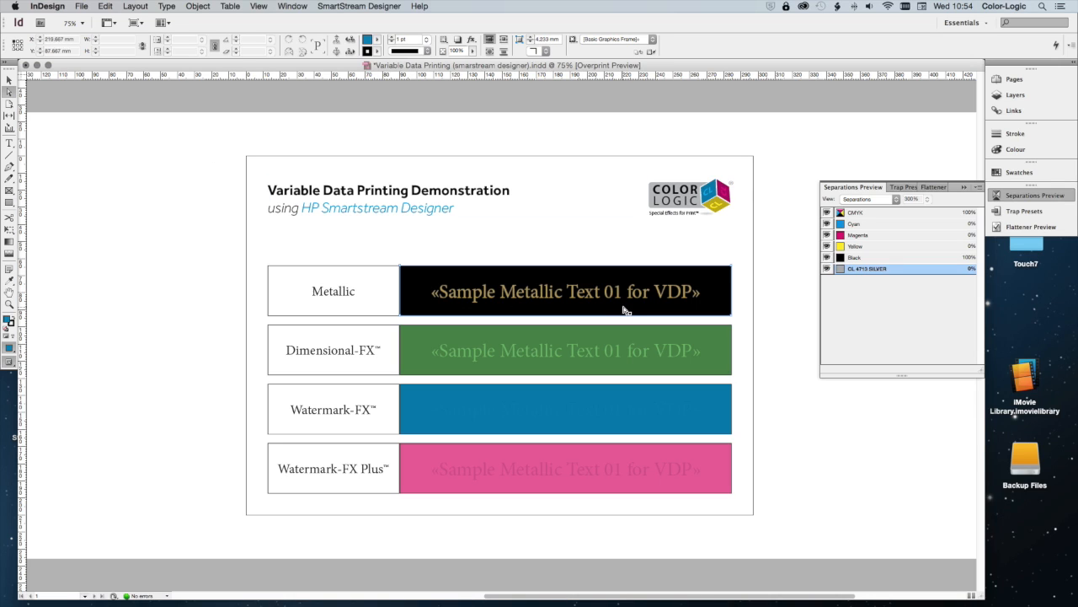
pyautogui.moveTo(632, 298)
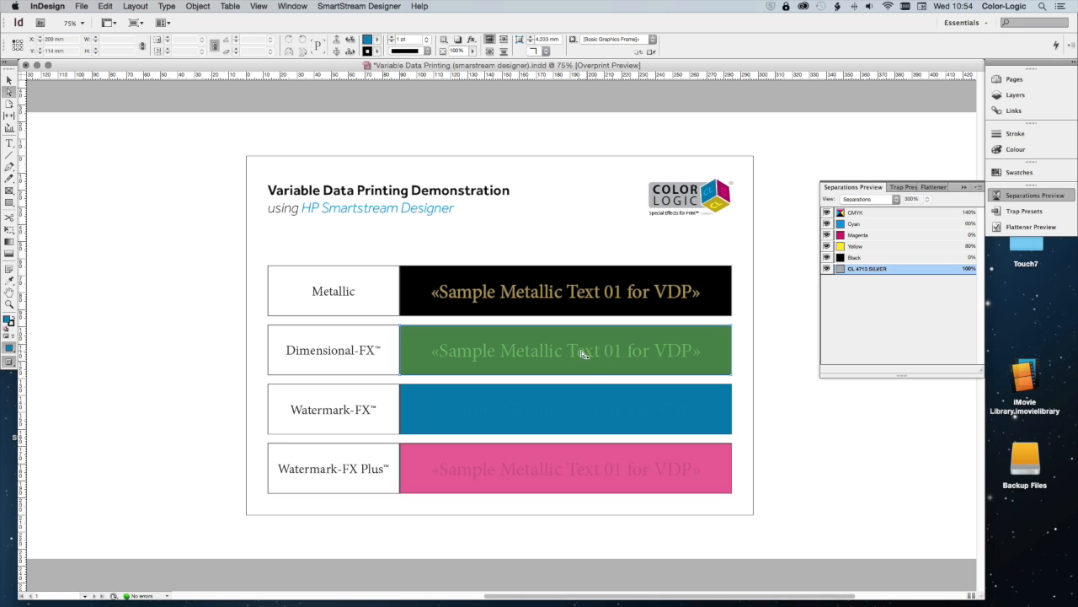
pyautogui.click(564, 291)
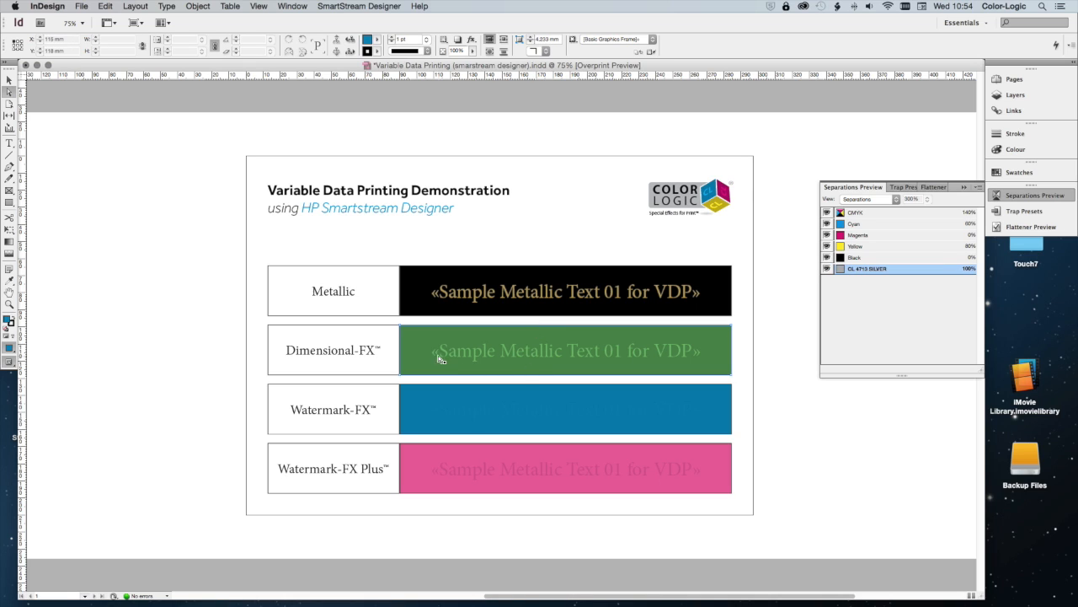
pyautogui.moveTo(662, 359)
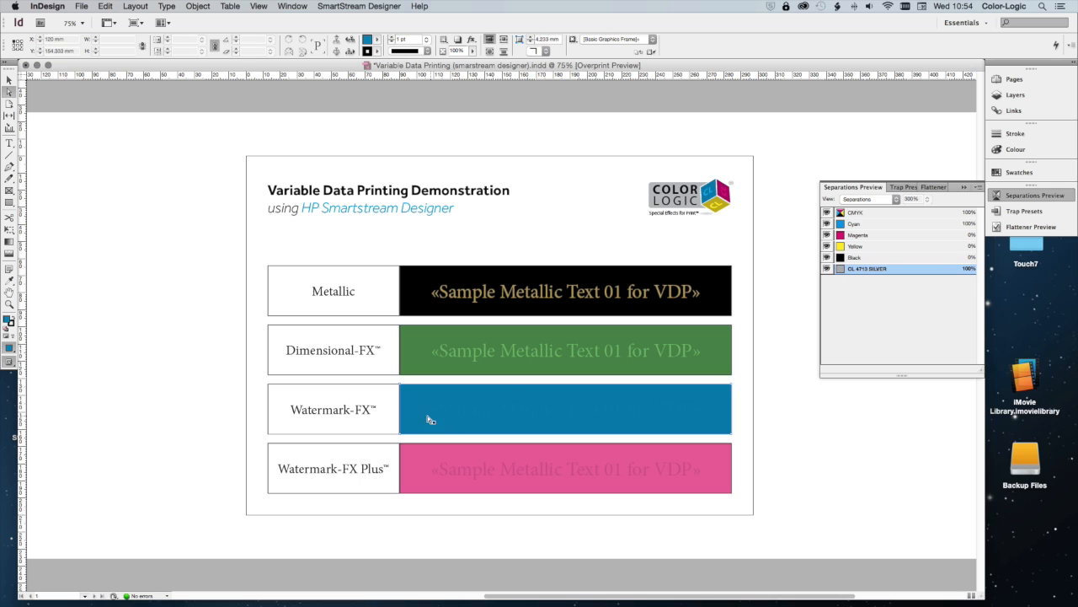
pyautogui.moveTo(508, 405)
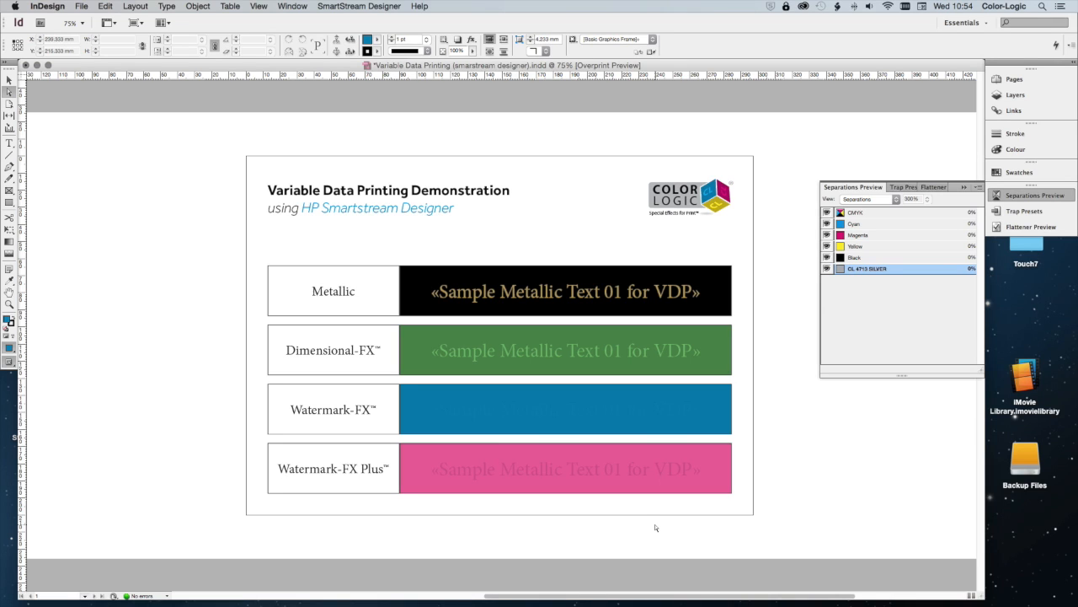
pyautogui.click(565, 467)
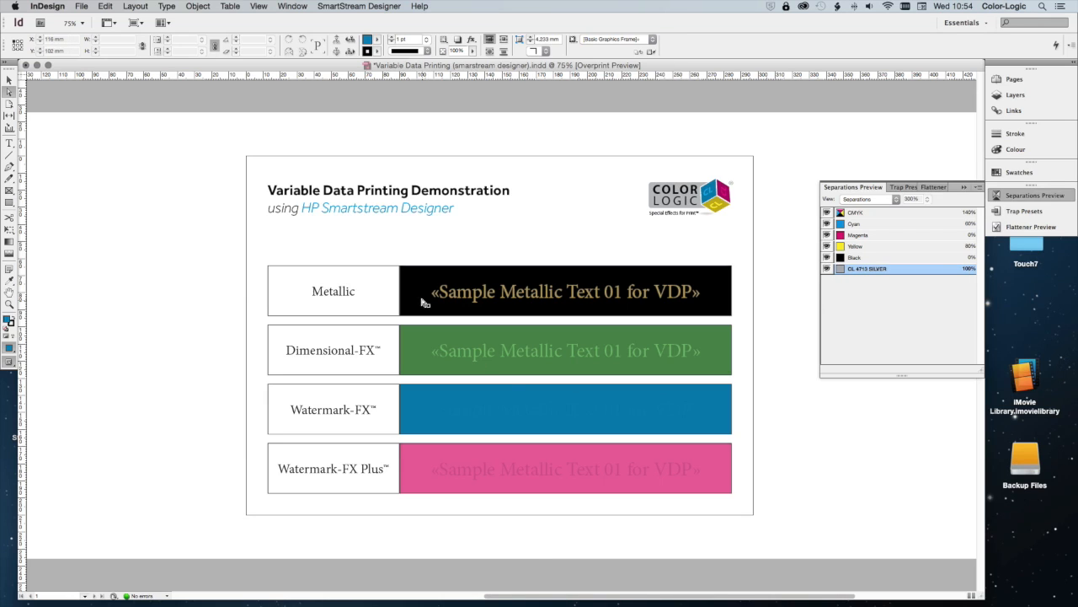
pyautogui.click(564, 469)
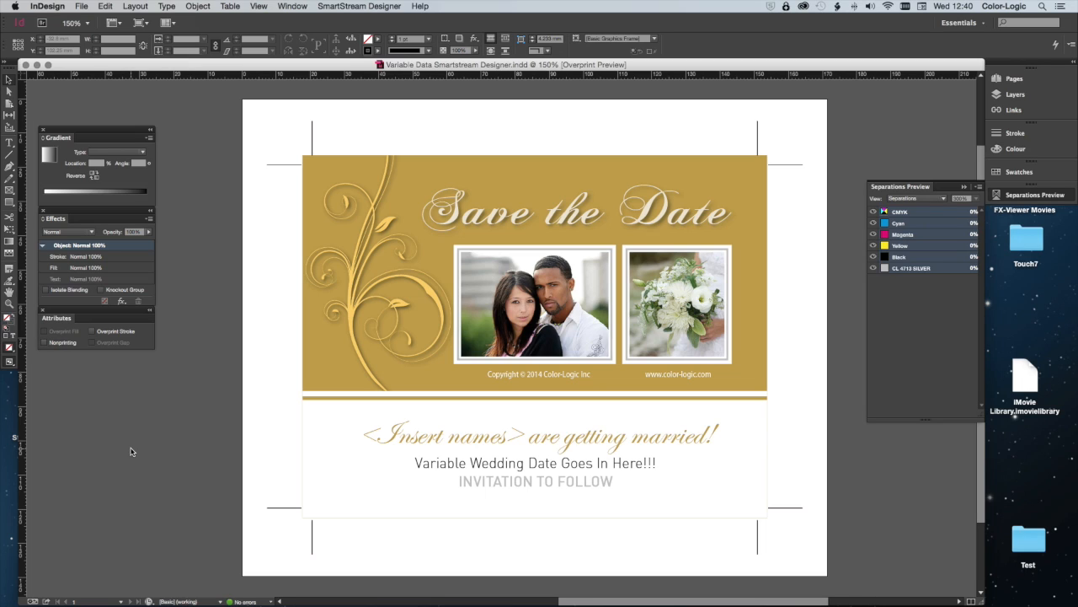
pyautogui.moveTo(38, 96)
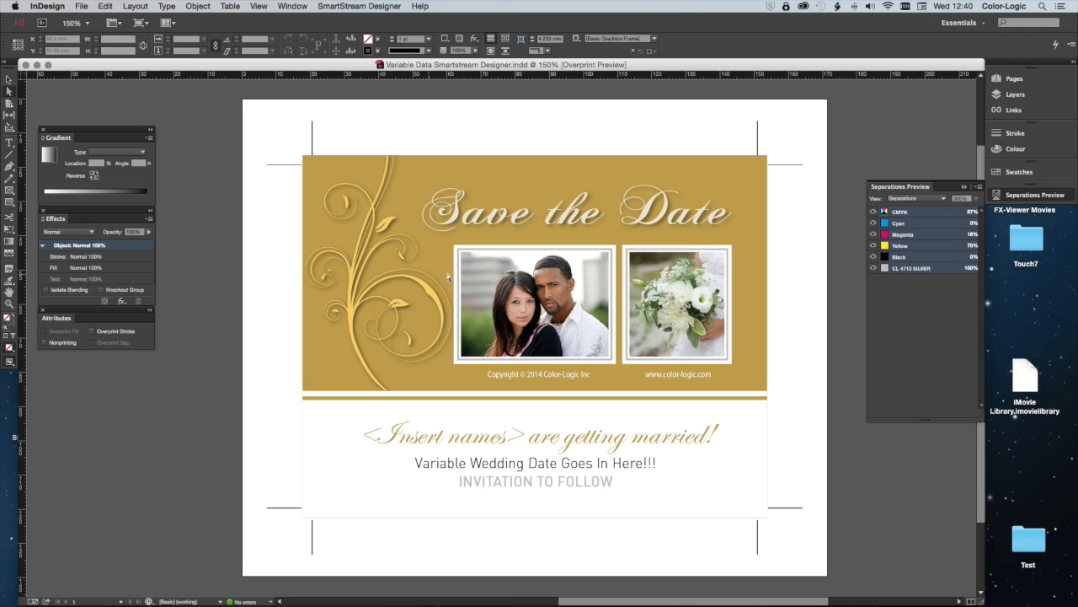
pyautogui.click(535, 303)
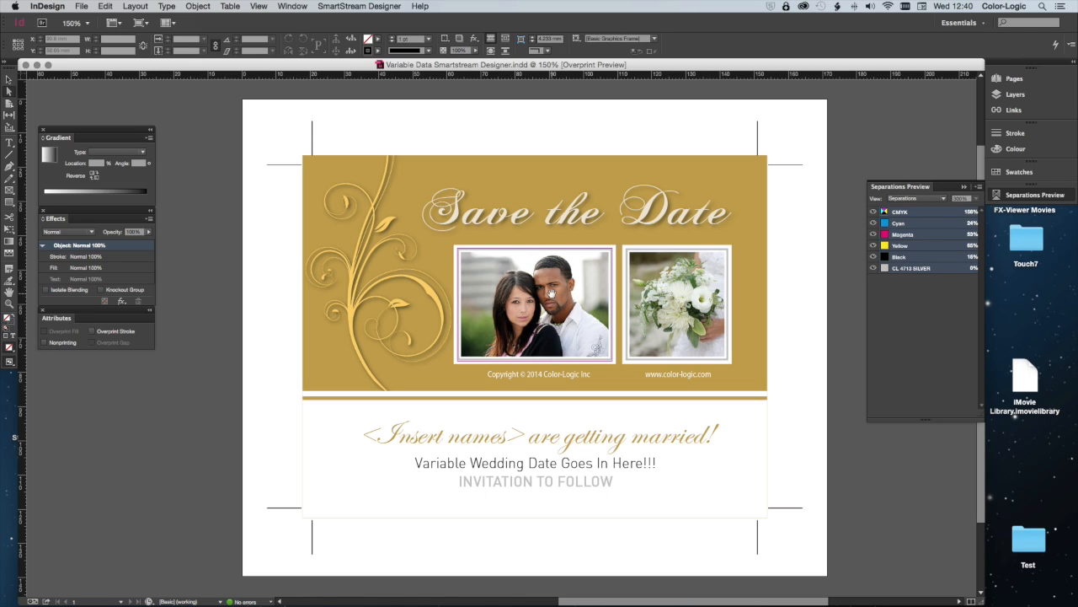
pyautogui.click(535, 436)
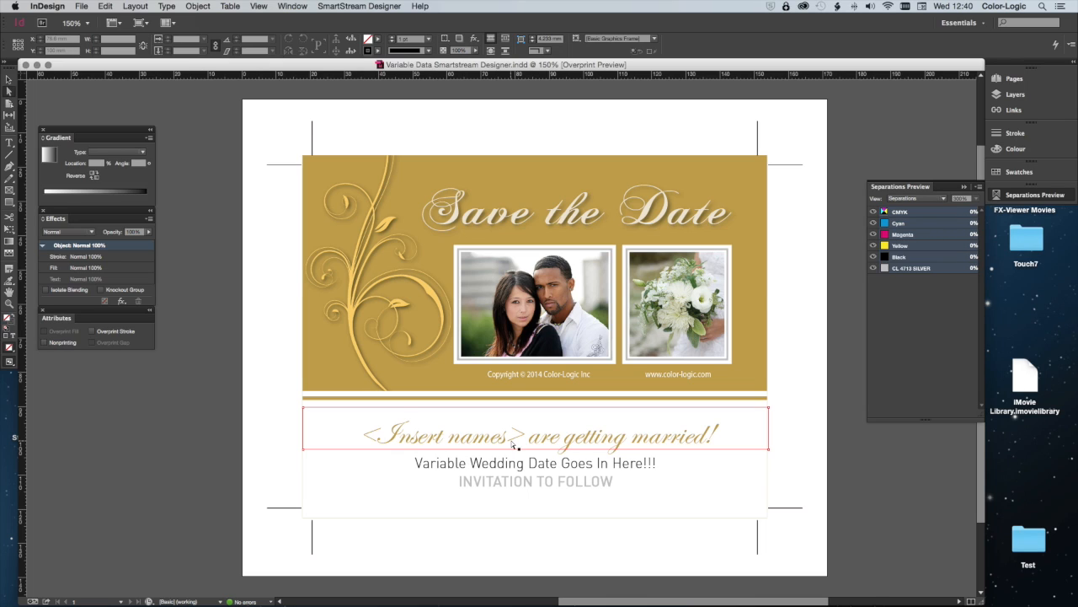
pyautogui.click(535, 463)
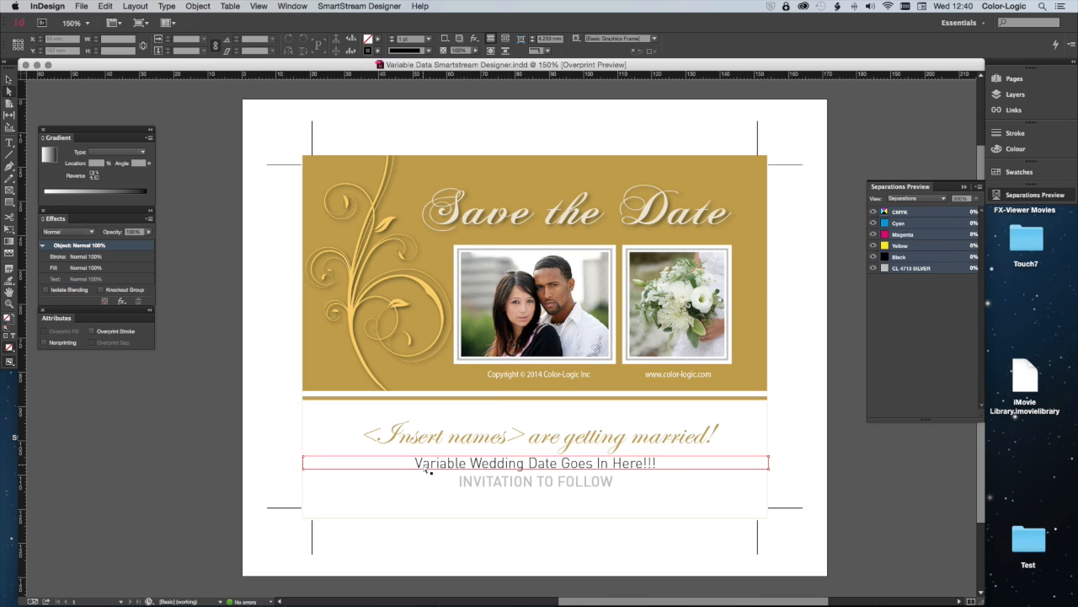
pyautogui.click(236, 456)
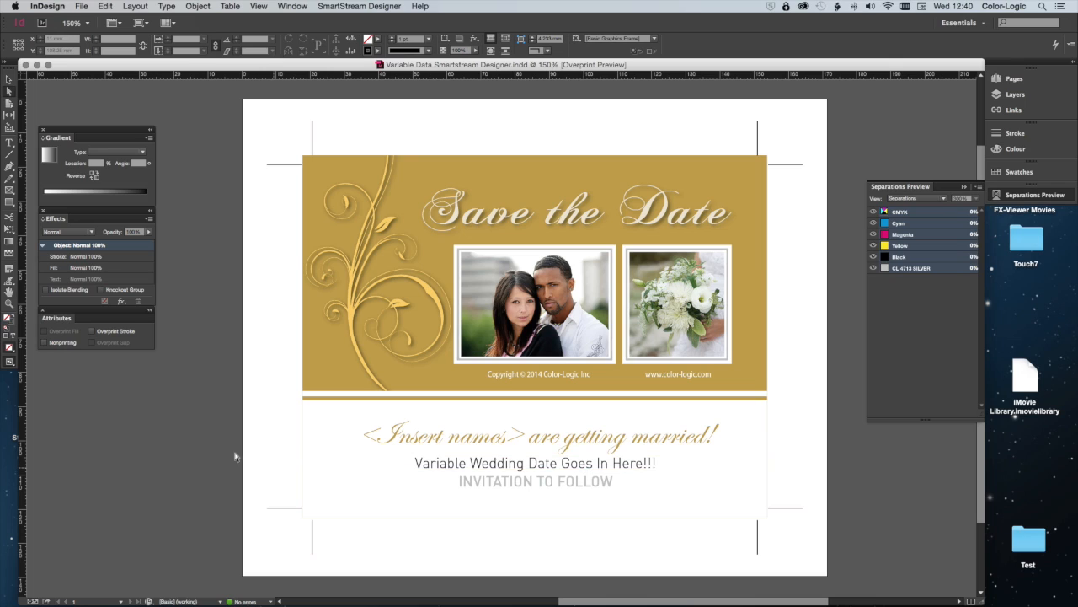
pyautogui.moveTo(152, 440)
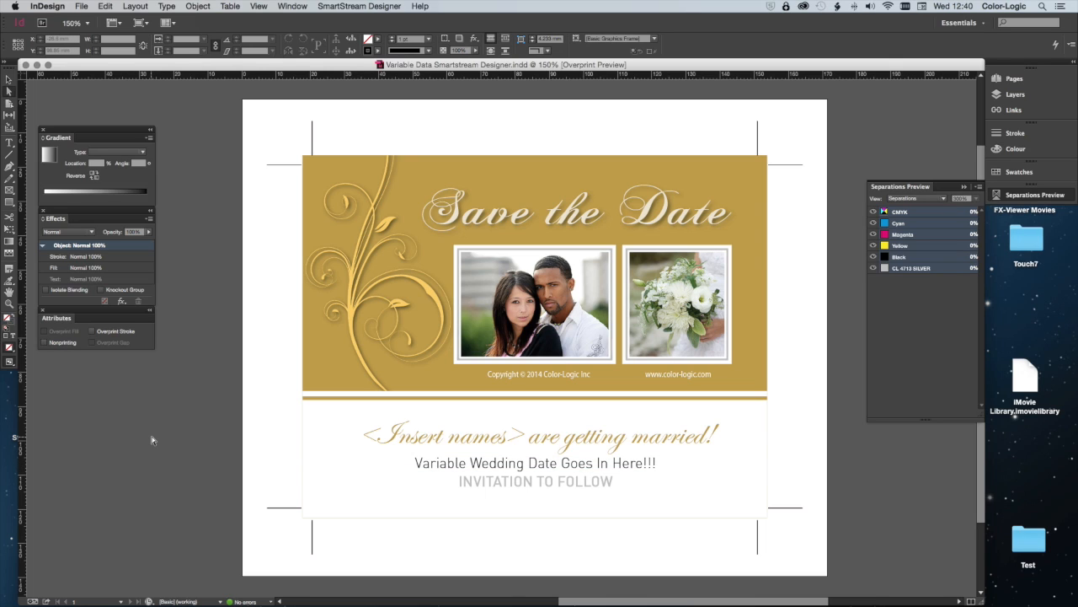
pyautogui.click(535, 463)
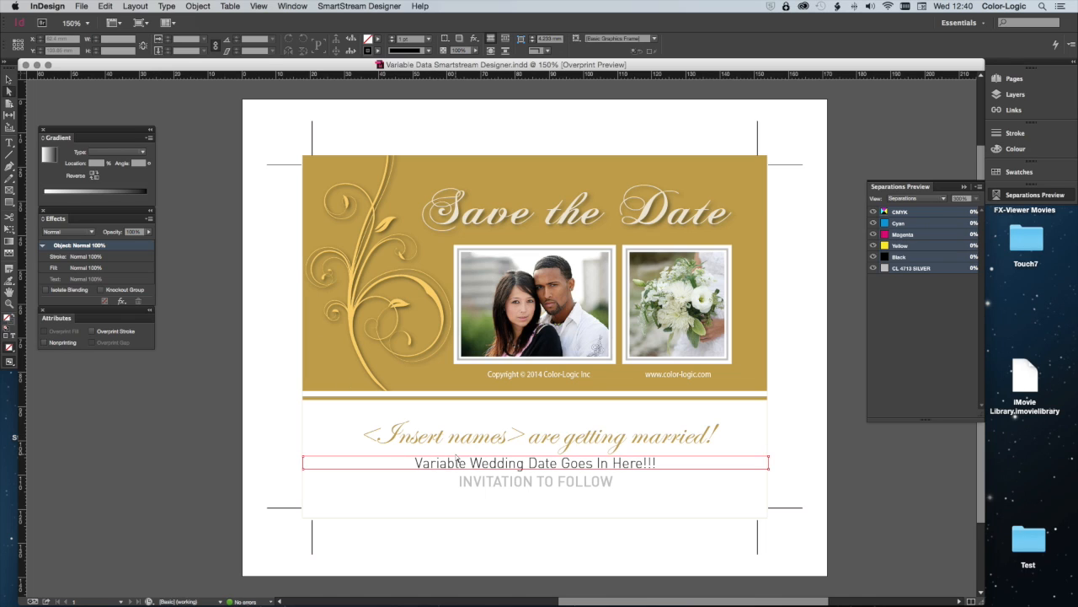
pyautogui.click(197, 464)
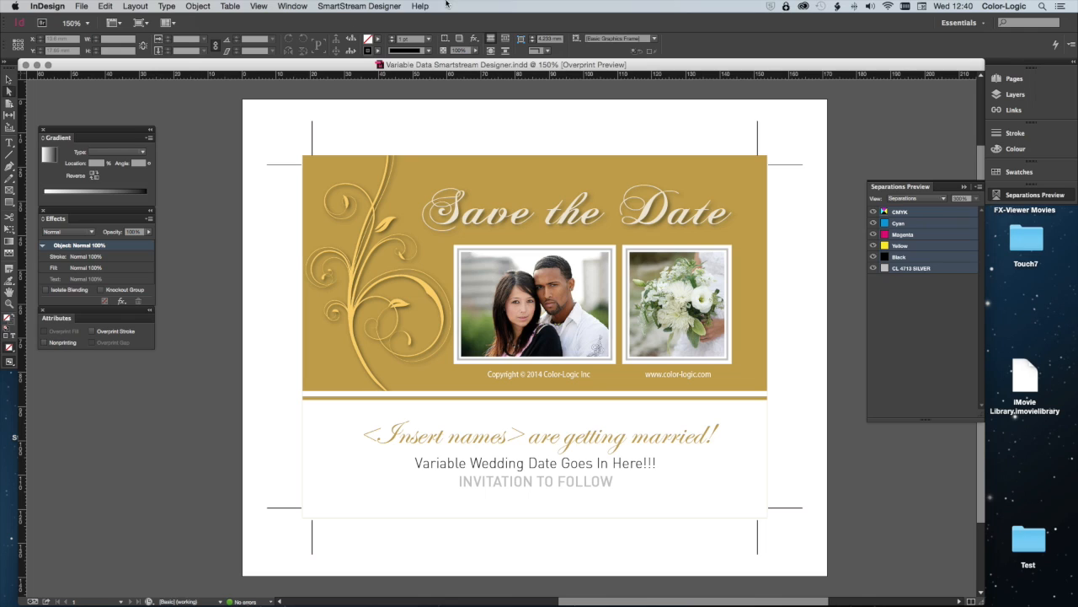
# - Choose Color-Logic Demo.csv as the card's SmartStream Designer database
pyautogui.click(358, 6)
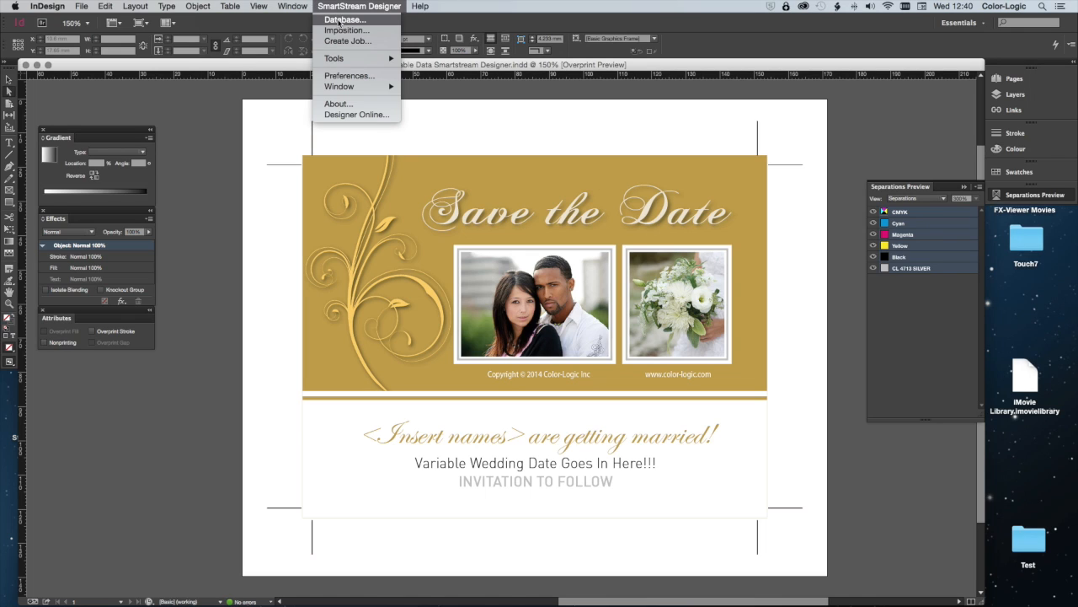
pyautogui.moveTo(378, 23)
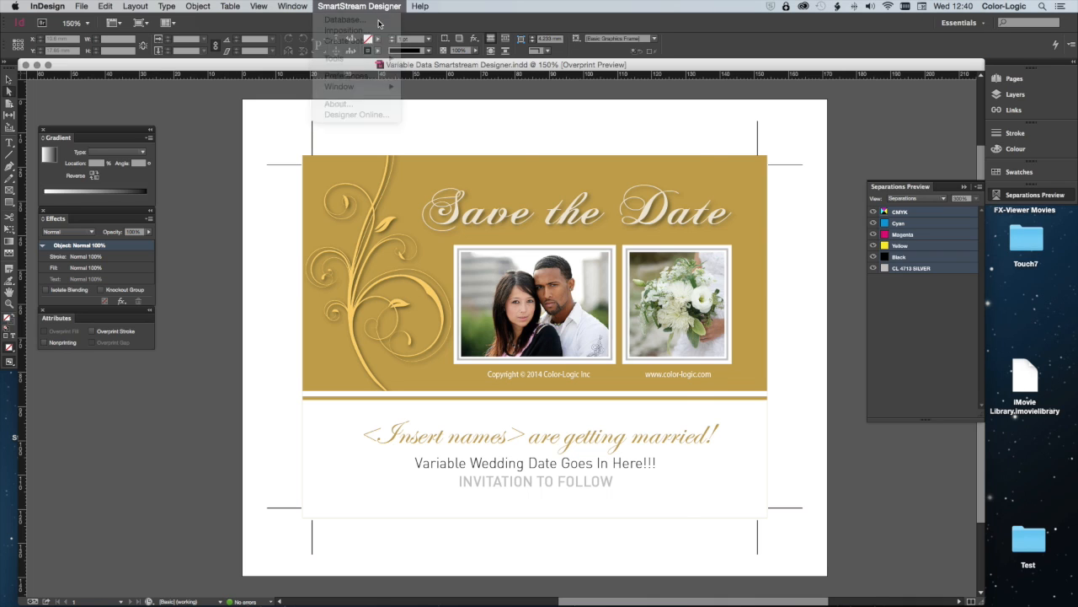
pyautogui.click(344, 19)
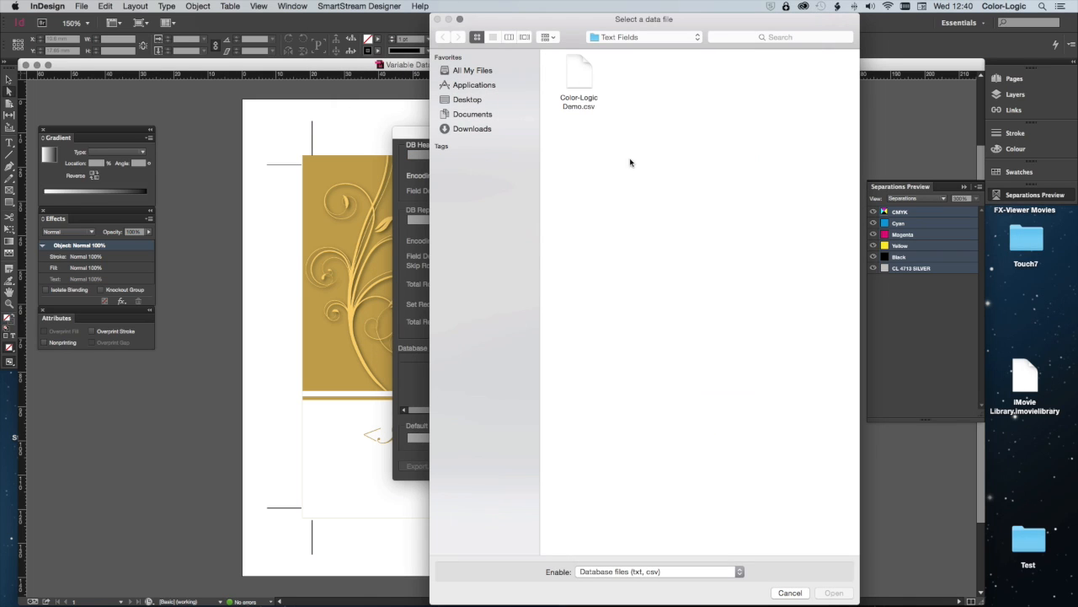
pyautogui.click(578, 75)
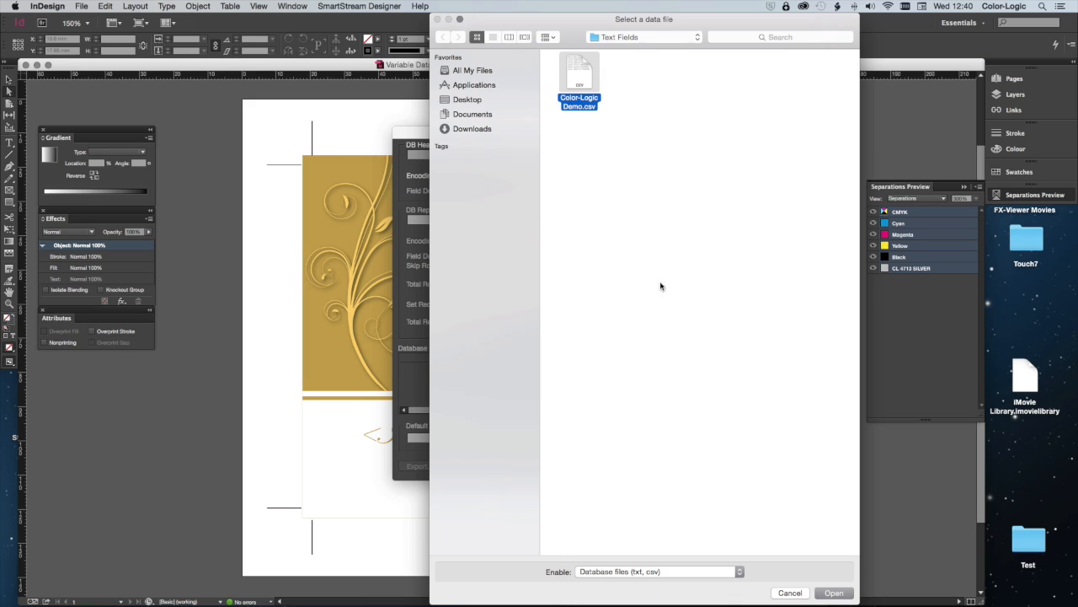
pyautogui.click(833, 593)
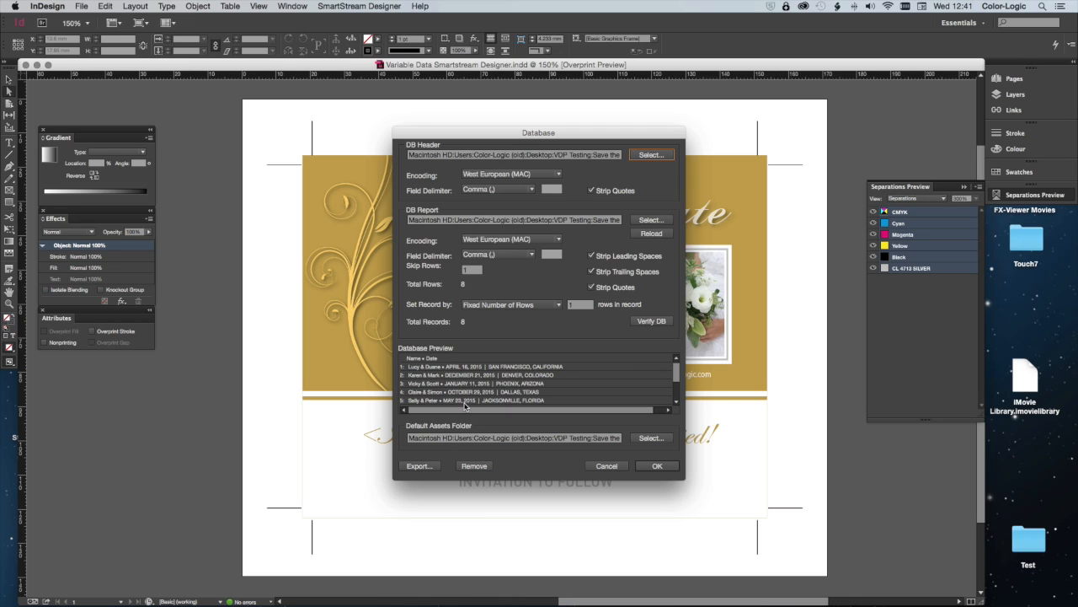
pyautogui.moveTo(449, 432)
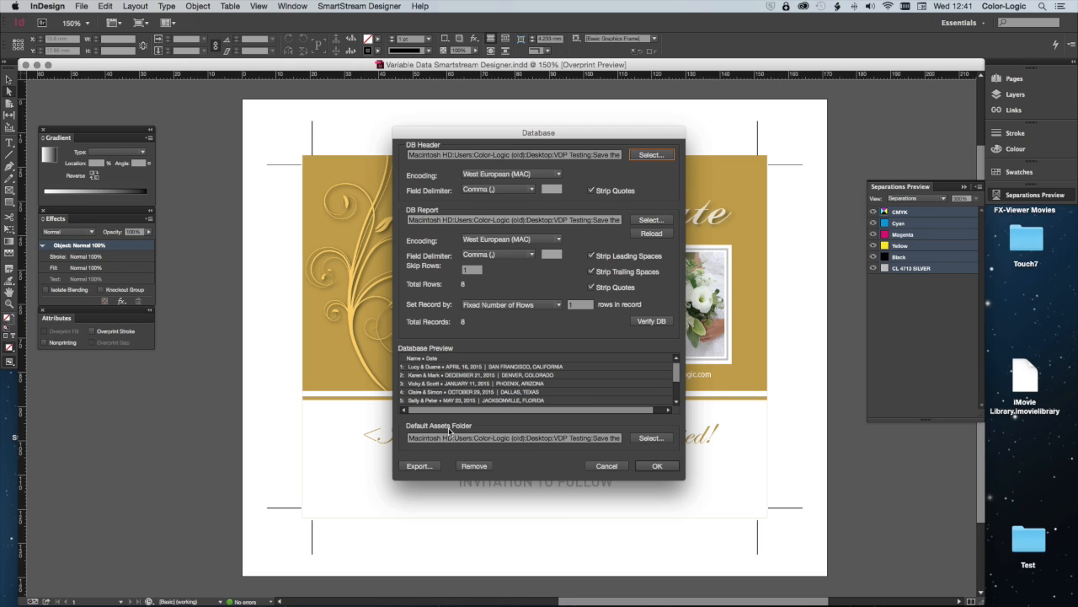
# - Set the default assets folder to Variable Photographs and apply the database settings
pyautogui.click(652, 438)
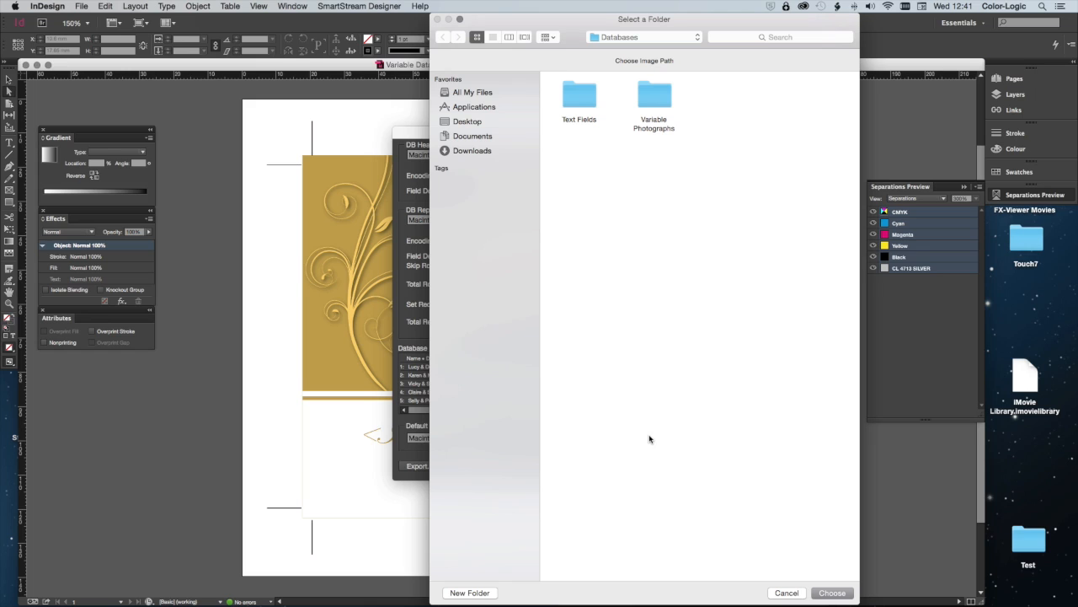
pyautogui.click(654, 95)
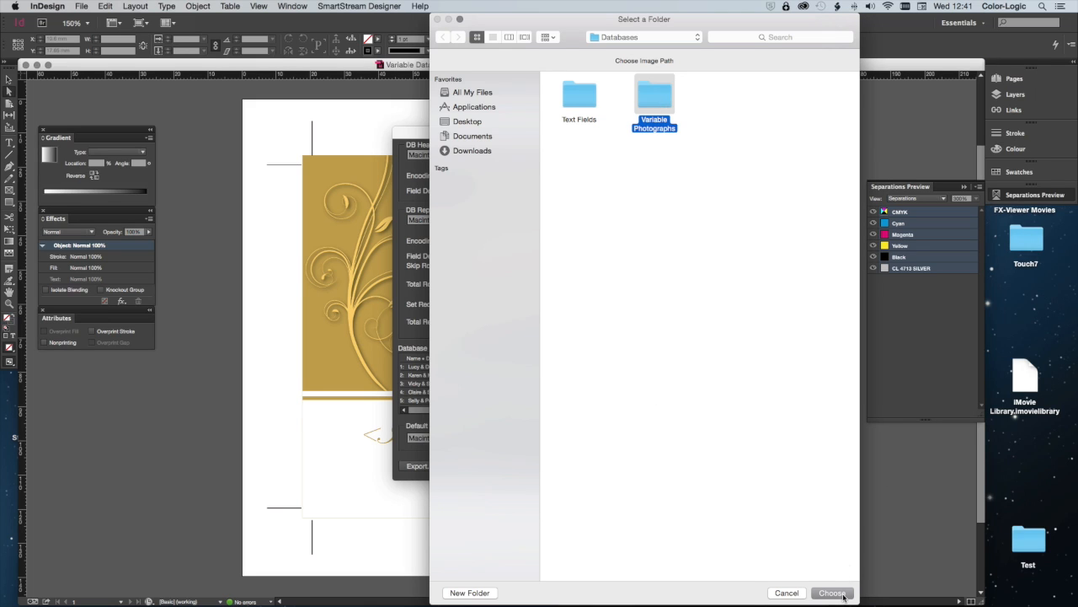
pyautogui.click(832, 592)
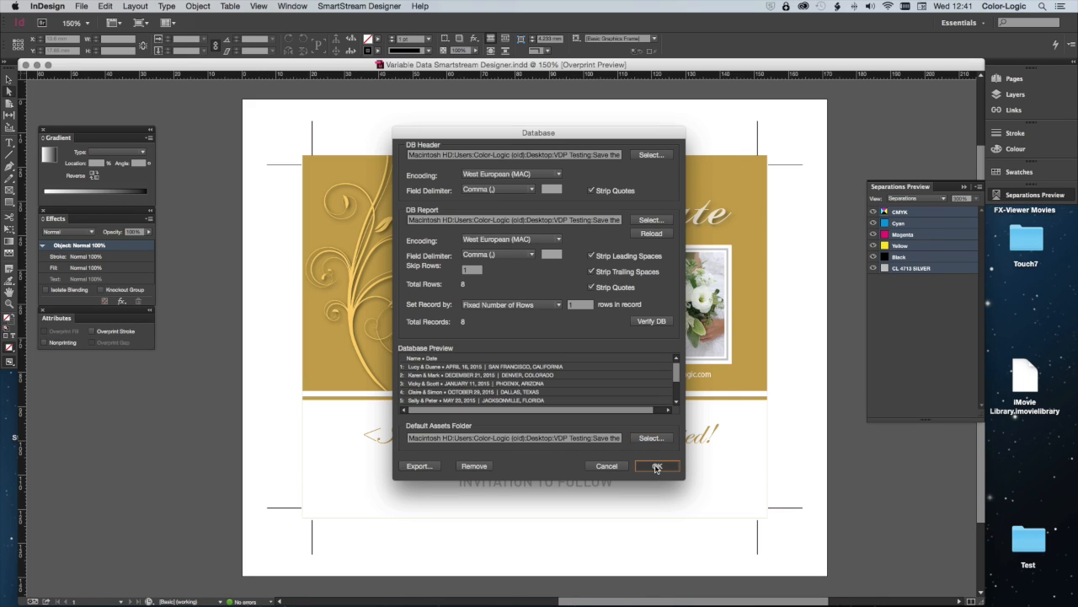
pyautogui.click(656, 465)
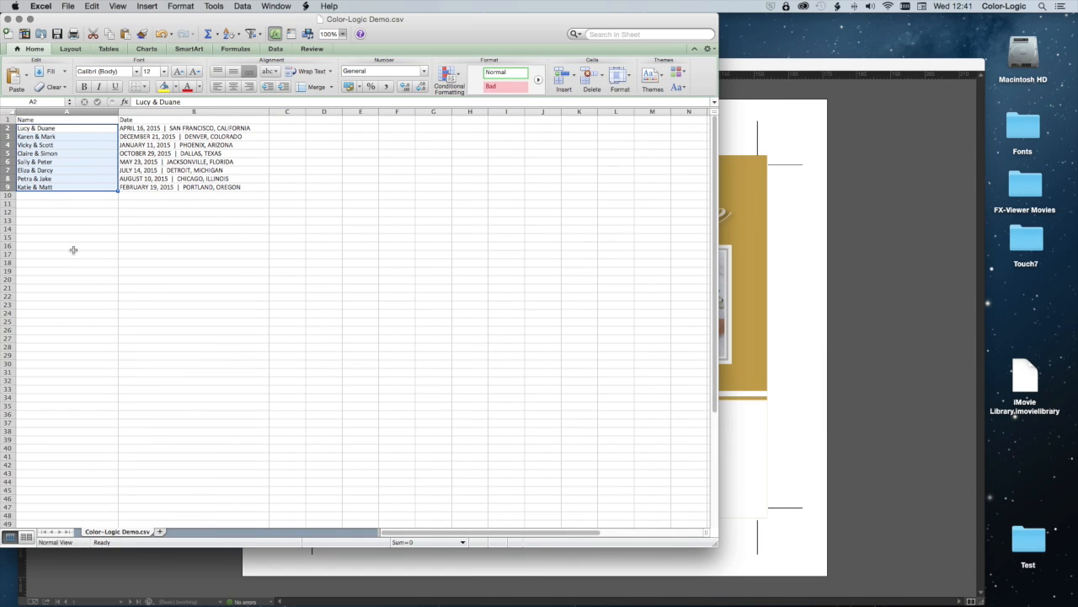
# - Review the couples' names and wedding dates in the Excel sheet
pyautogui.click(66, 245)
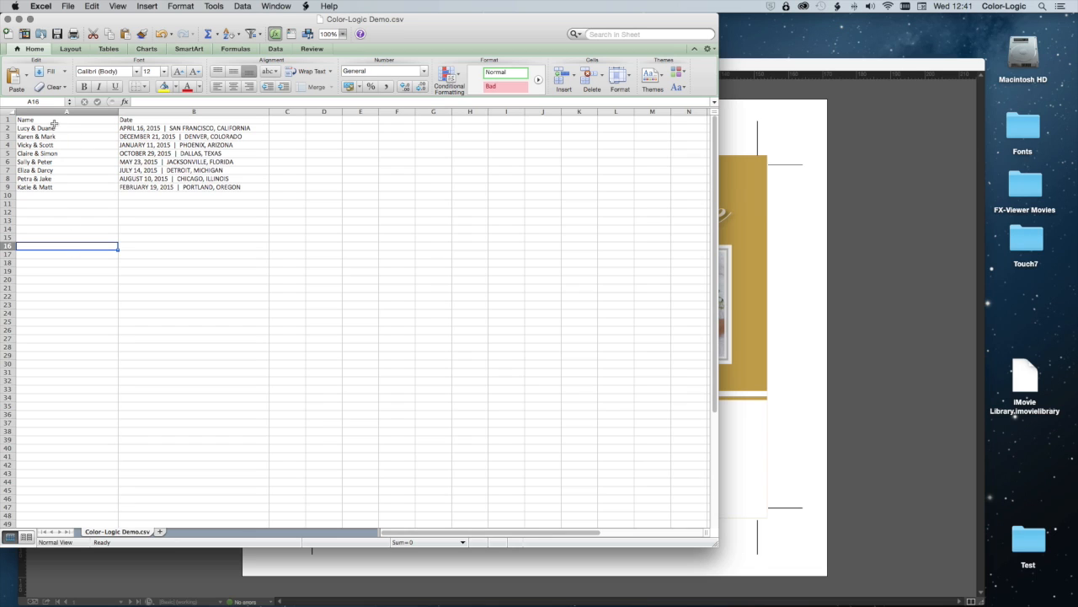
pyautogui.click(194, 119)
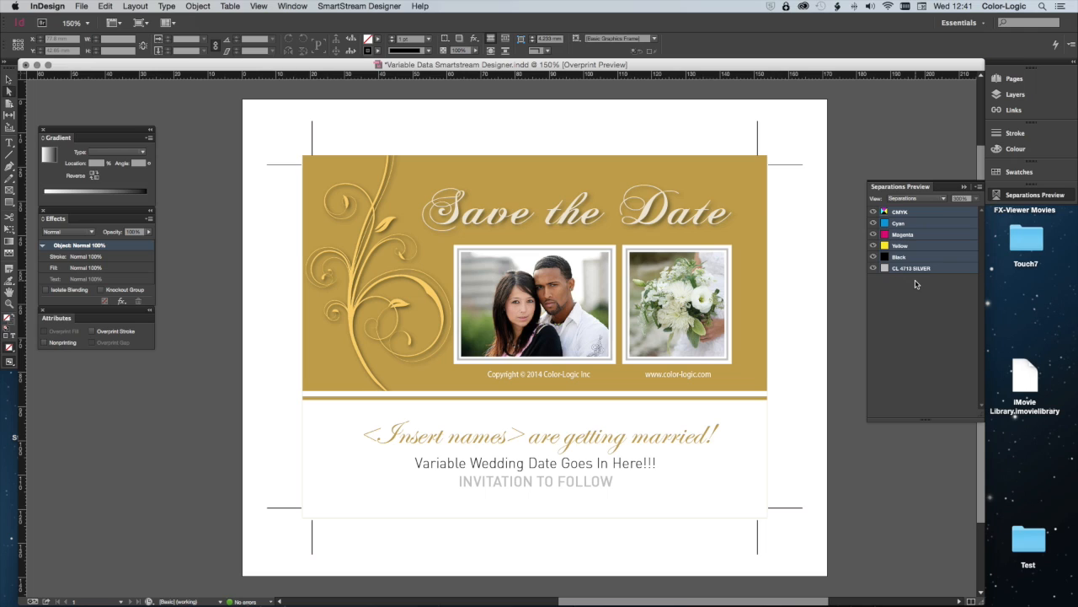
# - Show the Data Fields panel with its Database group of fields
pyautogui.click(358, 6)
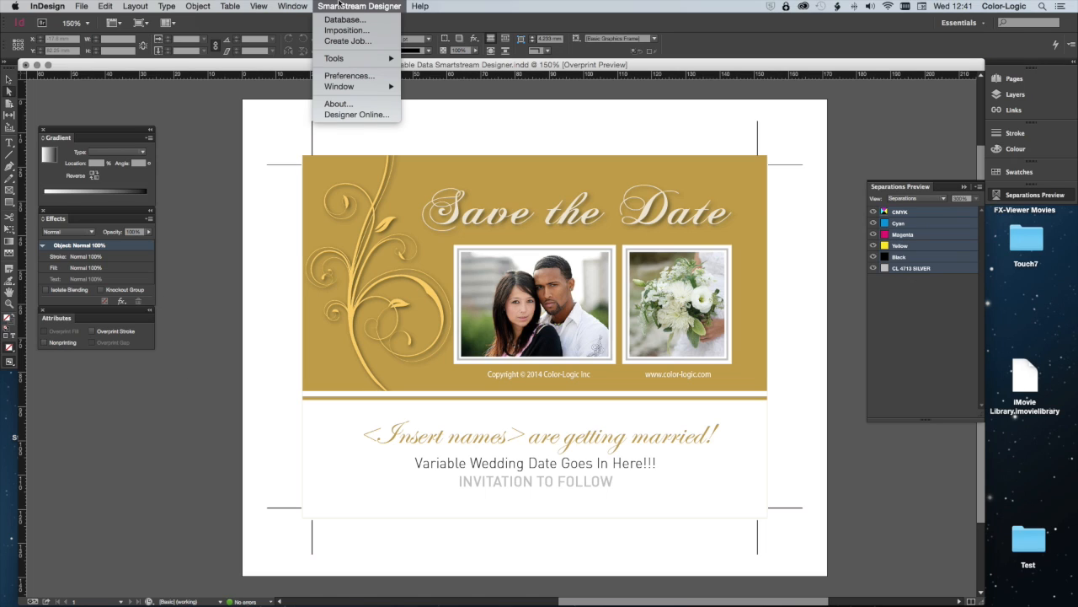
pyautogui.moveTo(340, 86)
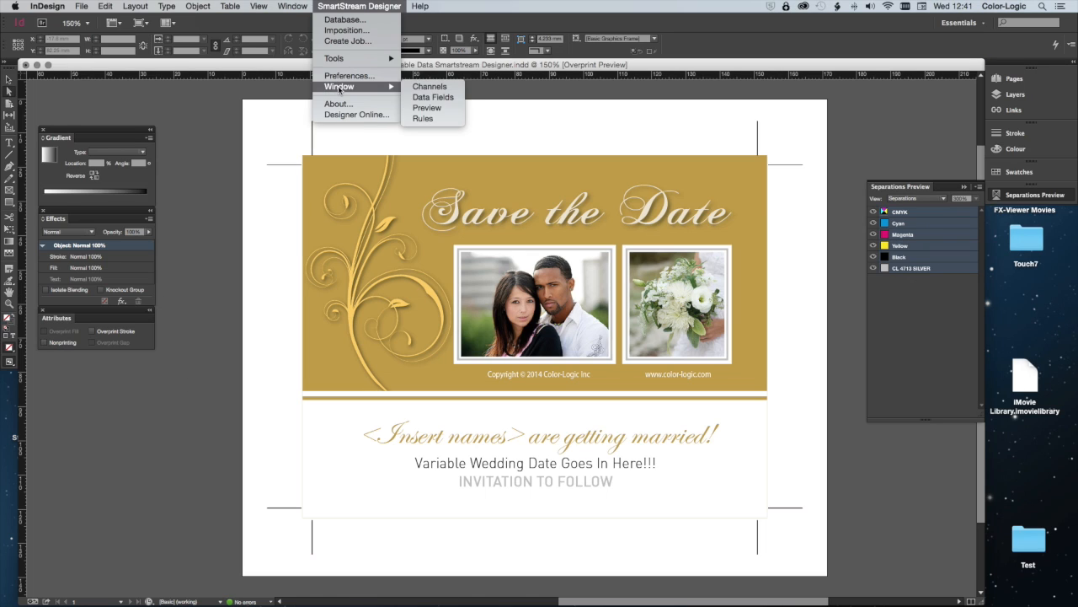
pyautogui.moveTo(430, 86)
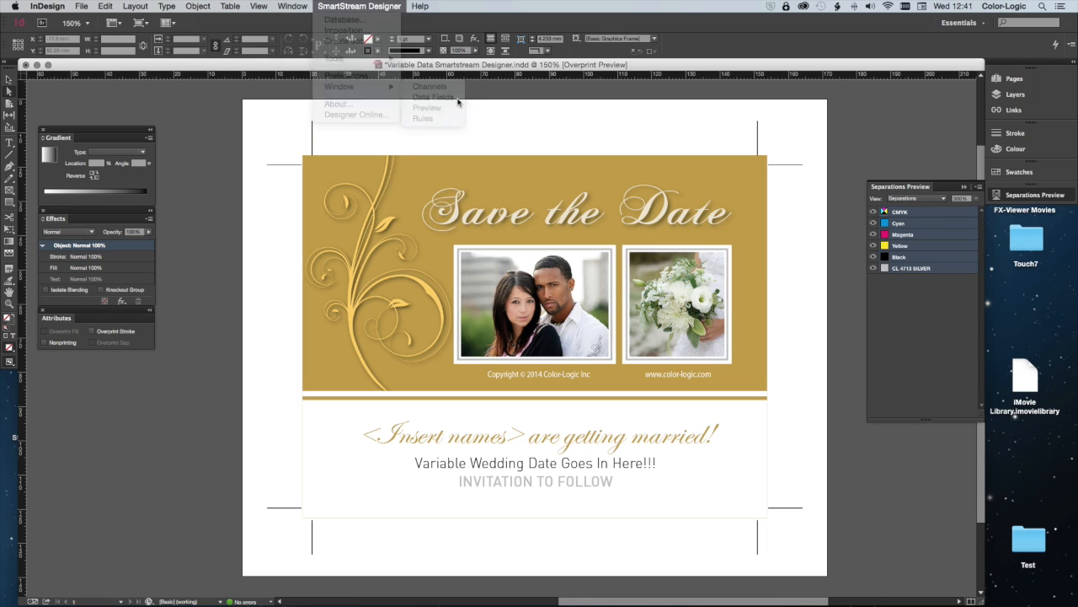
pyautogui.click(434, 97)
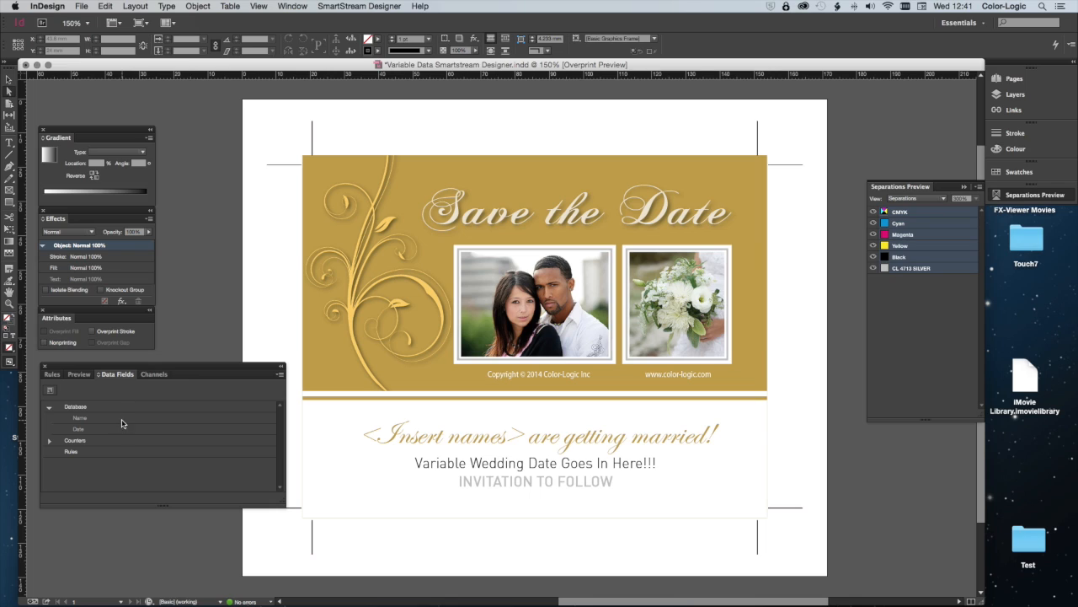
pyautogui.click(76, 407)
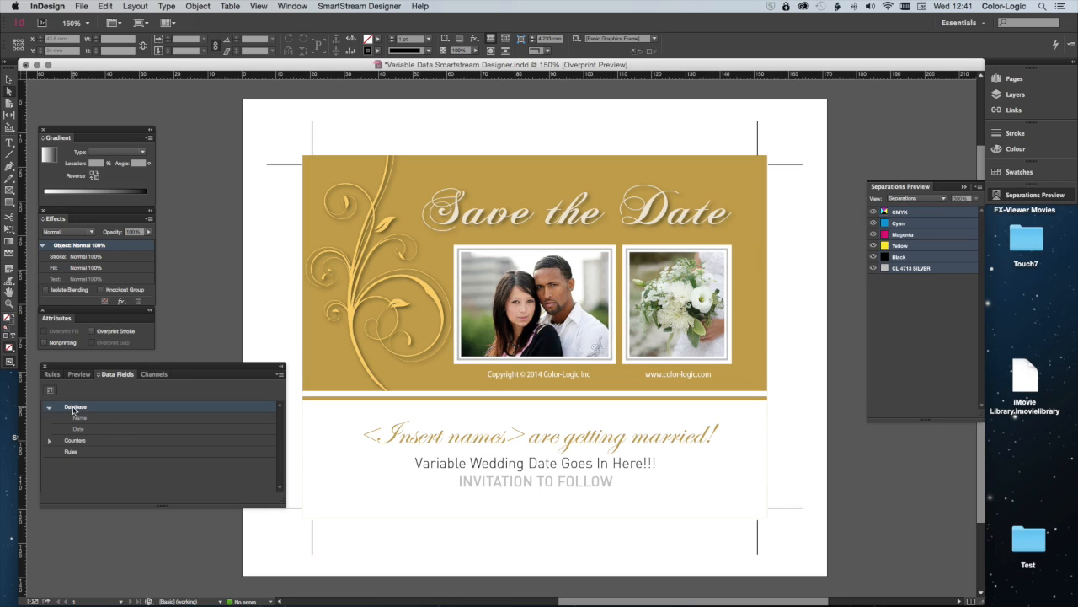
pyautogui.moveTo(83, 422)
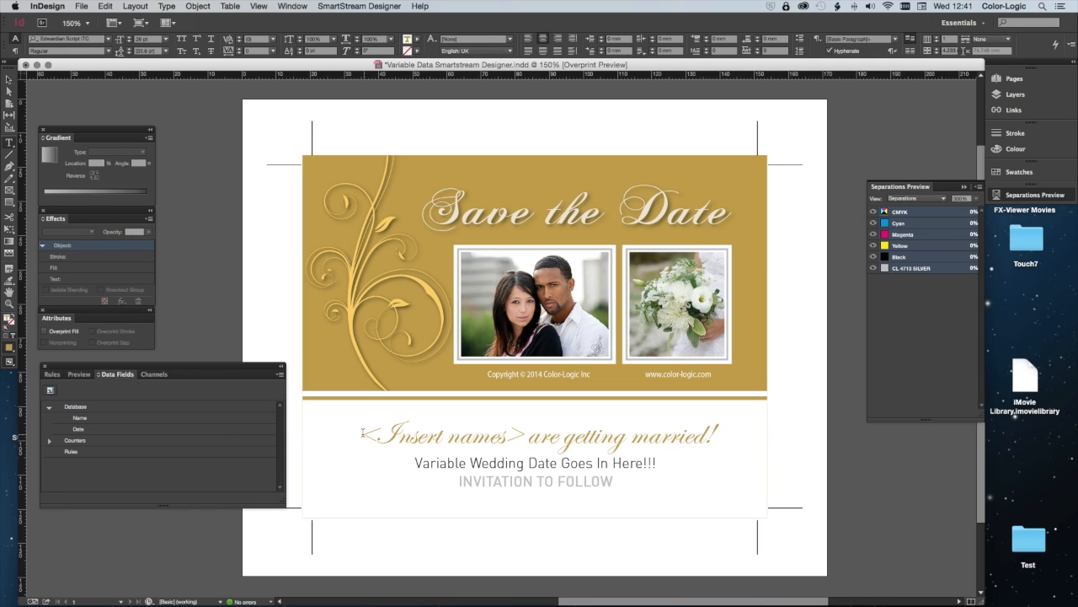
# - Replace the placeholder names with the «Name» field and select the date line
pyautogui.doubleClick(438, 435)
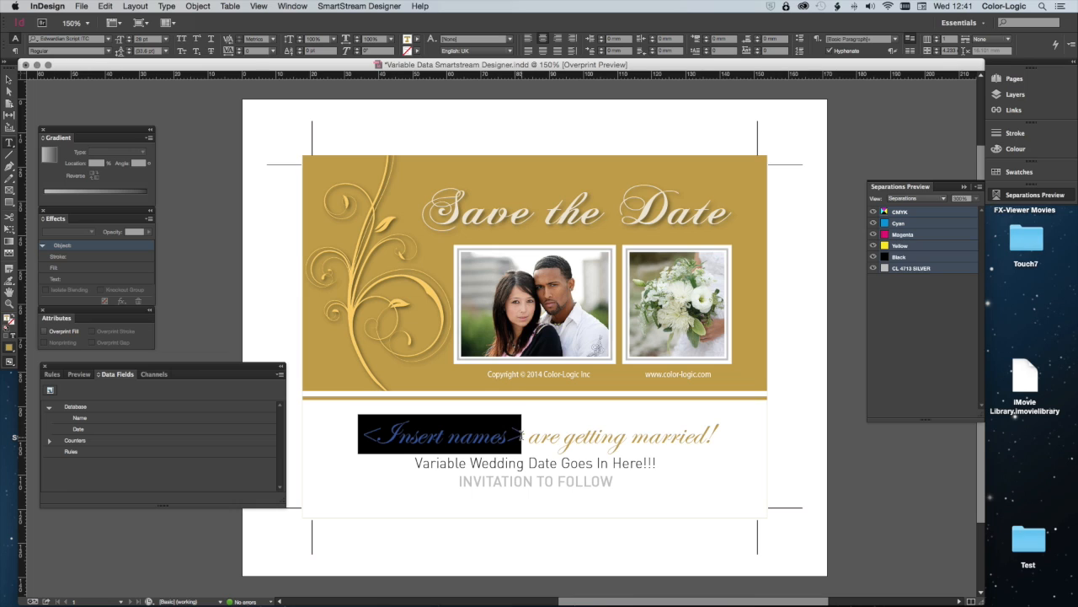
pyautogui.click(78, 418)
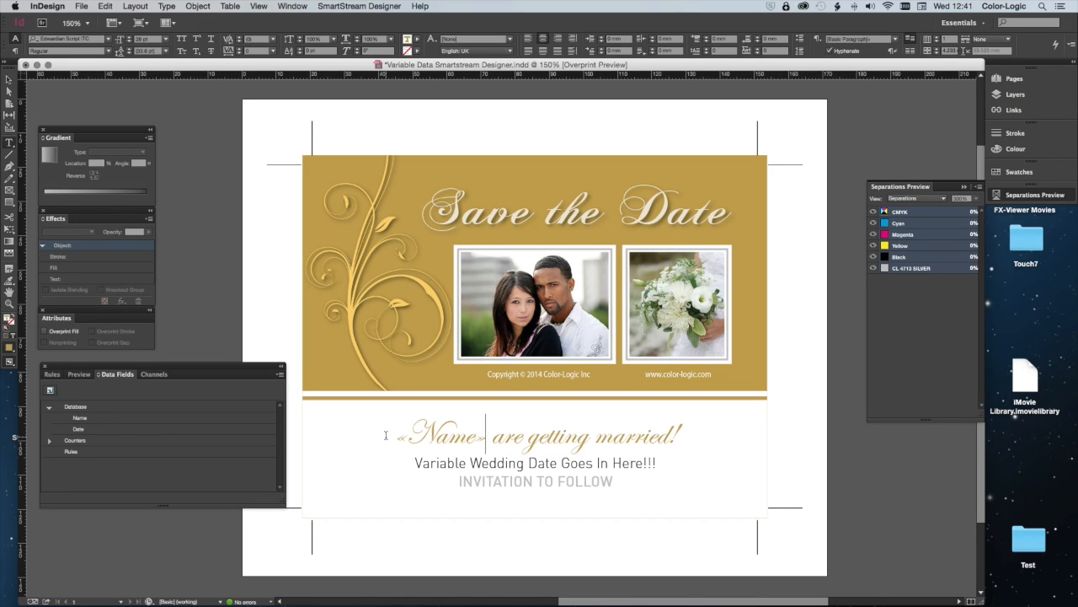
pyautogui.tripleClick(535, 463)
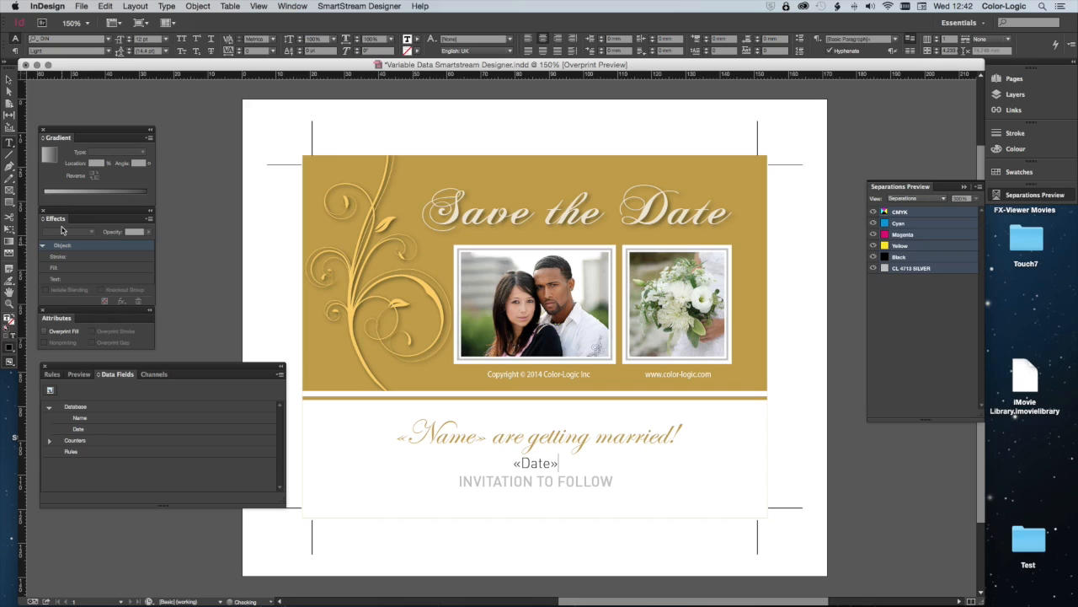
pyautogui.click(535, 462)
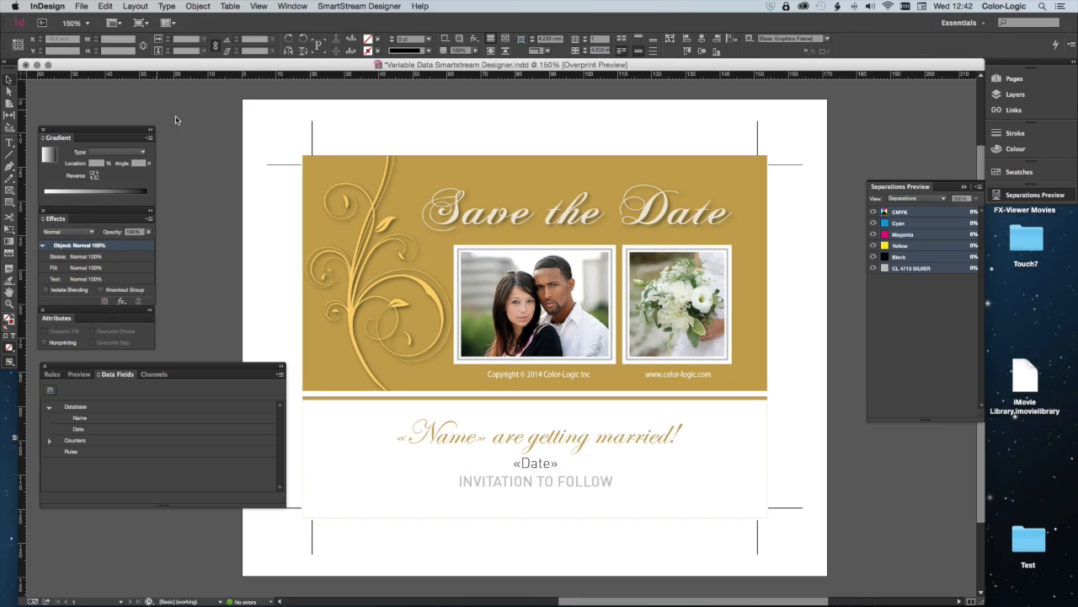
# - Select the couple photo frame and bring up its list of data channels
pyautogui.click(535, 304)
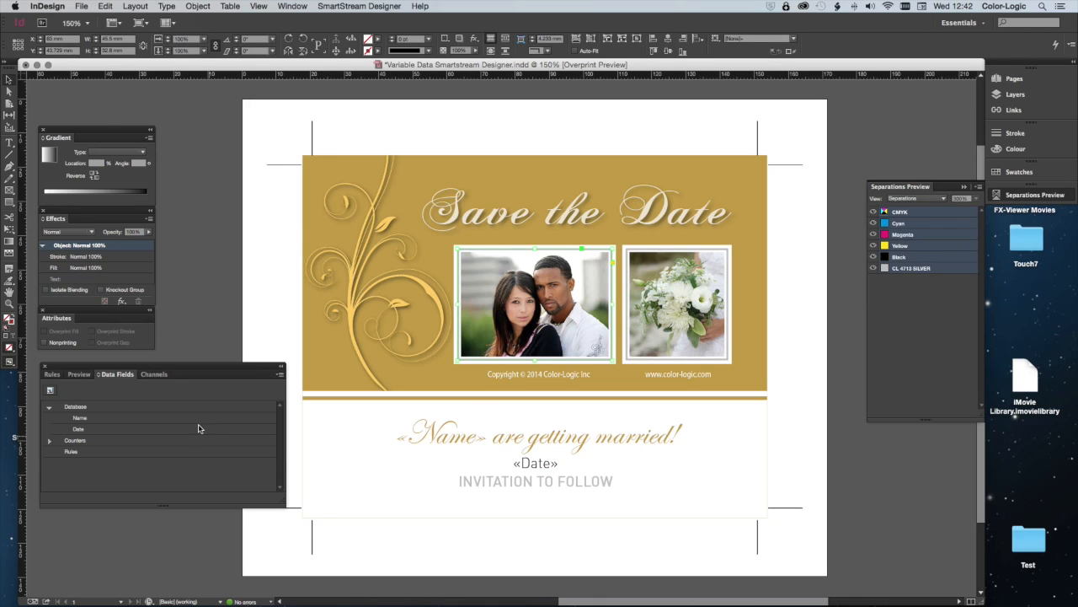
pyautogui.click(154, 374)
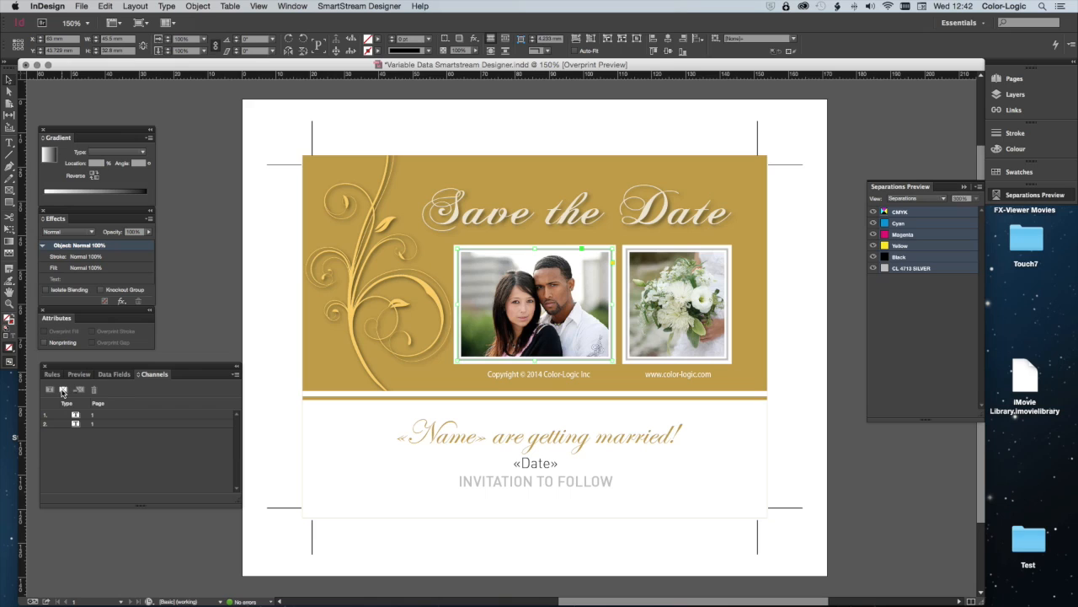
pyautogui.moveTo(64, 390)
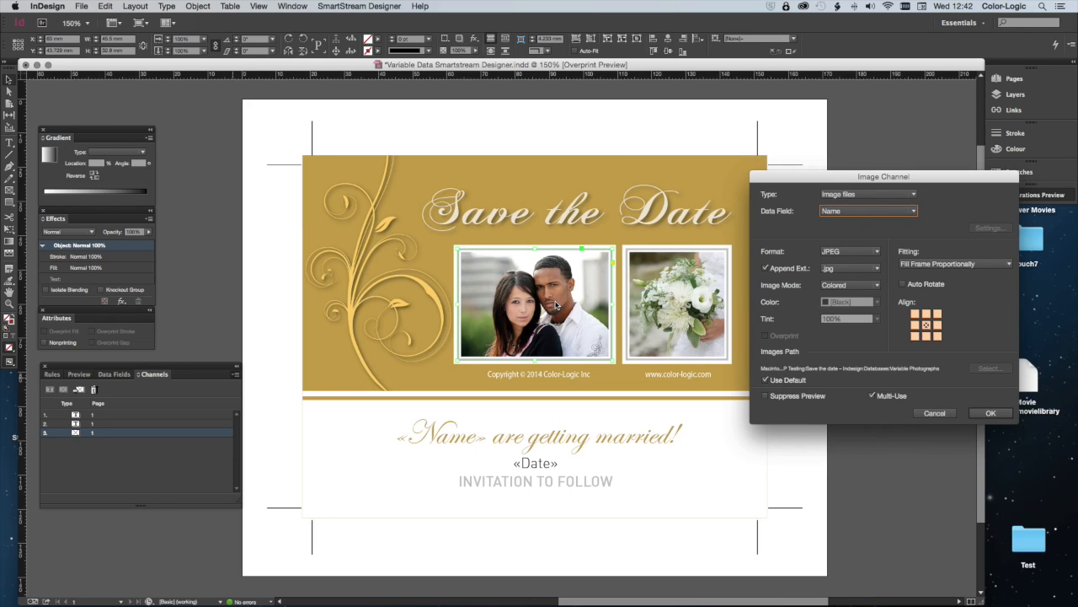
pyautogui.moveTo(442, 433)
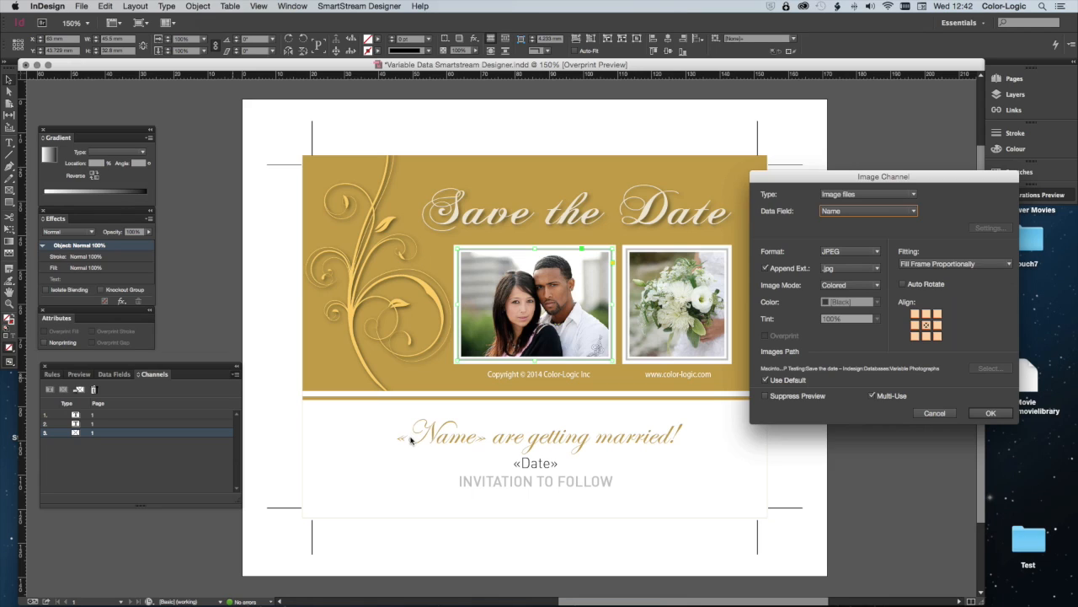
pyautogui.moveTo(519, 316)
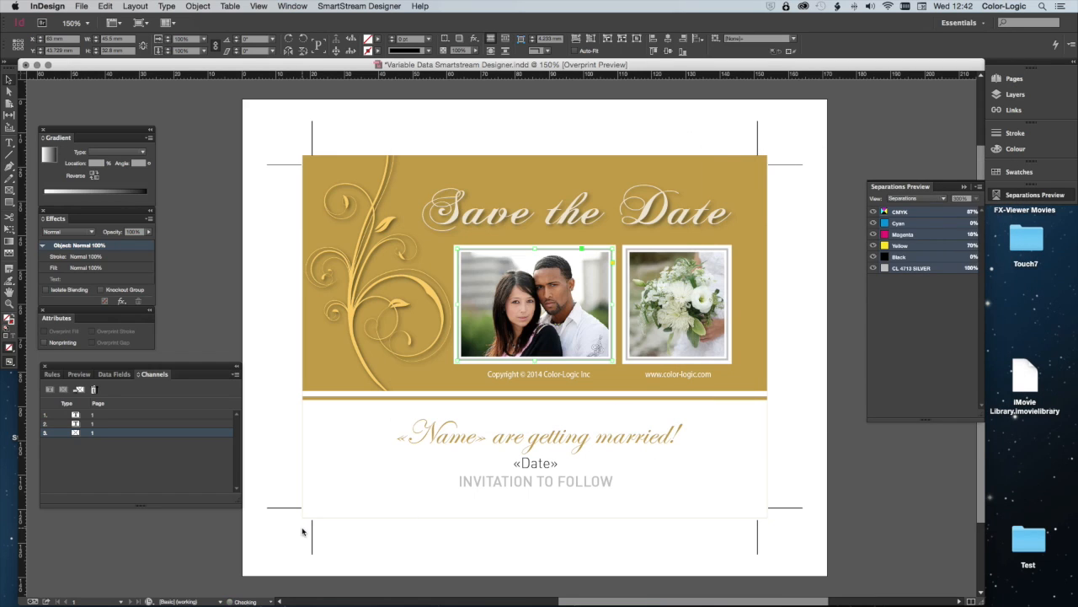
# - Turn on database record preview and advance through the next two couples' records
pyautogui.click(80, 374)
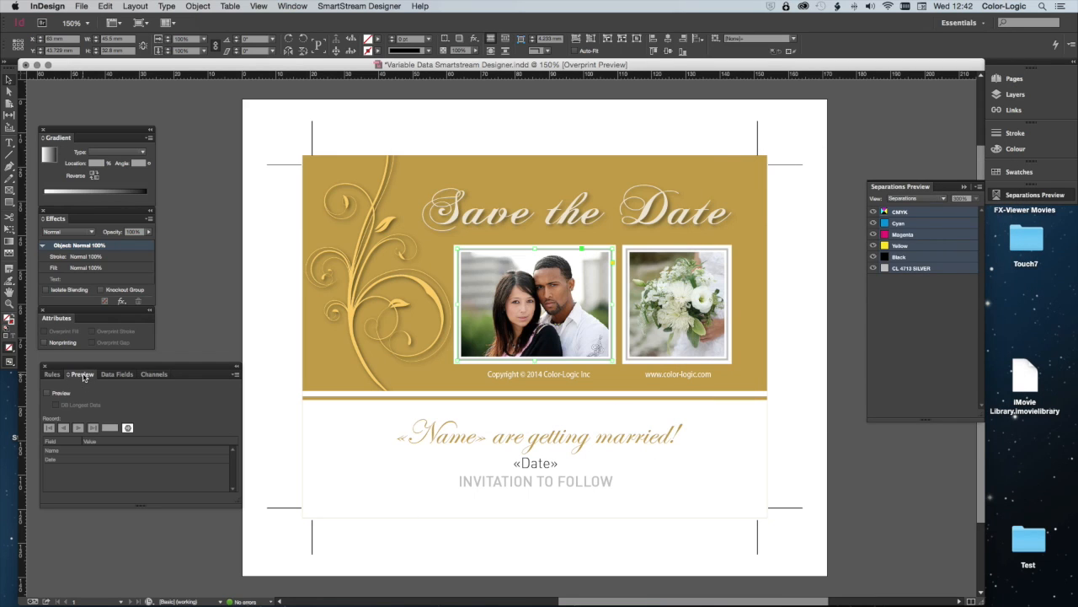
pyautogui.click(48, 393)
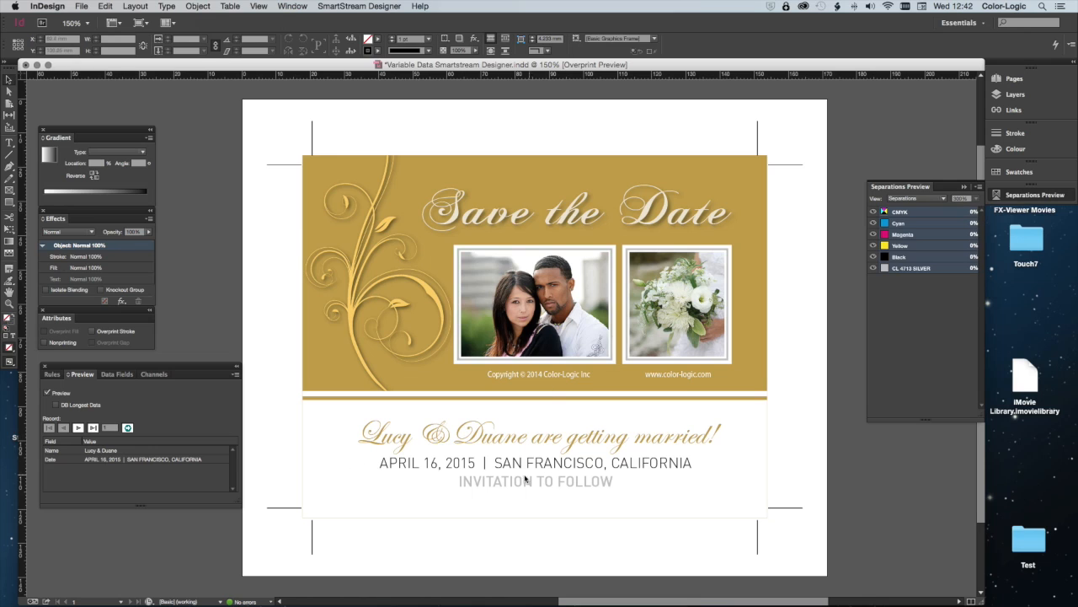
pyautogui.click(78, 427)
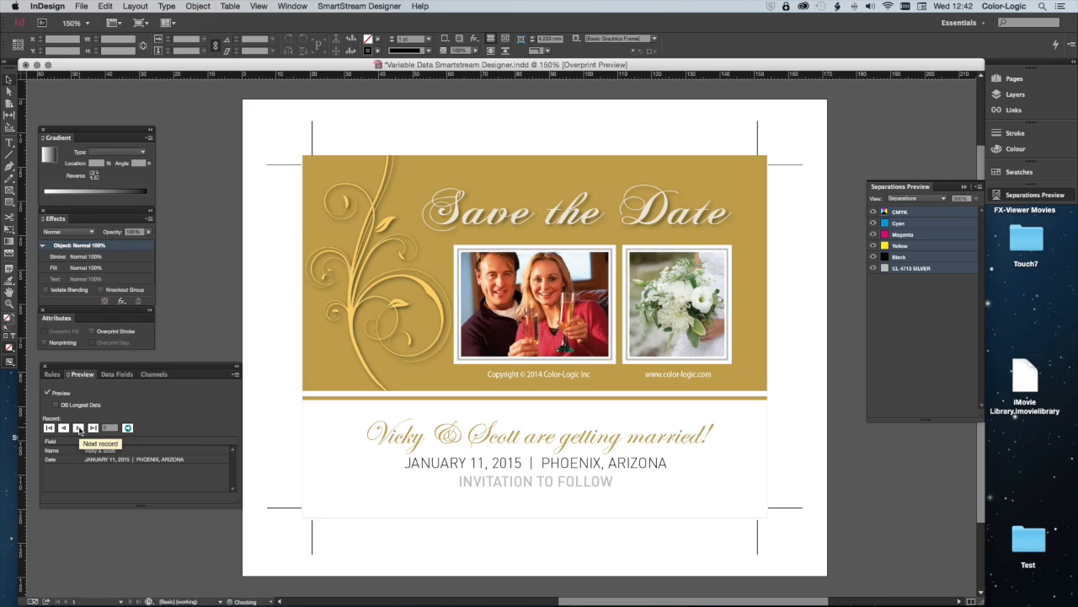
pyautogui.click(78, 427)
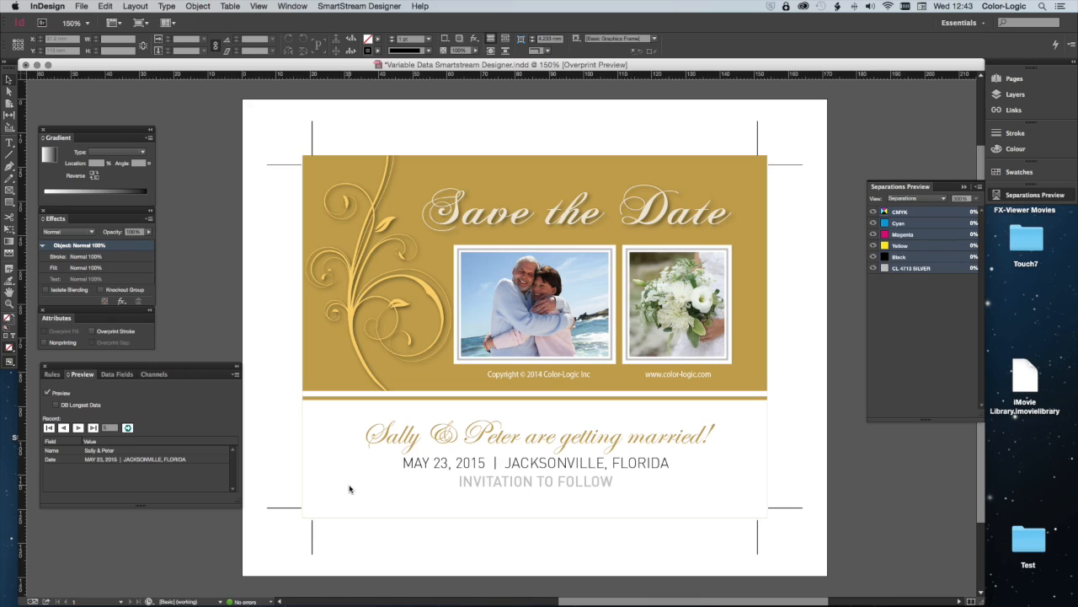
pyautogui.moveTo(436, 418)
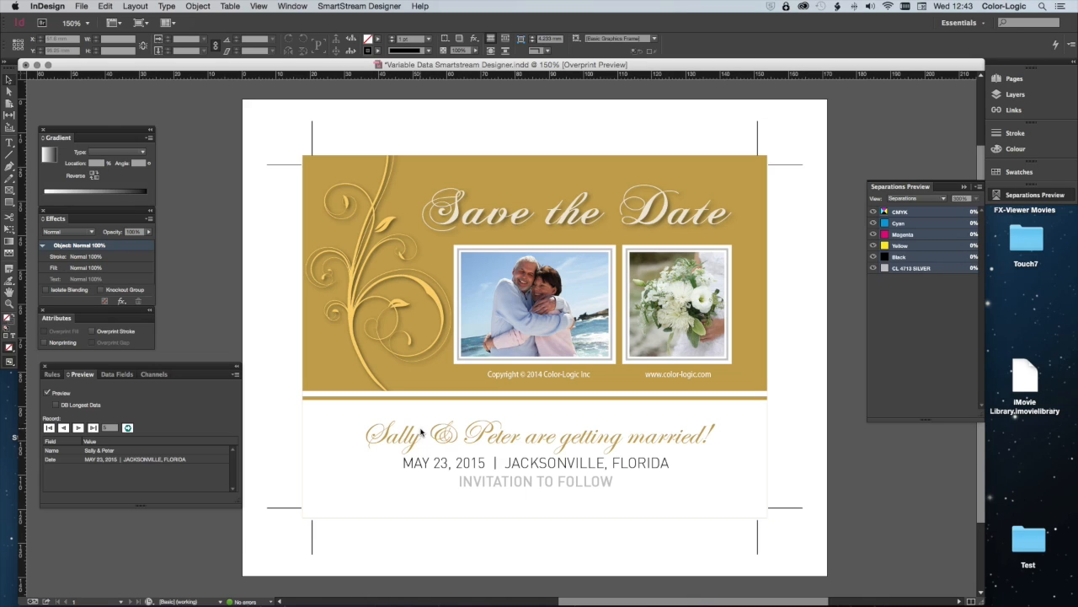
pyautogui.moveTo(525, 441)
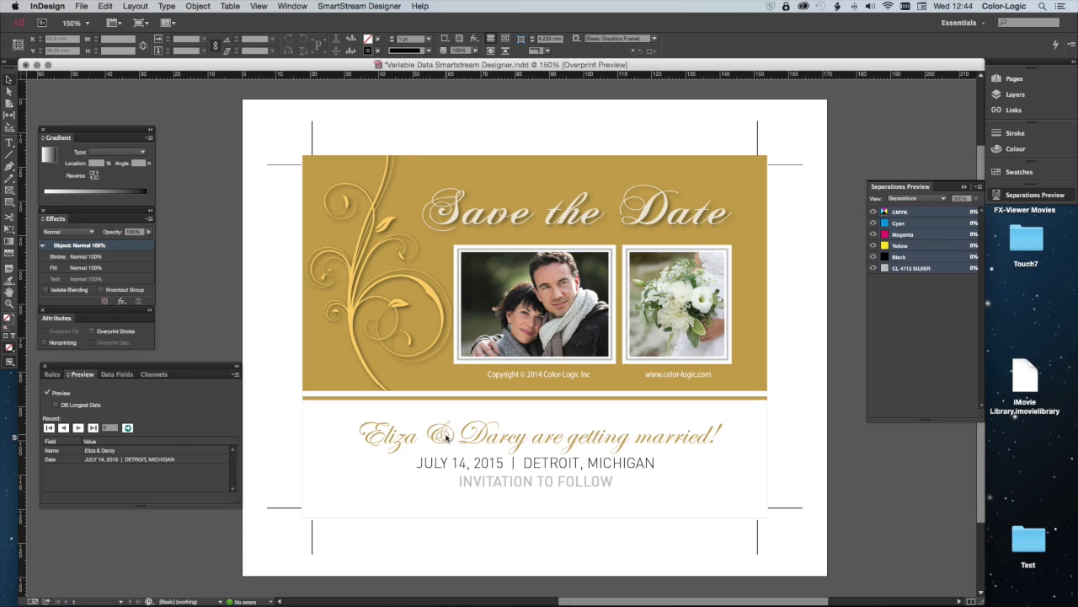
pyautogui.click(874, 211)
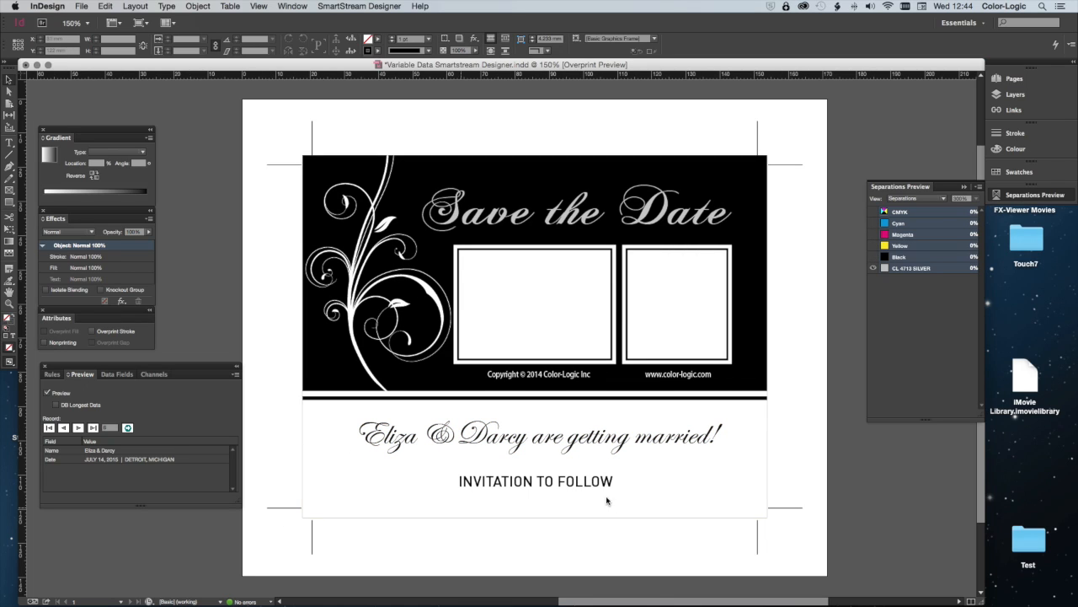
pyautogui.moveTo(378, 549)
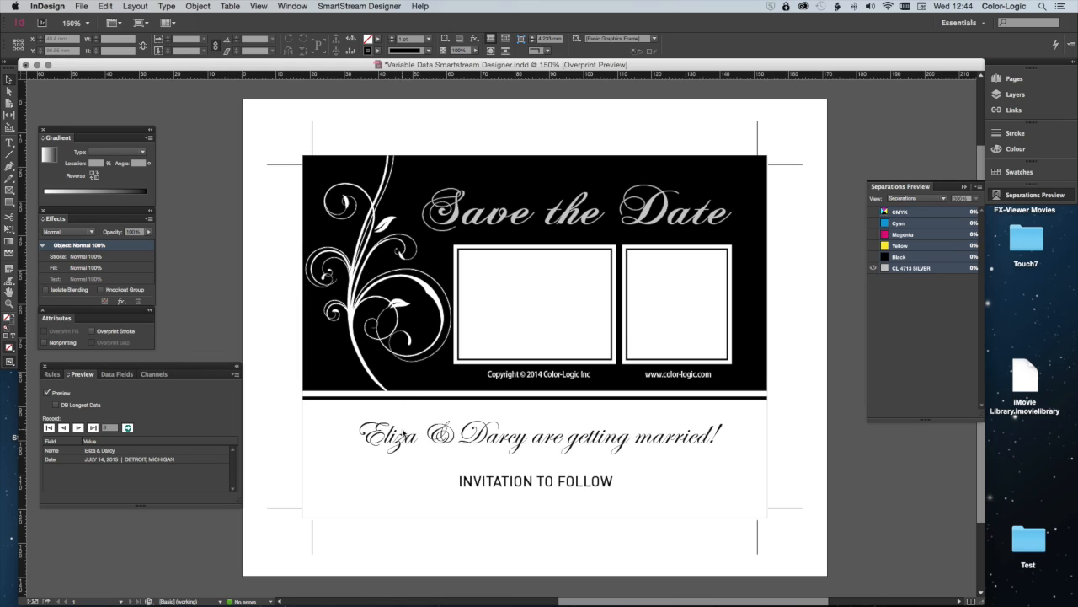
pyautogui.moveTo(396, 459)
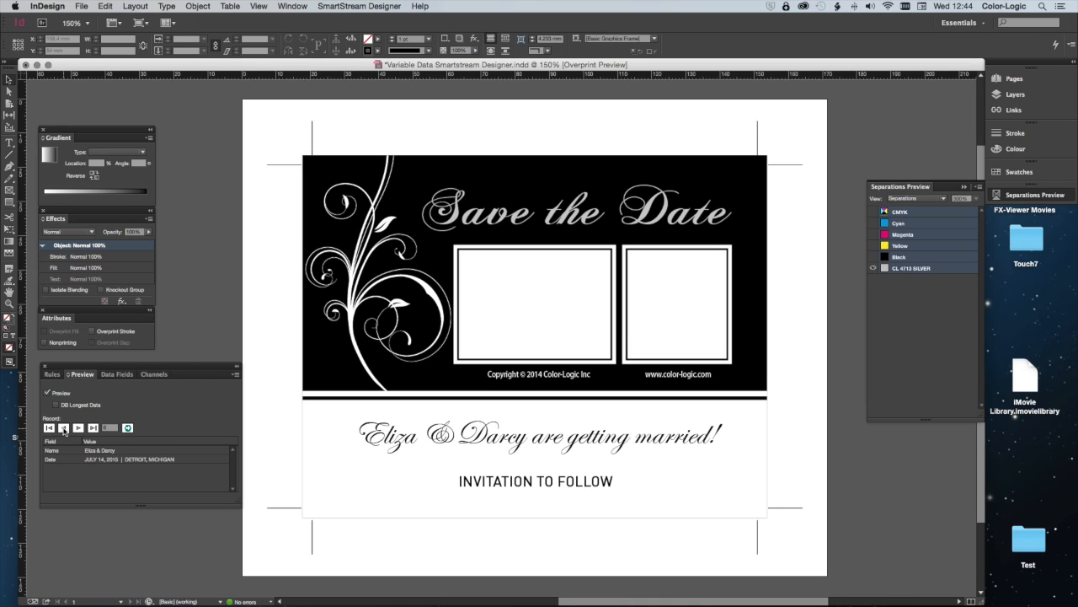
pyautogui.click(78, 427)
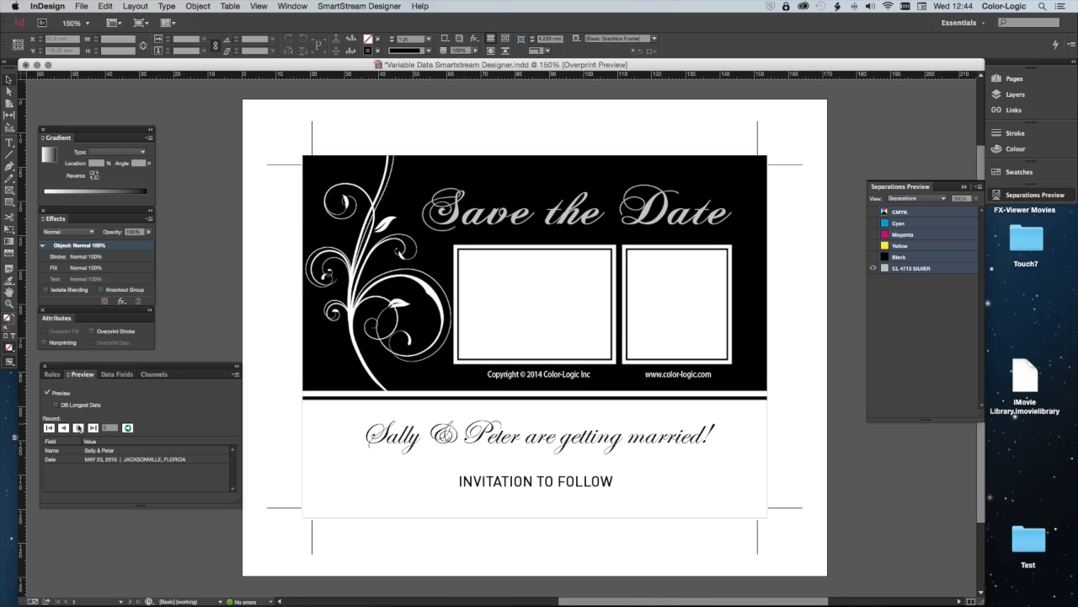
pyautogui.click(78, 427)
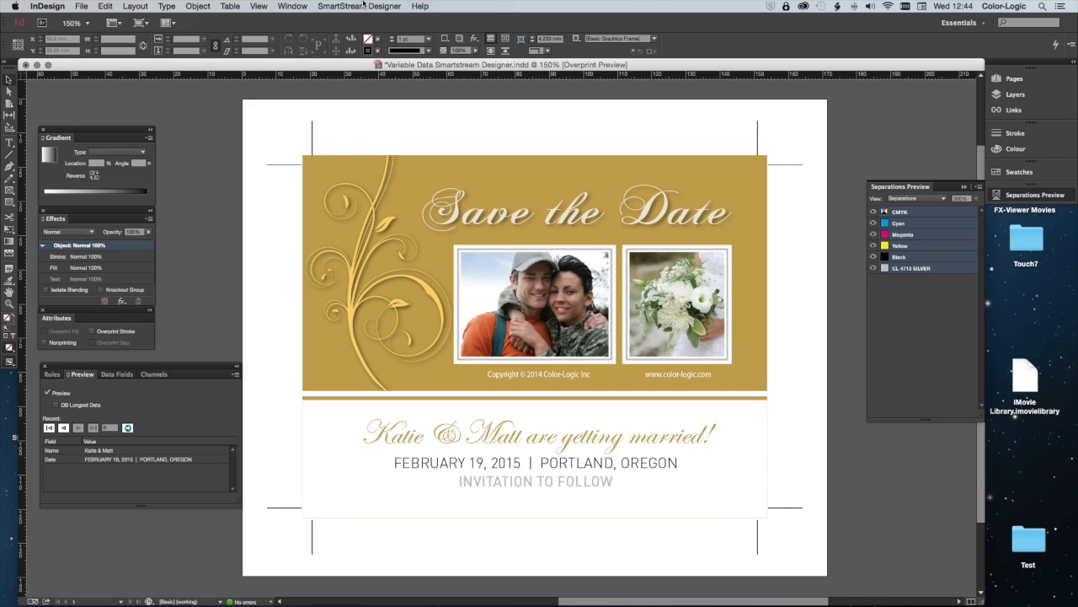
# - Create a Color Logic output job for all eight records, then re-enable record preview
pyautogui.click(359, 6)
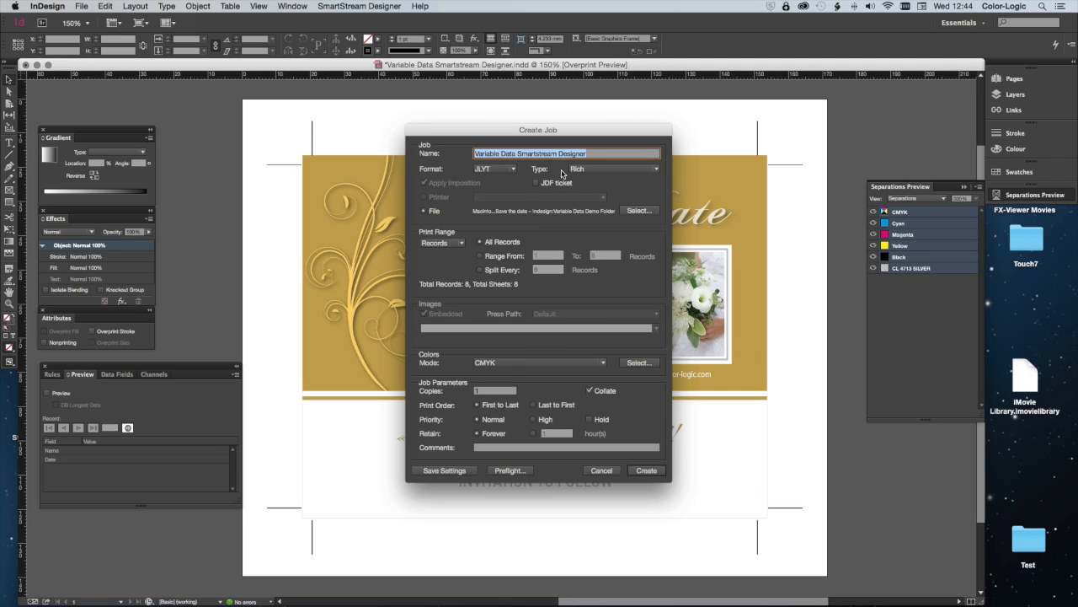
pyautogui.click(602, 362)
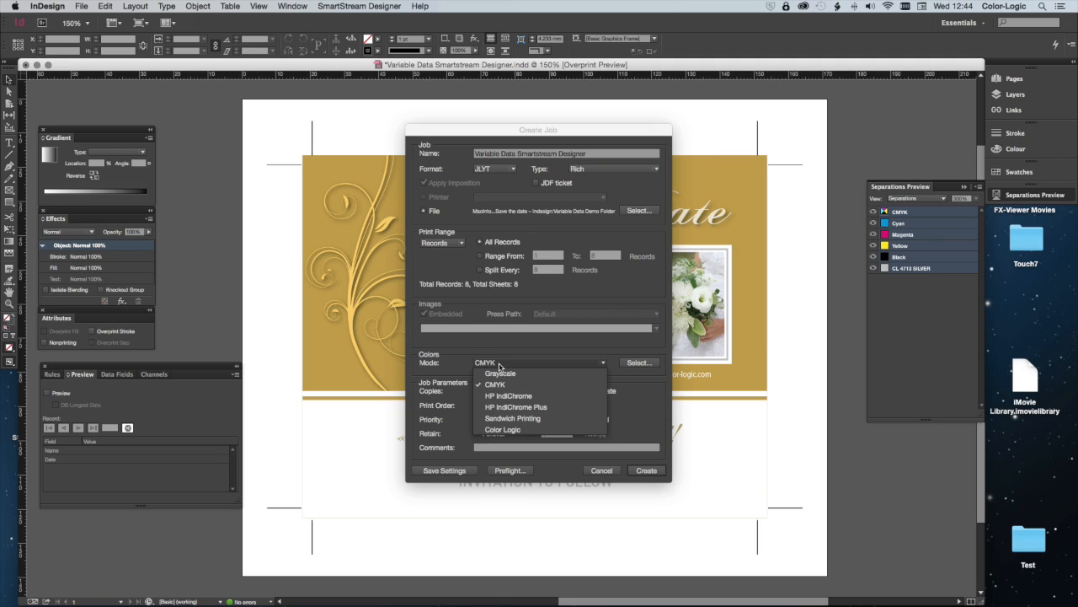
pyautogui.click(503, 430)
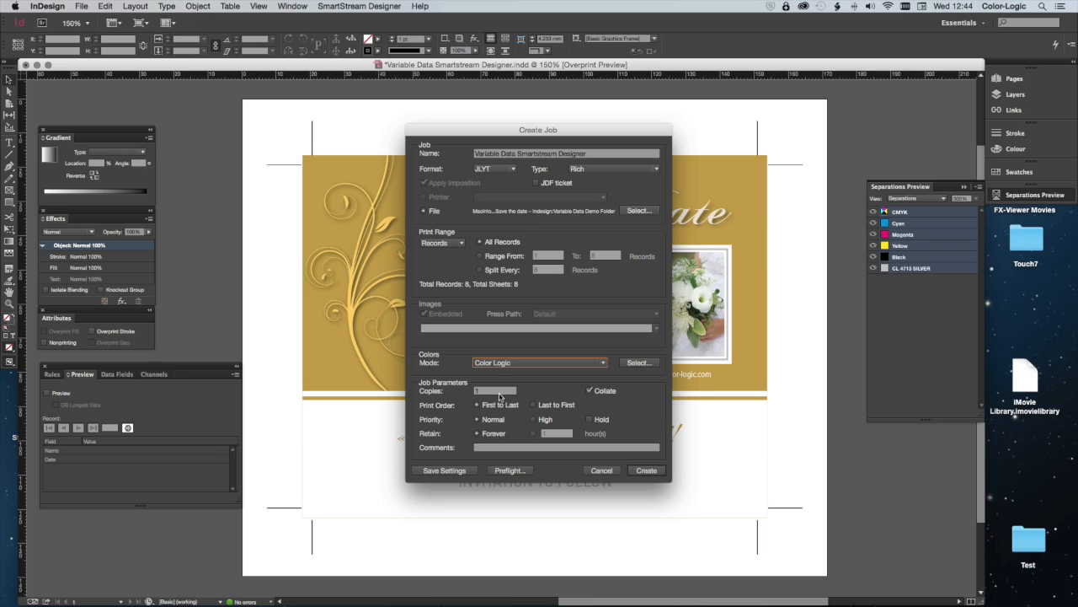
pyautogui.moveTo(495, 348)
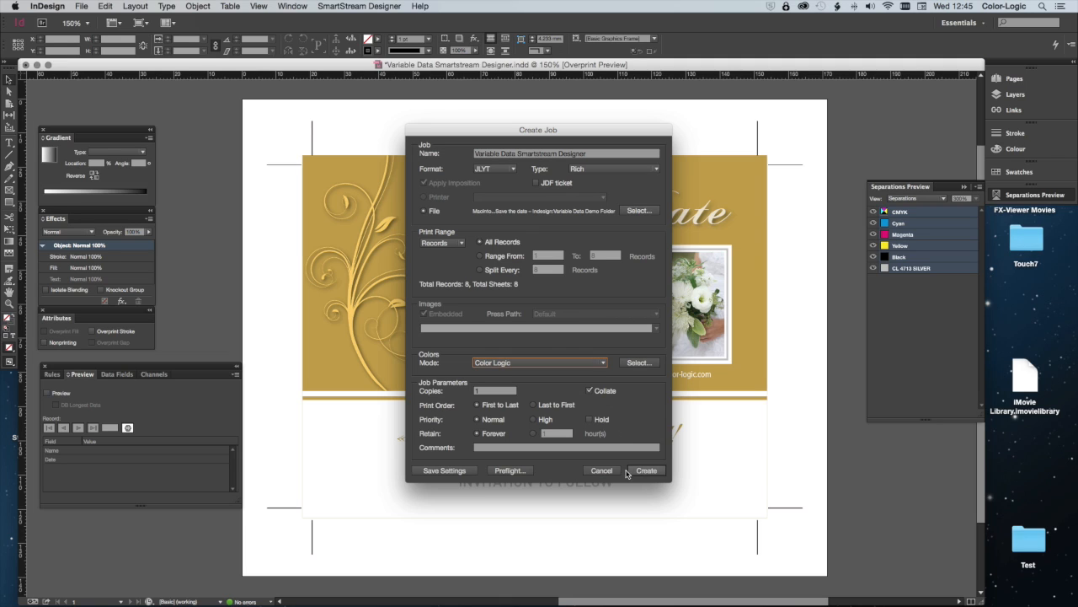
pyautogui.click(602, 470)
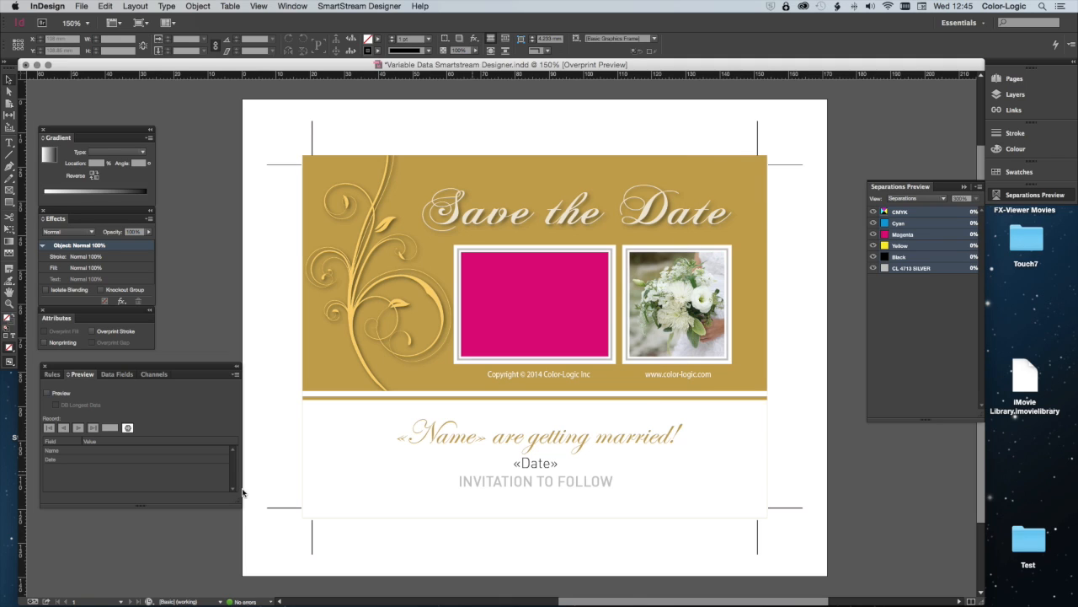
pyautogui.click(48, 391)
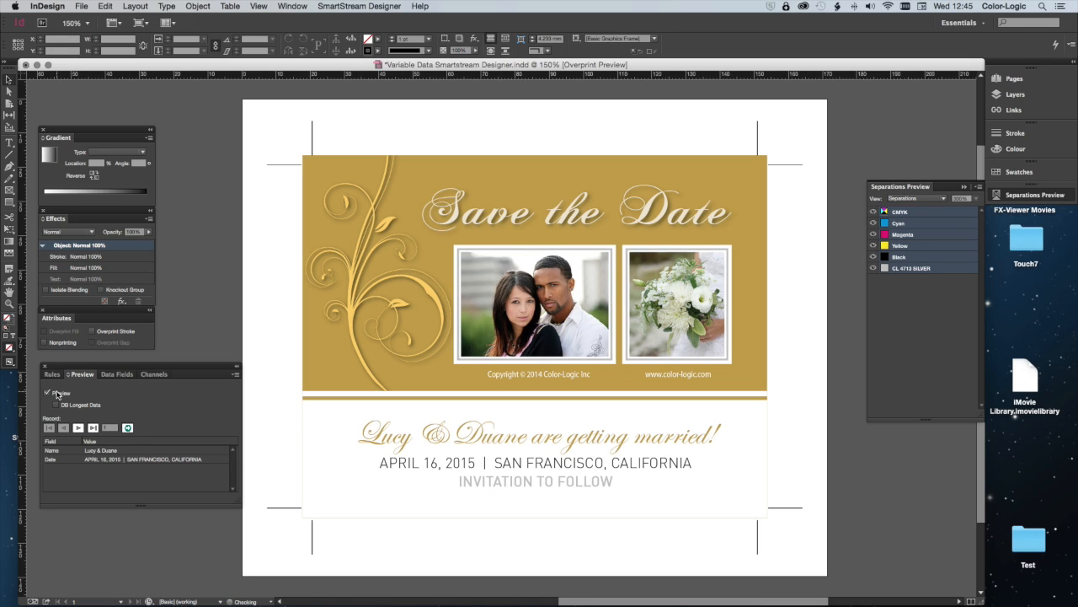